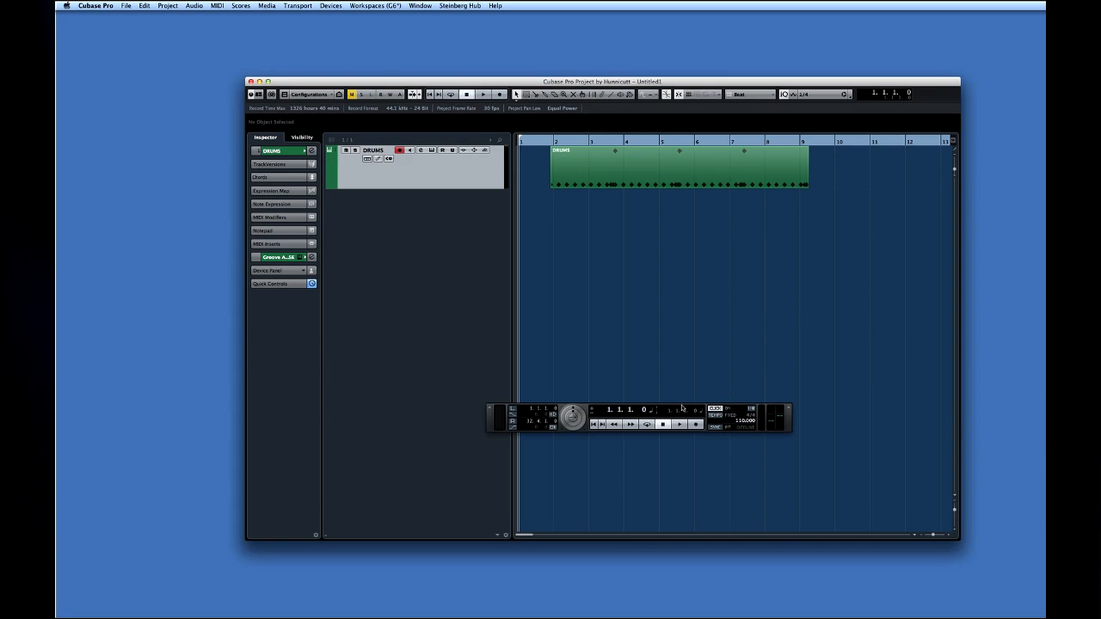
Play back the drum loop from the Transport, stop, and select the DRUMS event
{"action": "left_click", "coordinate": [678, 423]}
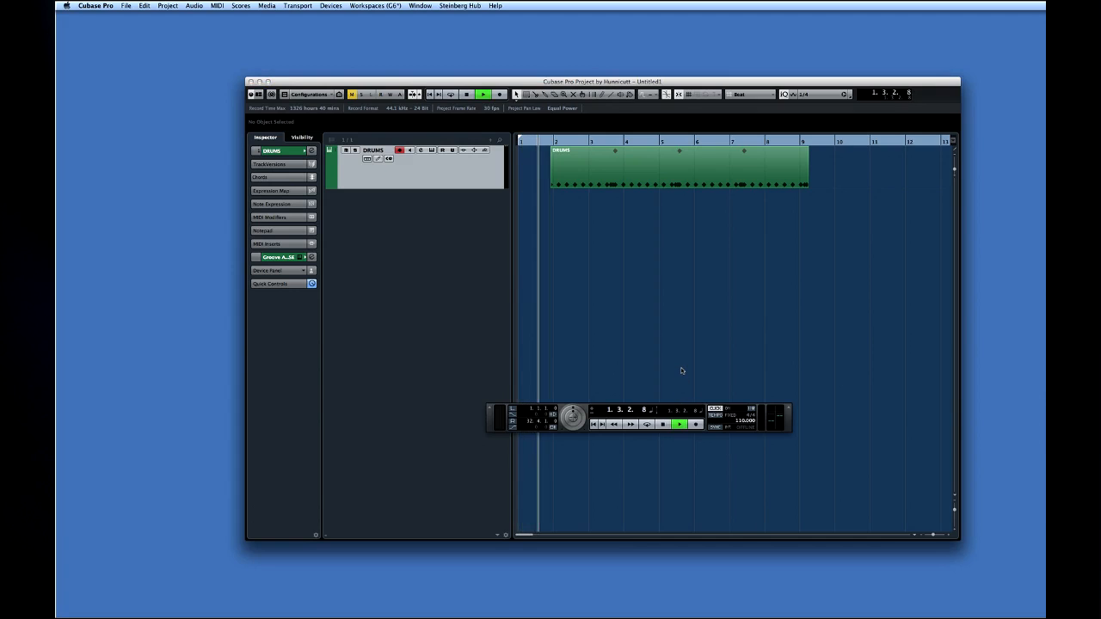
{"action": "left_click", "coordinate": [678, 424]}
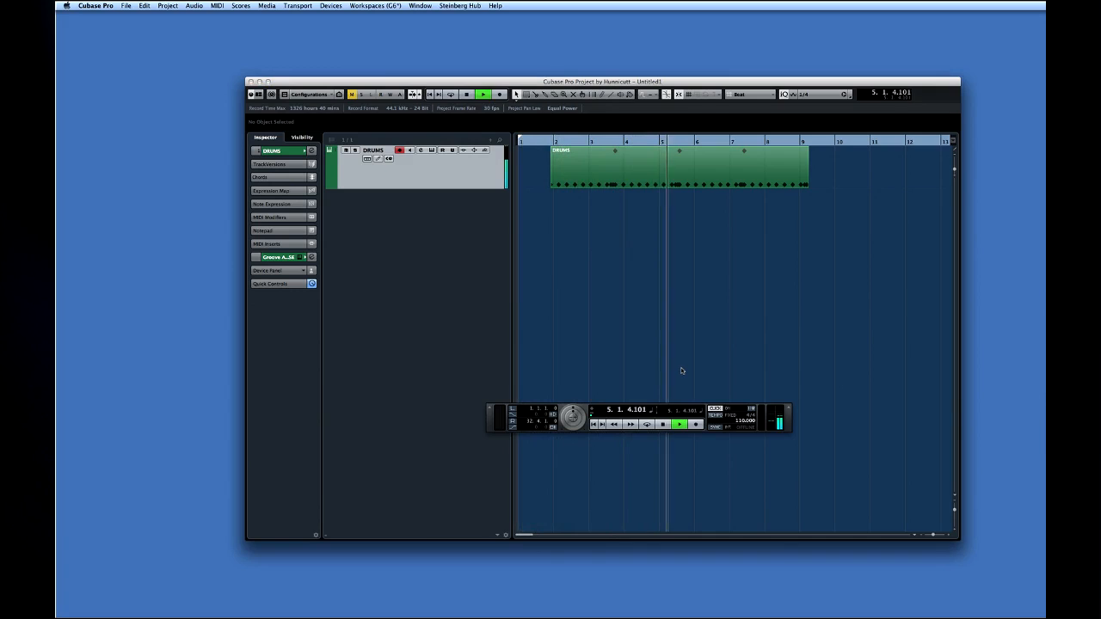
{"action": "left_click", "coordinate": [678, 423]}
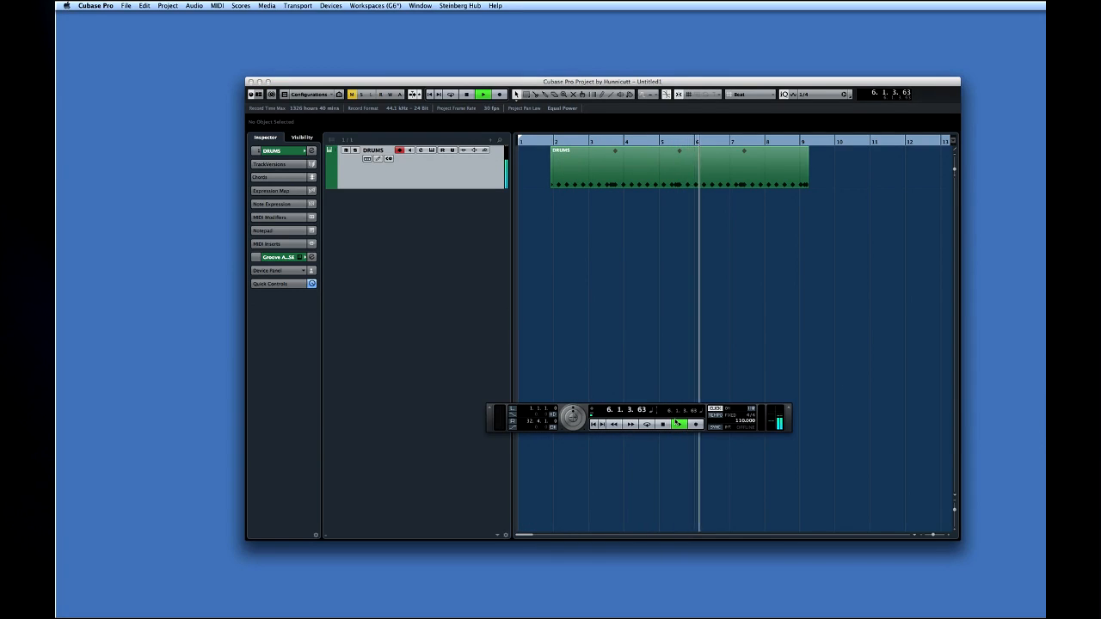
{"action": "left_click", "coordinate": [662, 424]}
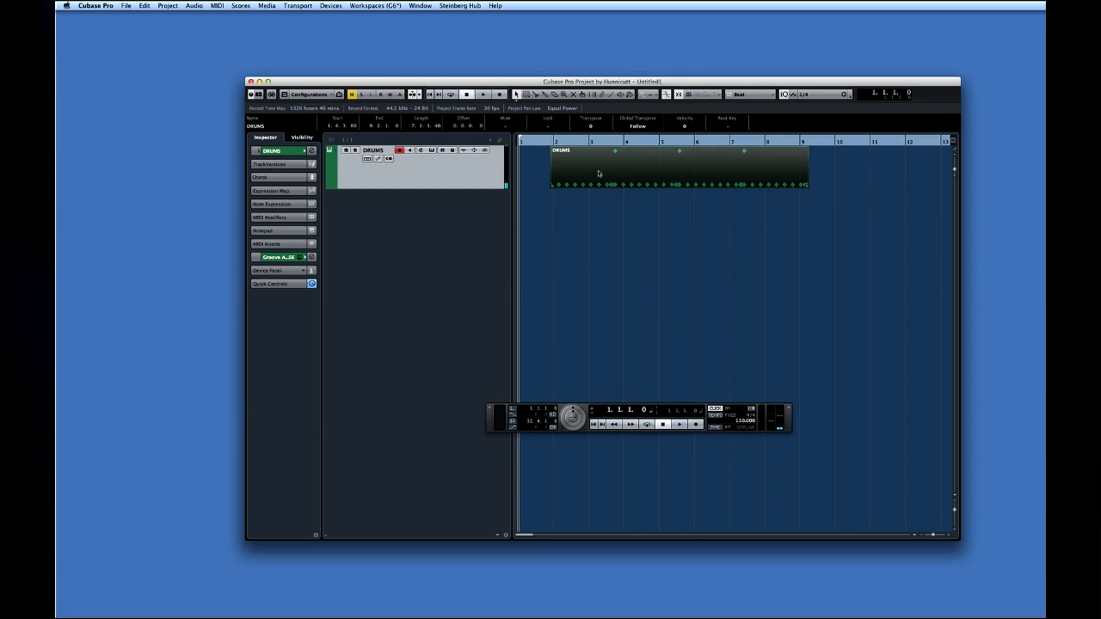
Run Project > Tempo Detection and analyze the DRUMS event's tempo
{"action": "left_click", "coordinate": [168, 7]}
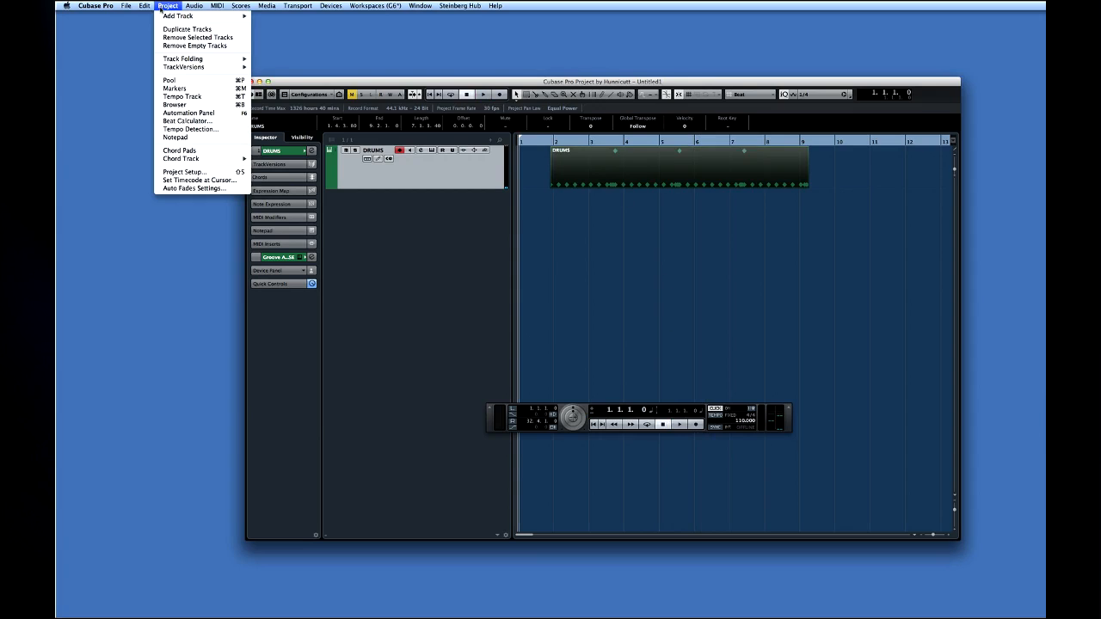
{"action": "mouse_move", "coordinate": [189, 129]}
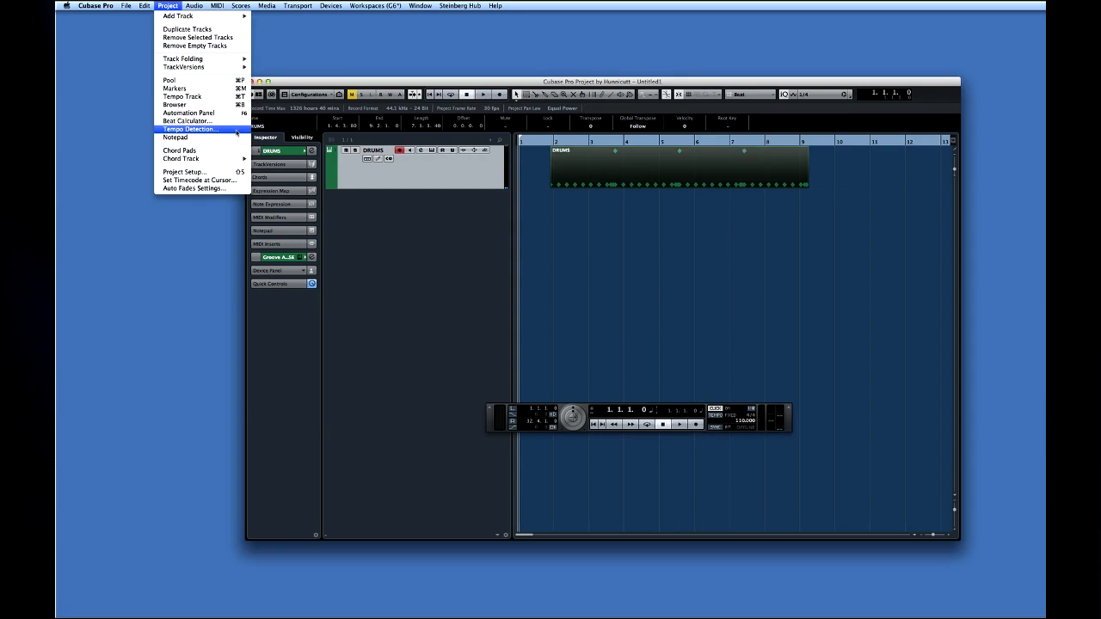
{"action": "left_click", "coordinate": [189, 129]}
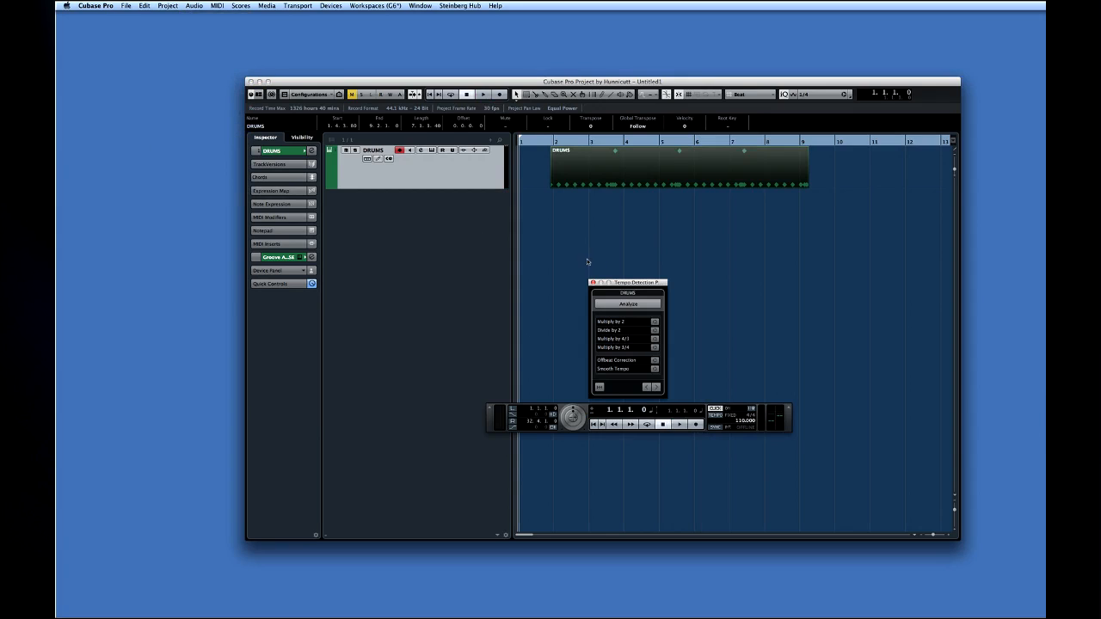
{"action": "left_click", "coordinate": [626, 303]}
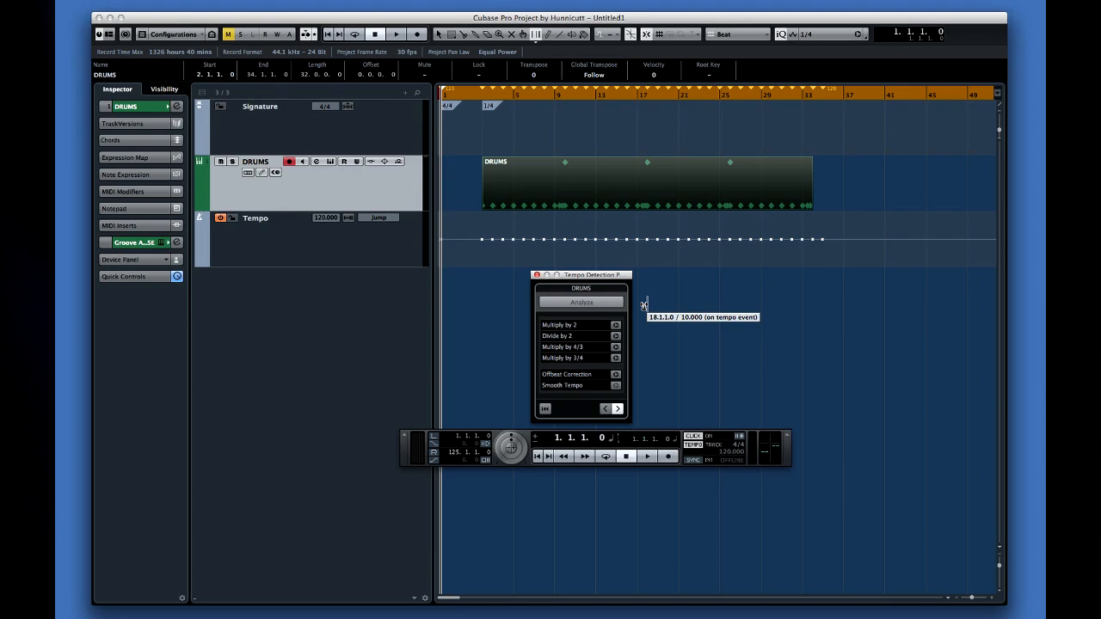
{"action": "mouse_move", "coordinate": [489, 112]}
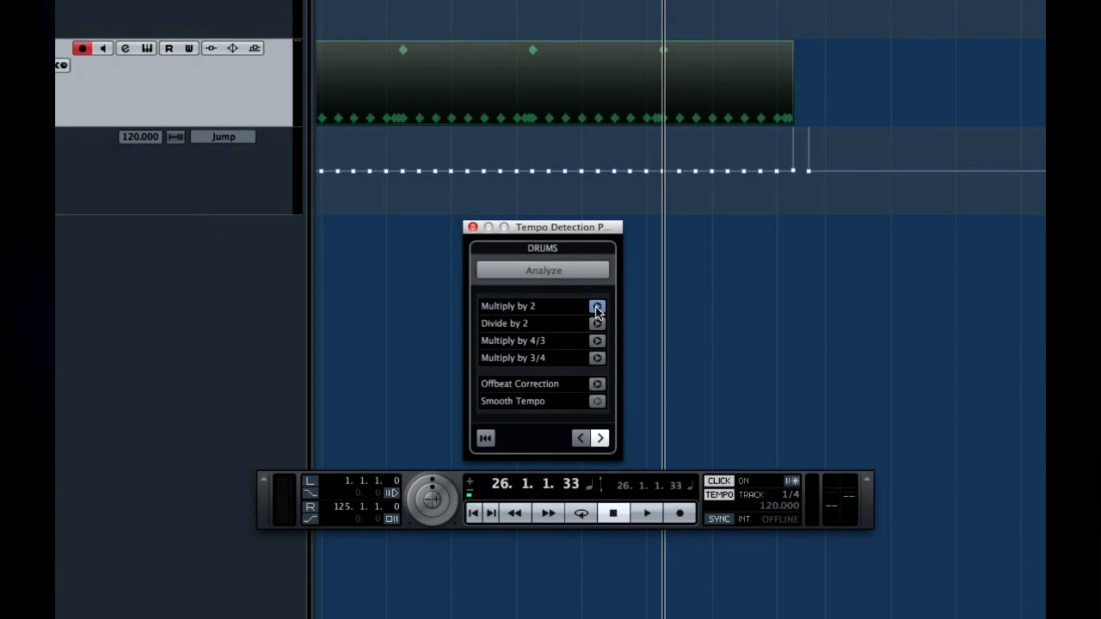
{"action": "mouse_move", "coordinate": [597, 307]}
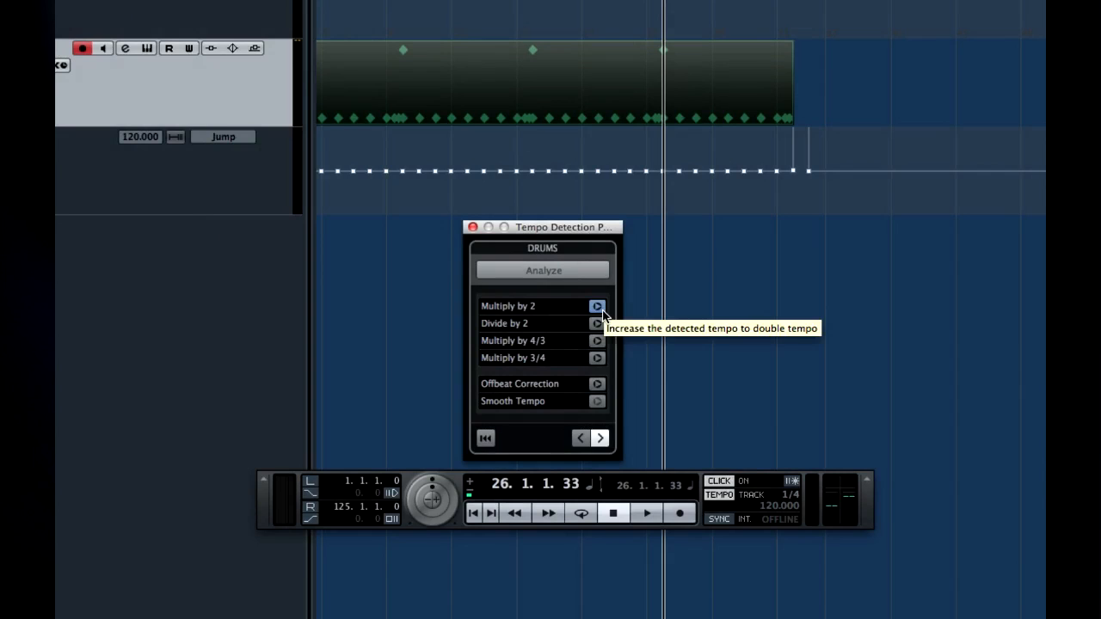
{"action": "mouse_move", "coordinate": [597, 323]}
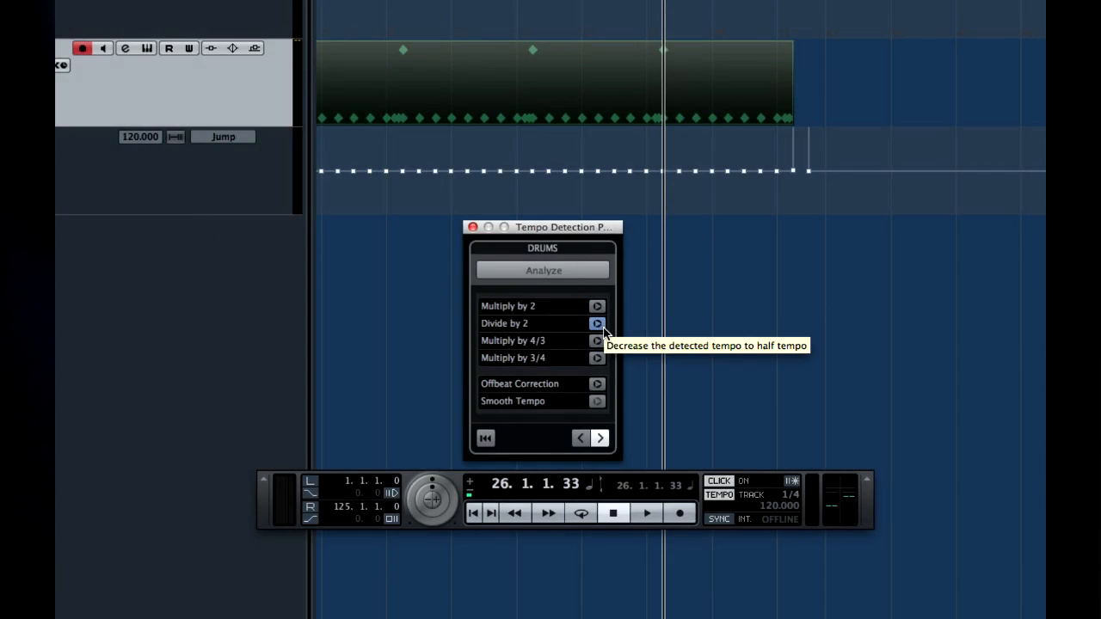
{"action": "mouse_move", "coordinate": [597, 340]}
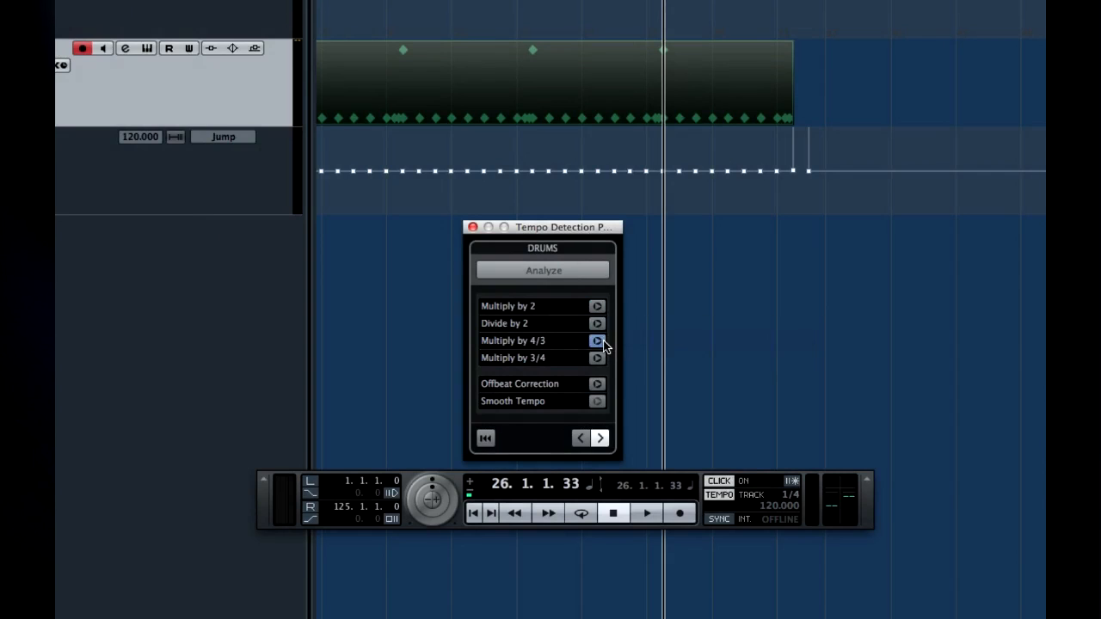
{"action": "mouse_move", "coordinate": [599, 340]}
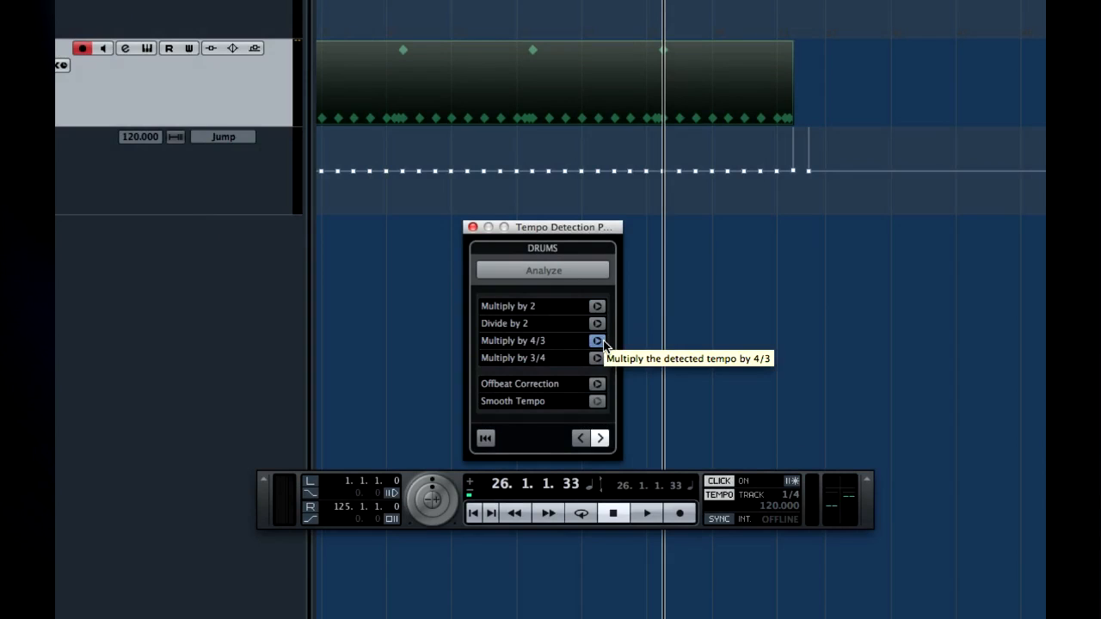
{"action": "mouse_move", "coordinate": [599, 358]}
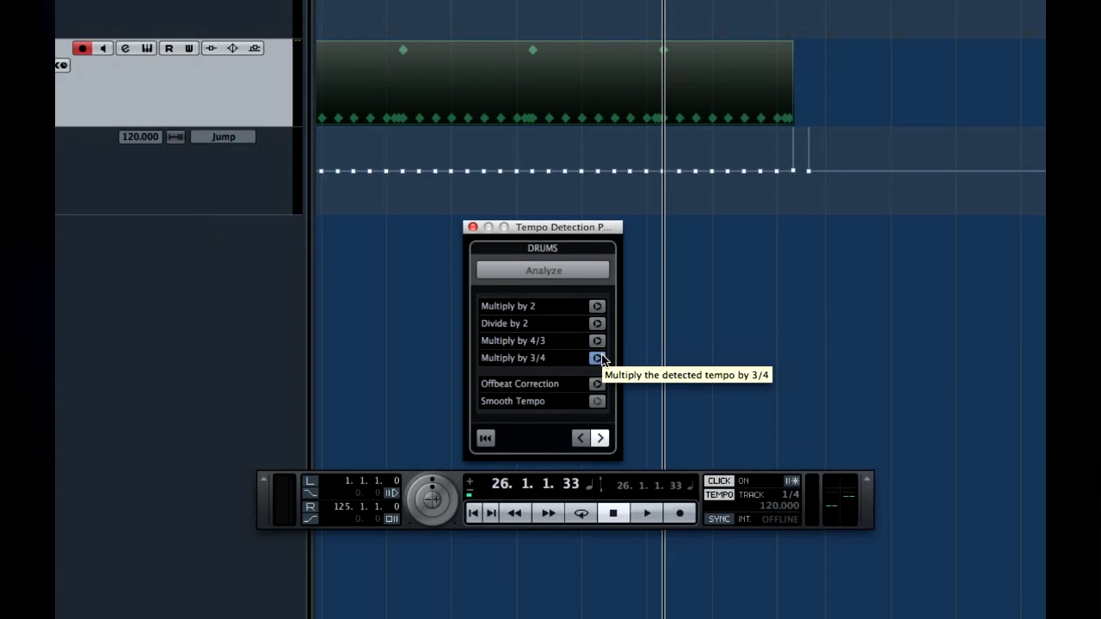
{"action": "mouse_move", "coordinate": [599, 383]}
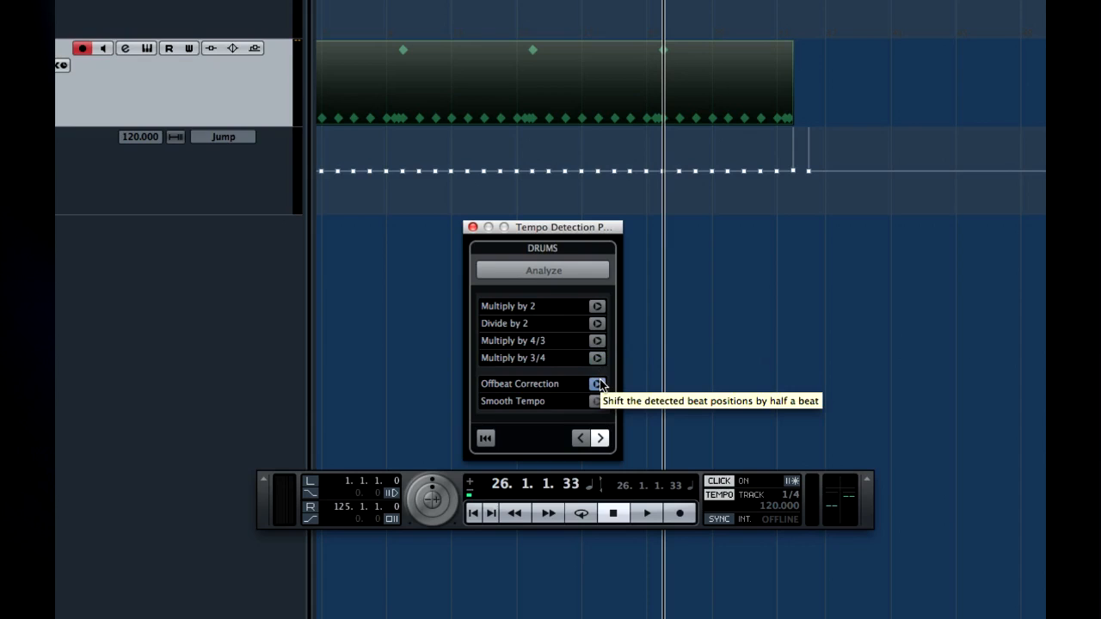
{"action": "mouse_move", "coordinate": [554, 400]}
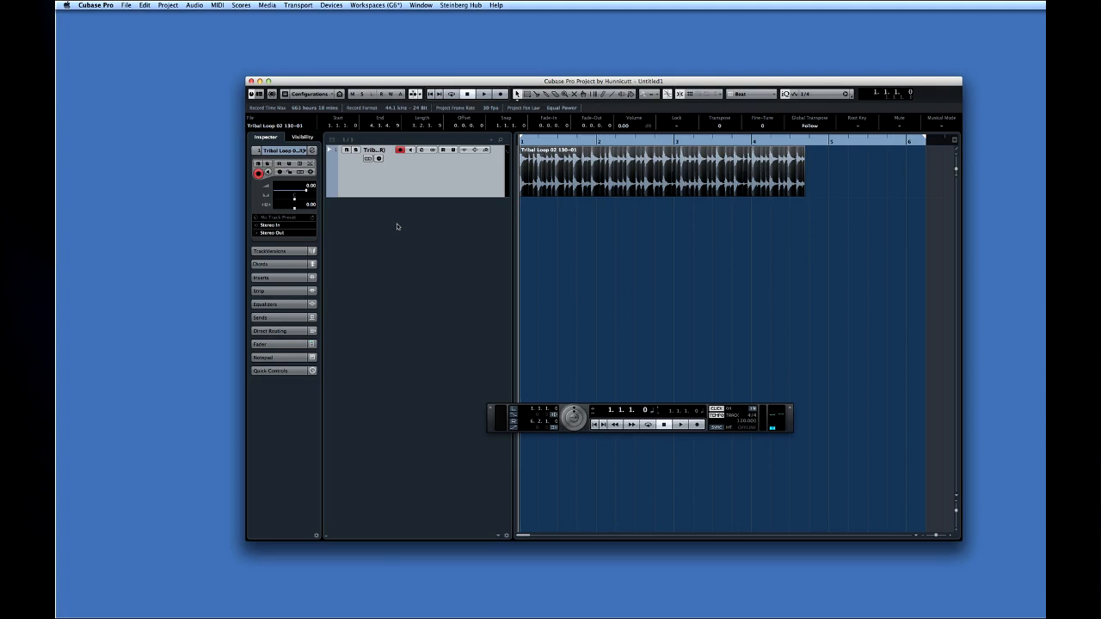
Run Tempo Detection and analyze the tribal loop's tempo
{"action": "left_click", "coordinate": [168, 5]}
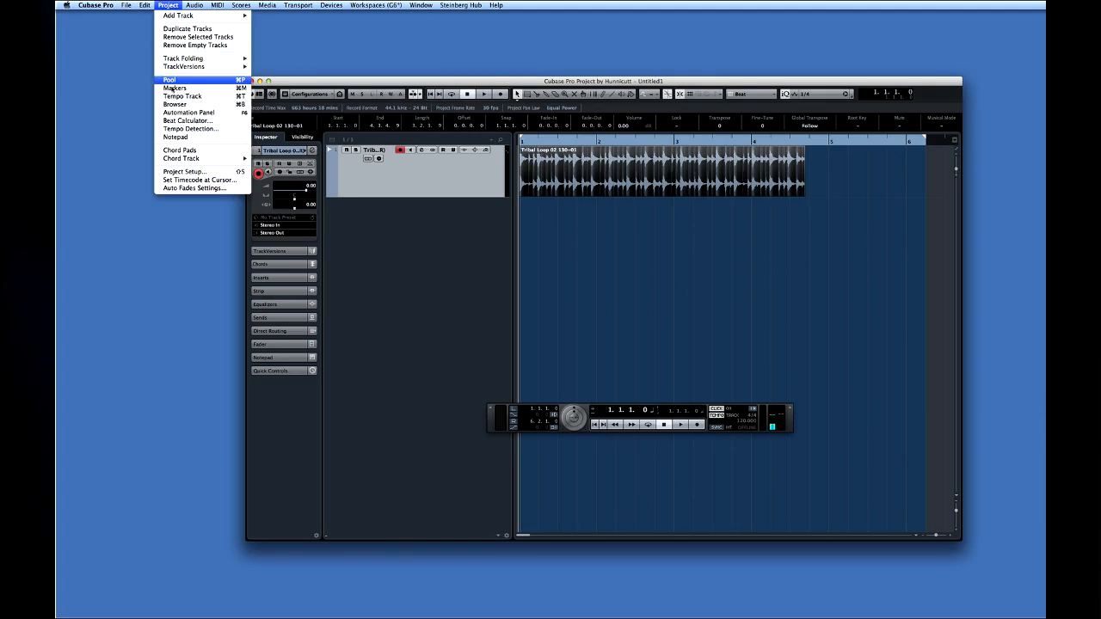
{"action": "left_click", "coordinate": [189, 129]}
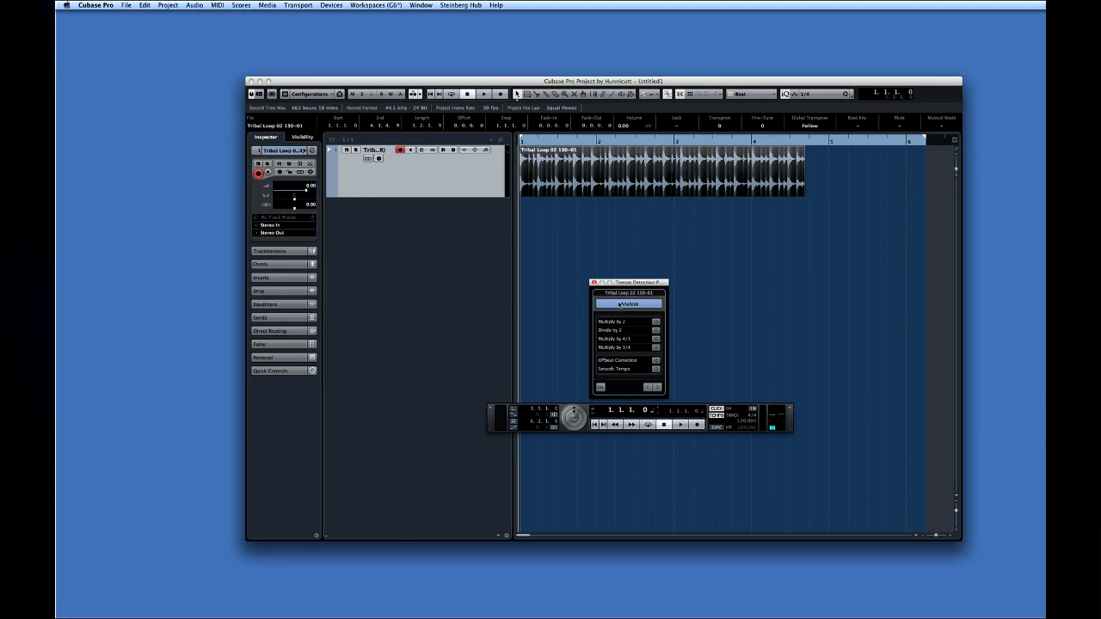
{"action": "left_click", "coordinate": [628, 302]}
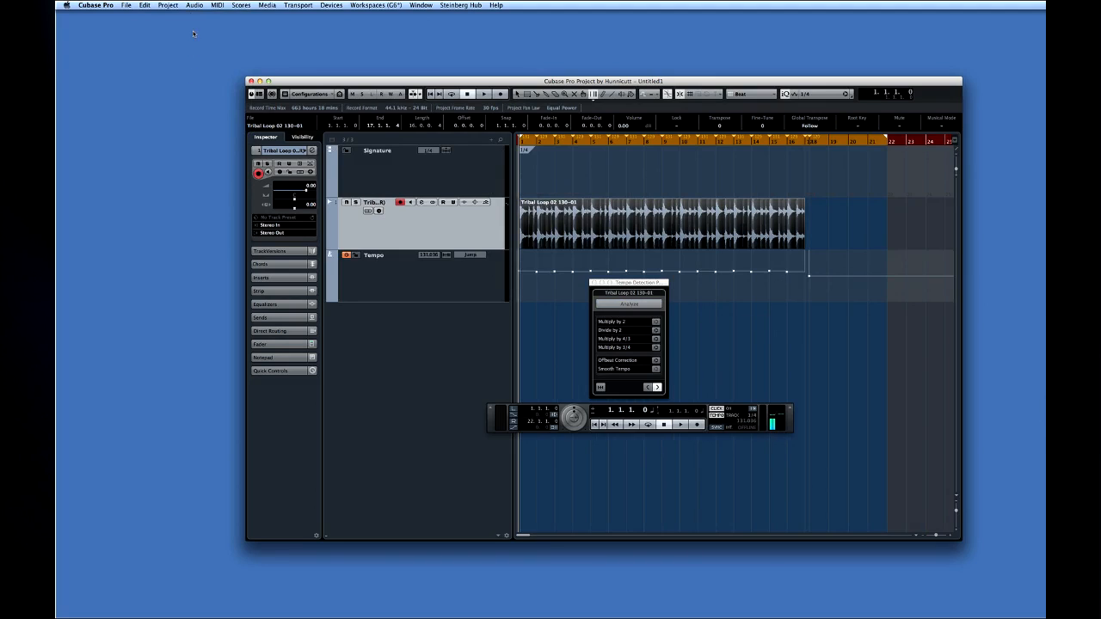
Set the audio clip's musical definition from the detected tempo via Audio > Advanced
{"action": "left_click", "coordinate": [195, 5]}
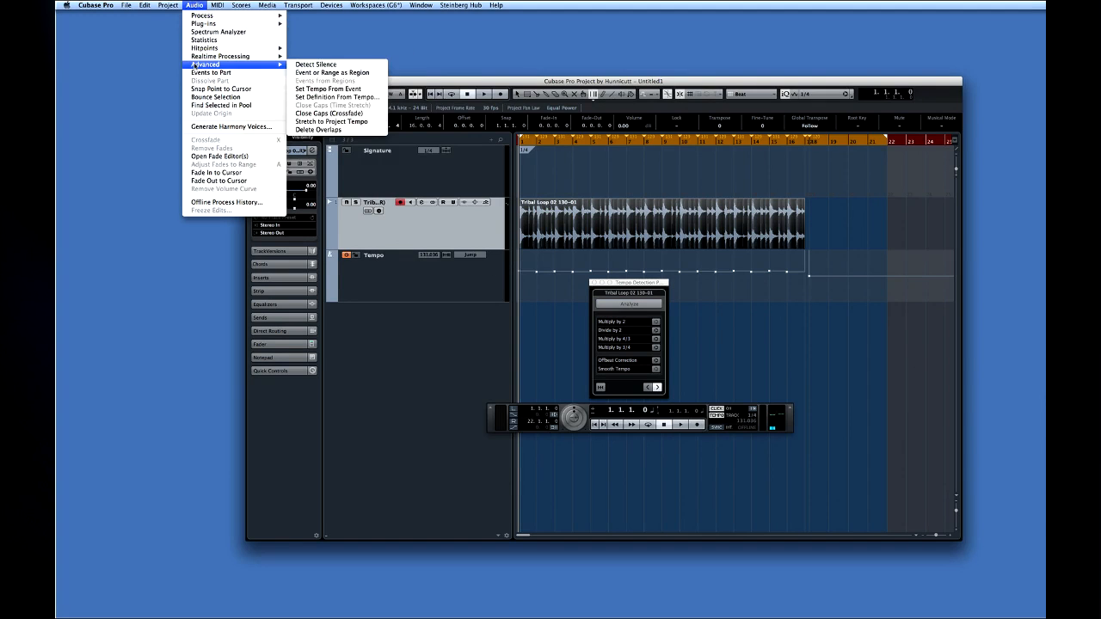
{"action": "mouse_move", "coordinate": [335, 97]}
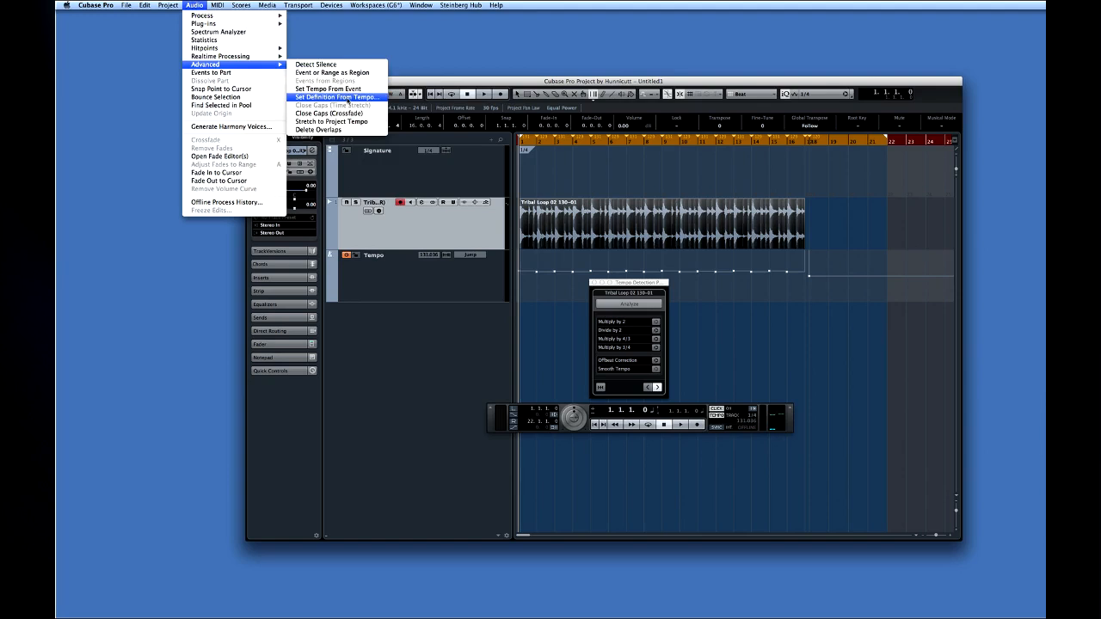
{"action": "mouse_move", "coordinate": [217, 31]}
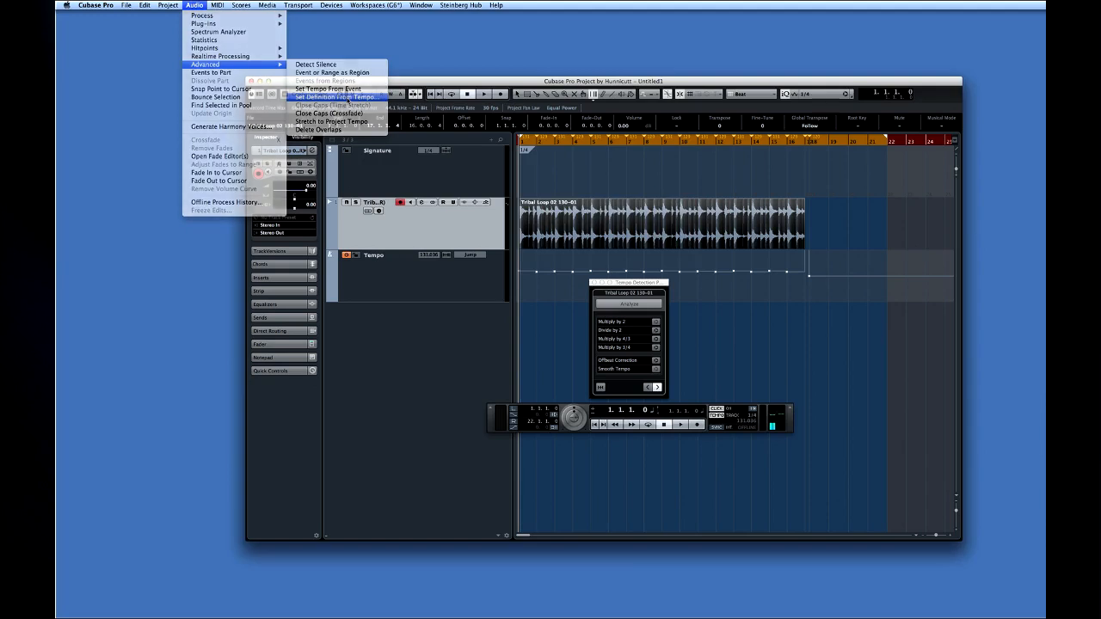
{"action": "left_click", "coordinate": [336, 96]}
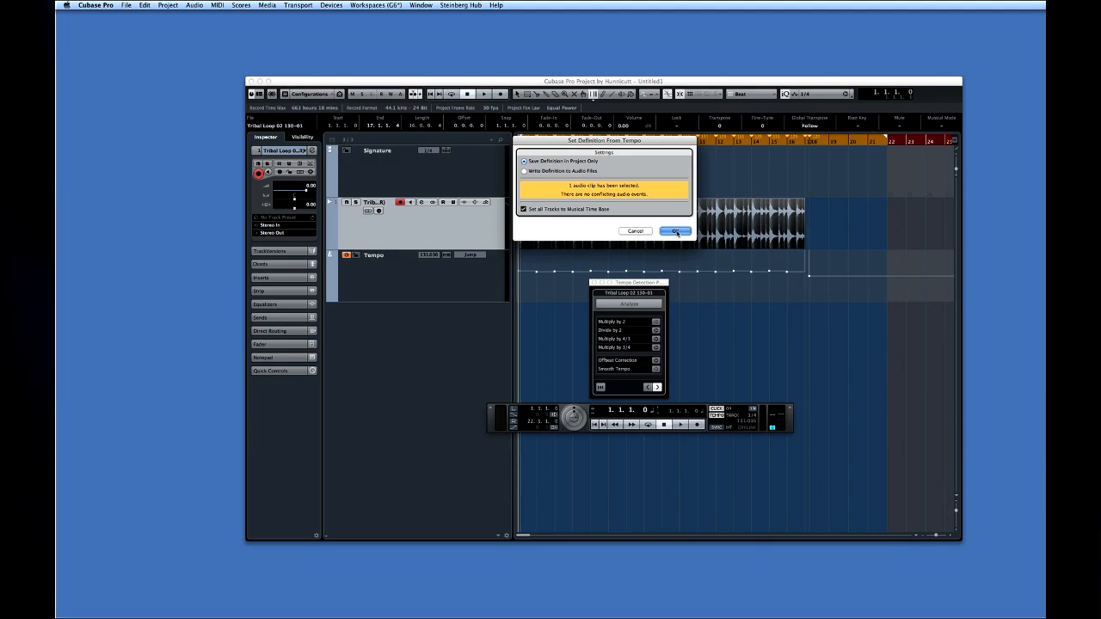
{"action": "left_click", "coordinate": [675, 230]}
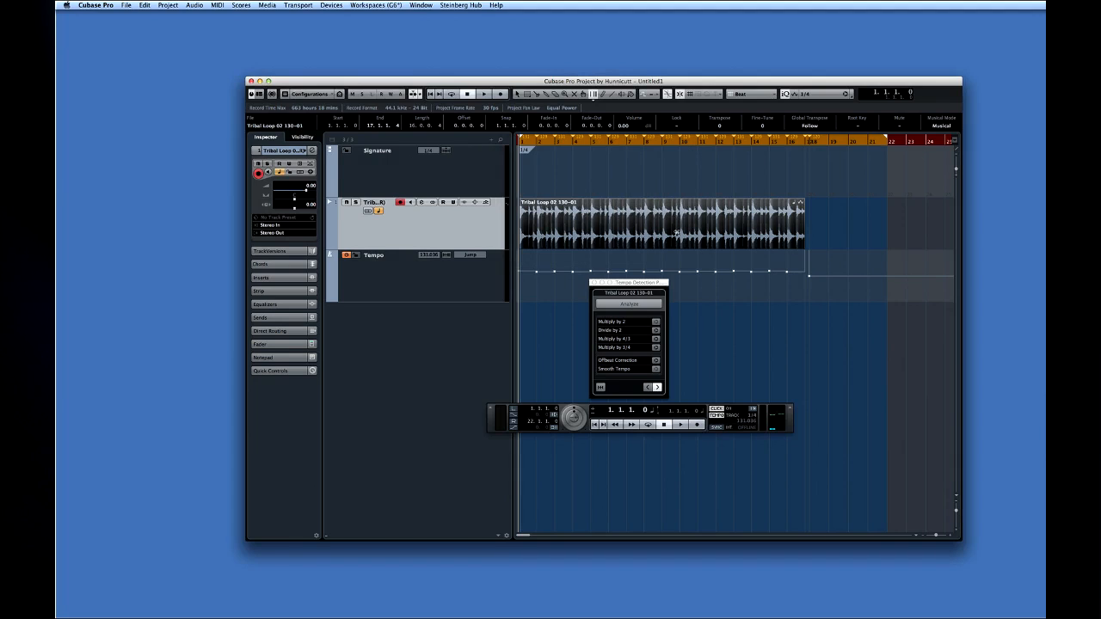
{"action": "mouse_move", "coordinate": [672, 234]}
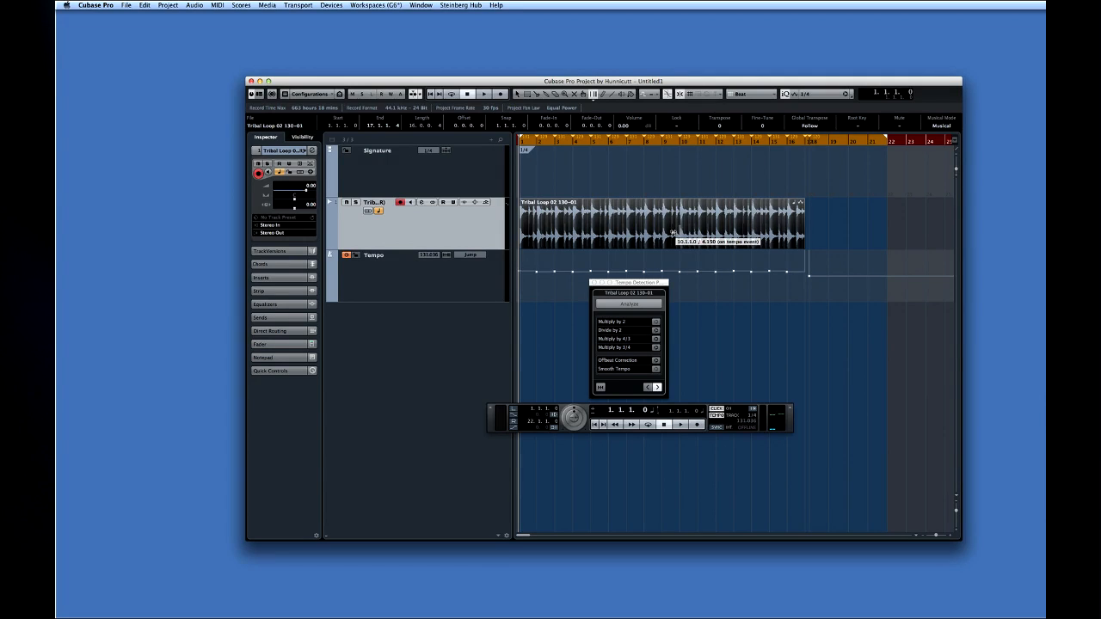
{"action": "mouse_move", "coordinate": [731, 414]}
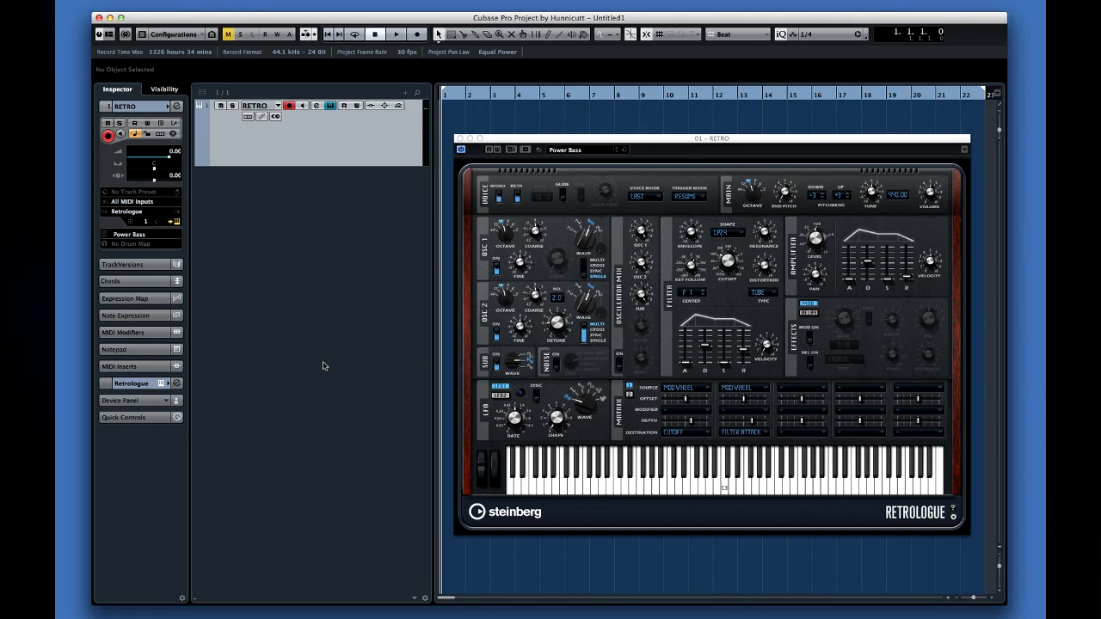
Load a MIDI insert effect into the Retrologue track's Inspector insert slot
{"action": "left_click", "coordinate": [134, 365]}
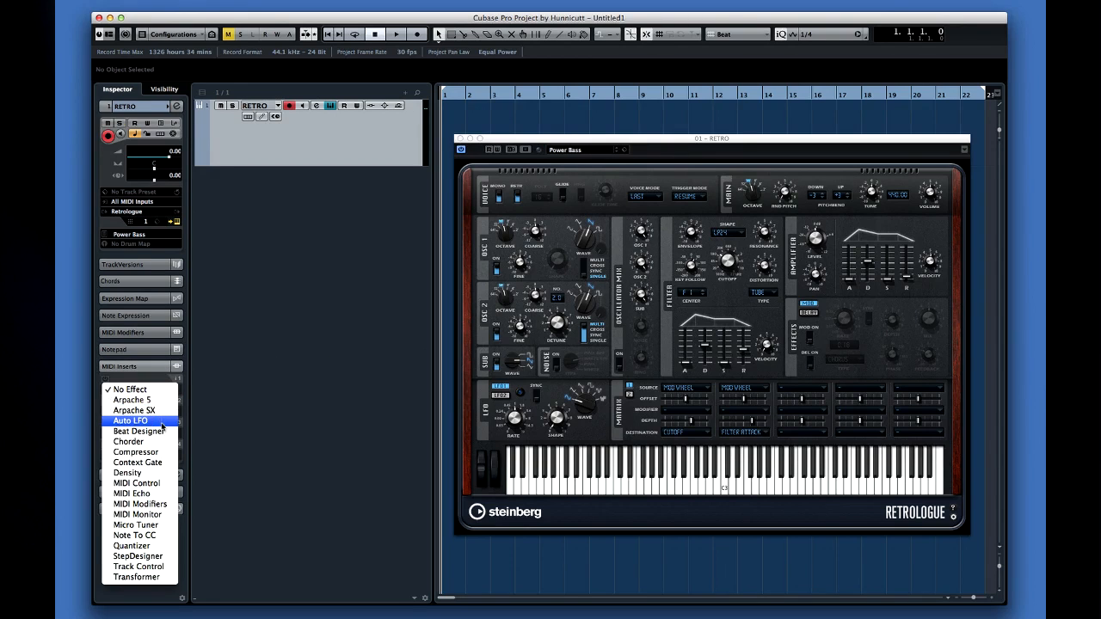
{"action": "mouse_move", "coordinate": [134, 492]}
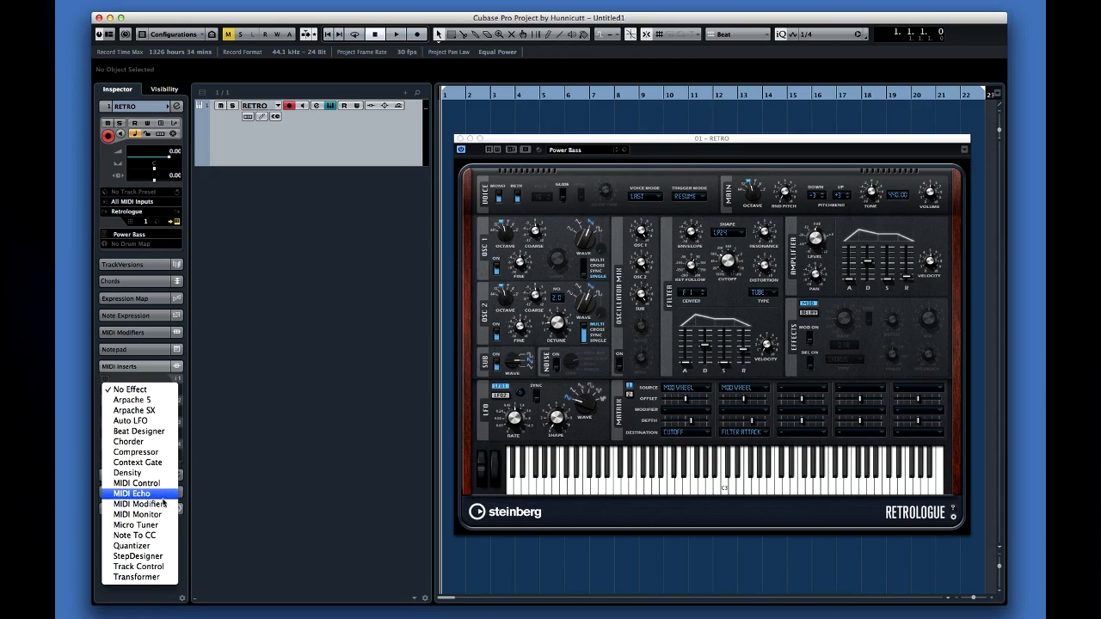
{"action": "mouse_move", "coordinate": [134, 535]}
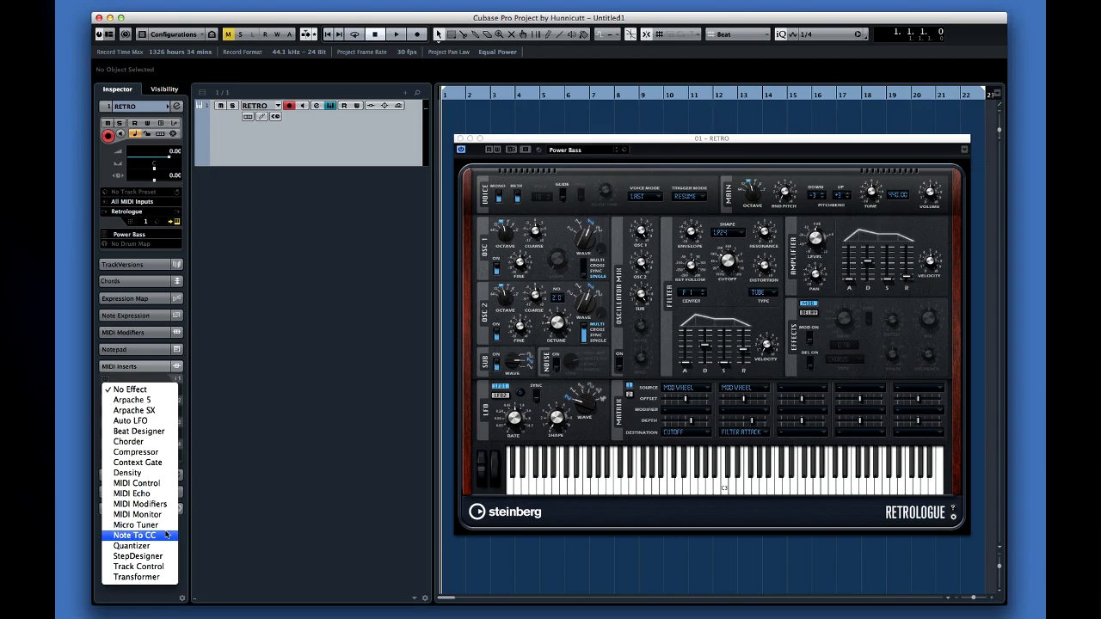
{"action": "mouse_move", "coordinate": [137, 461]}
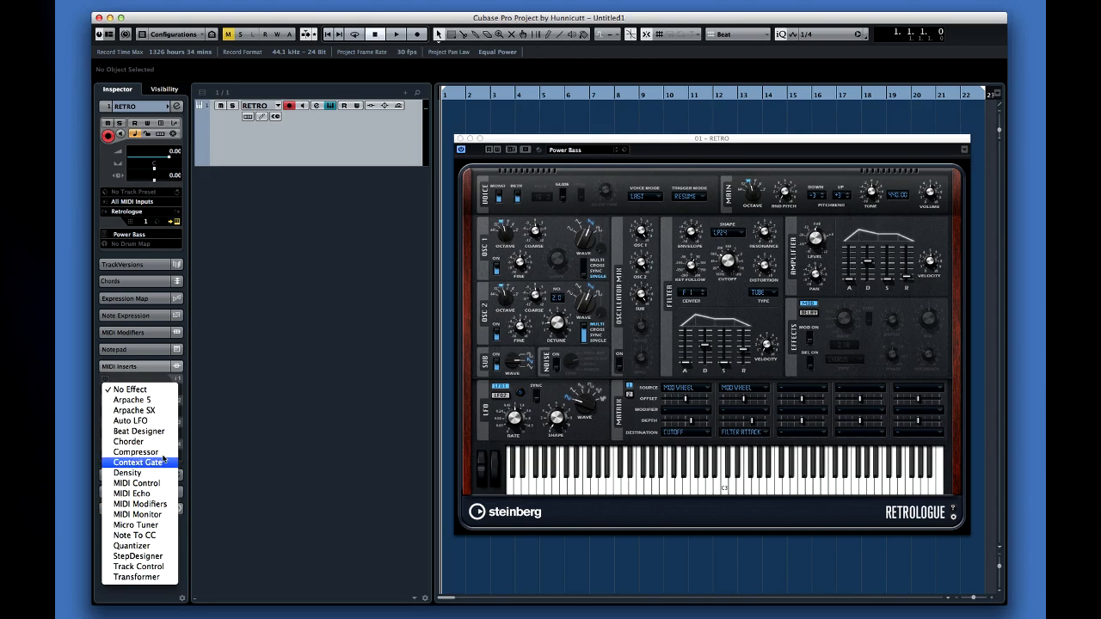
{"action": "mouse_move", "coordinate": [131, 399]}
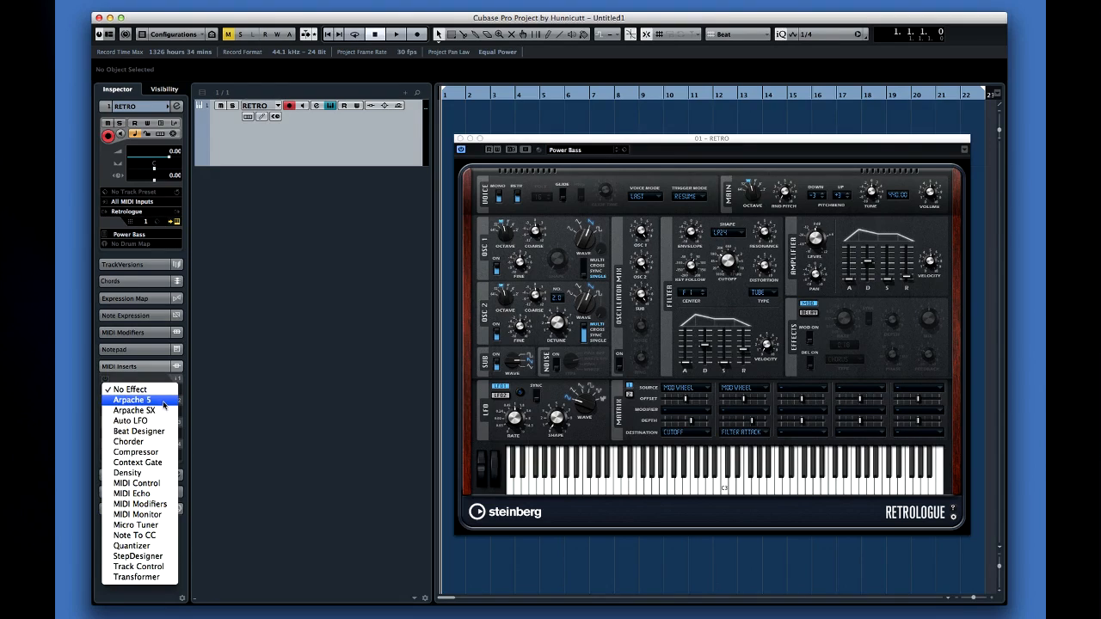
{"action": "left_click", "coordinate": [135, 410]}
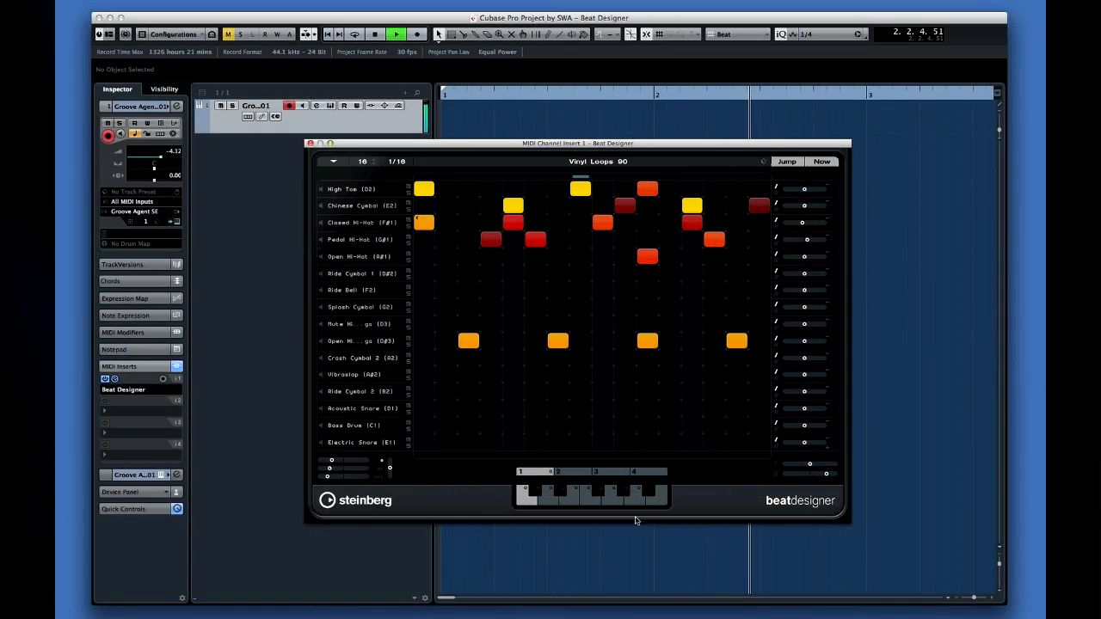
Switch Beat Designer to another sub-pattern and bring up the Groove Agent SE Vinyl Kit
{"action": "left_click", "coordinate": [637, 491]}
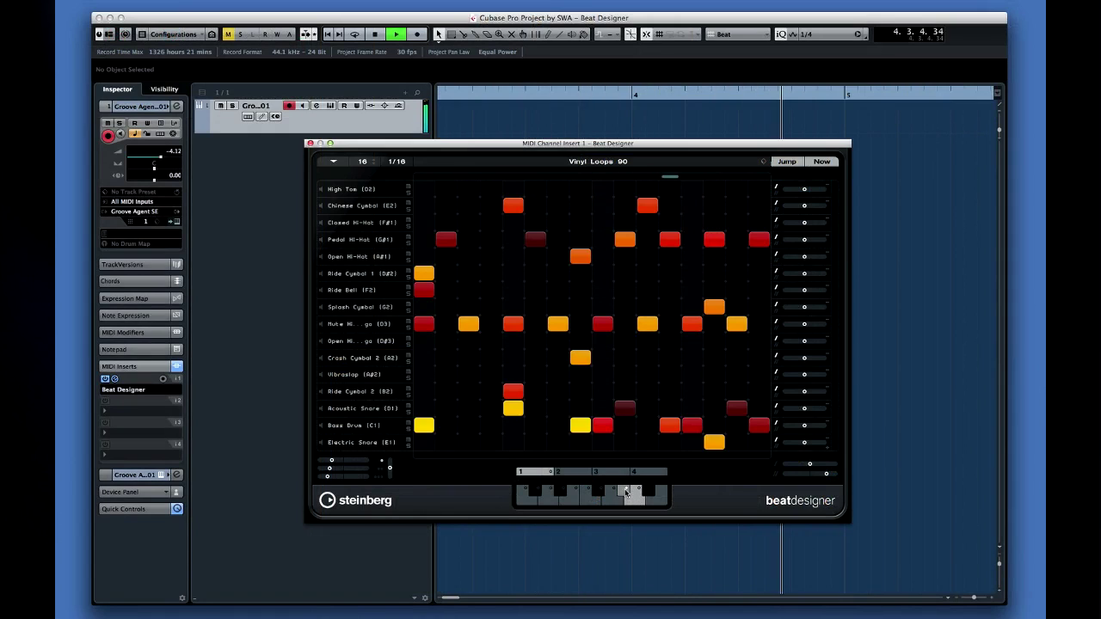
{"action": "left_click", "coordinate": [527, 489]}
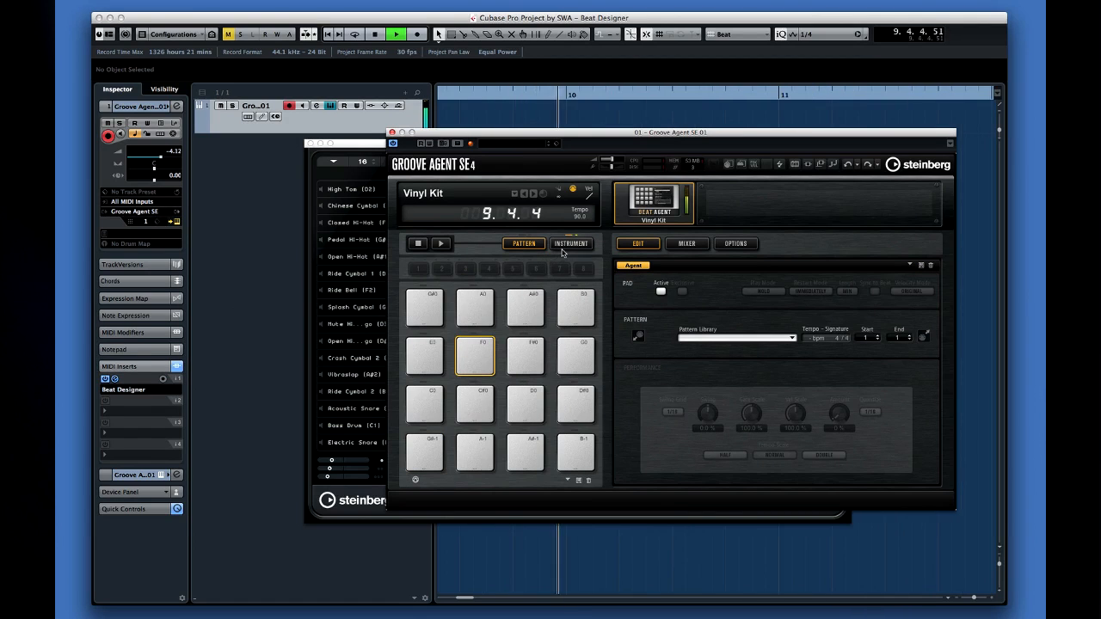
Inspect Groove Agent SE pads and a Beat Designer lane's drum sound assignment
{"action": "left_click", "coordinate": [572, 244]}
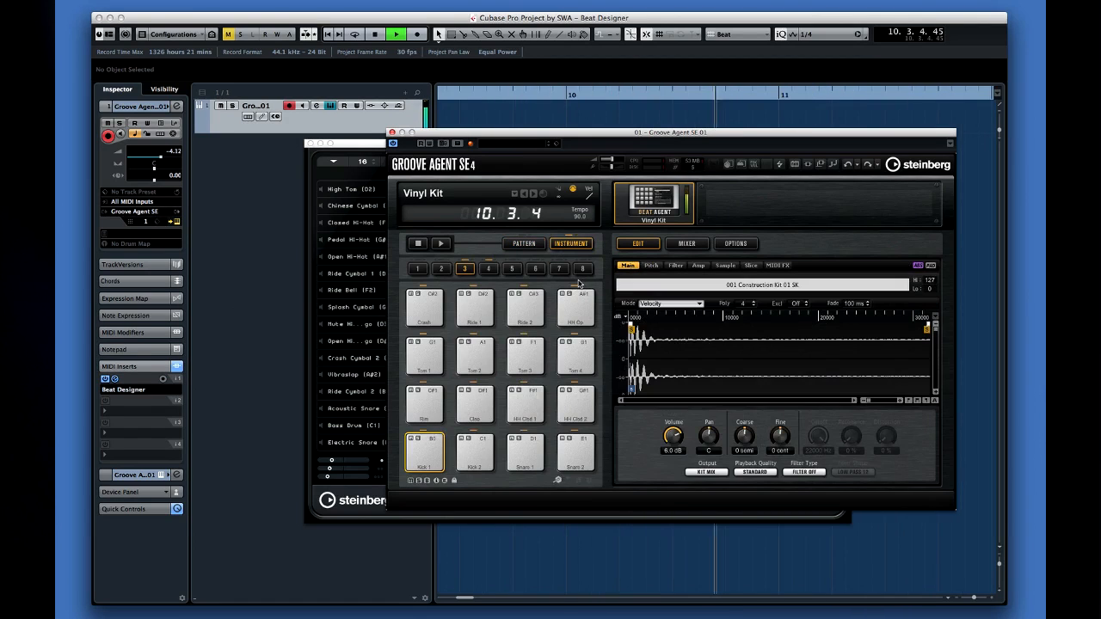
{"action": "left_click", "coordinate": [574, 404]}
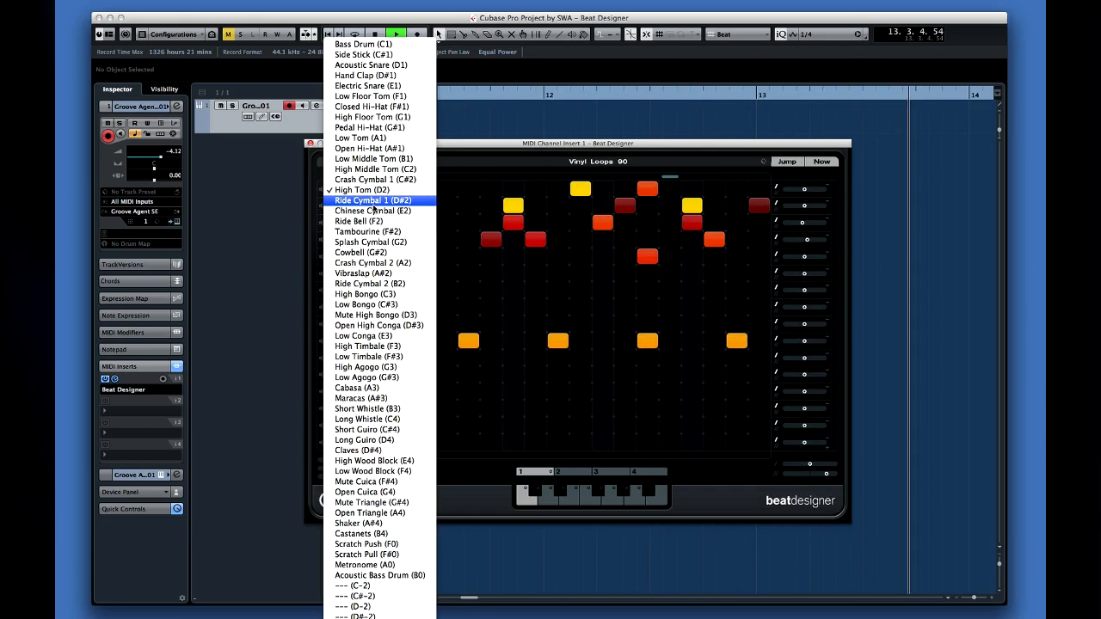
{"action": "mouse_move", "coordinate": [361, 251]}
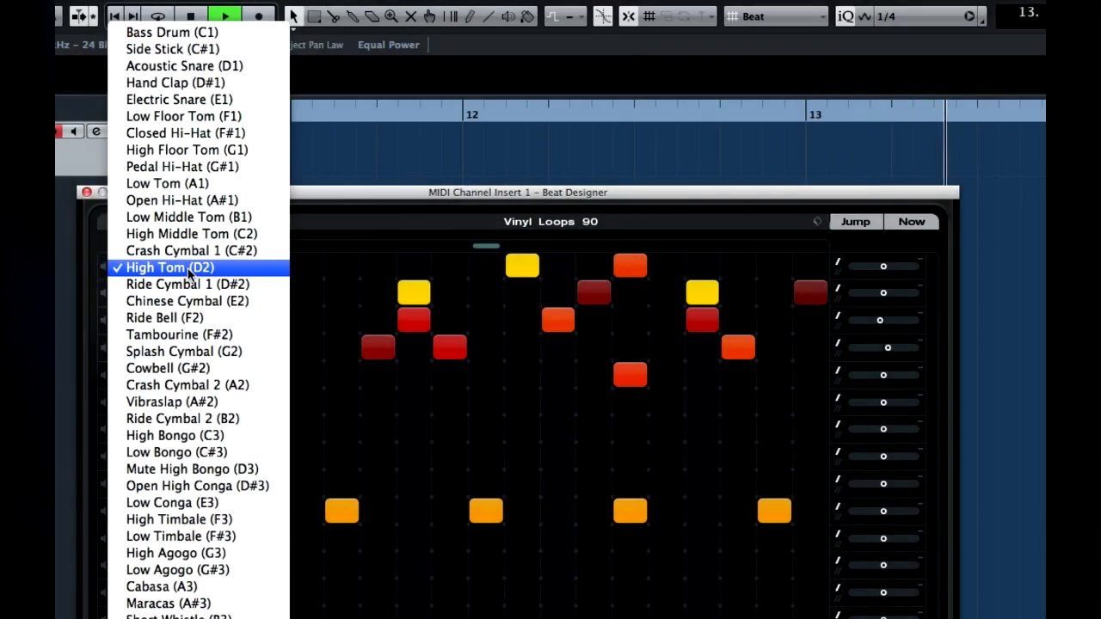
{"action": "mouse_move", "coordinate": [164, 317]}
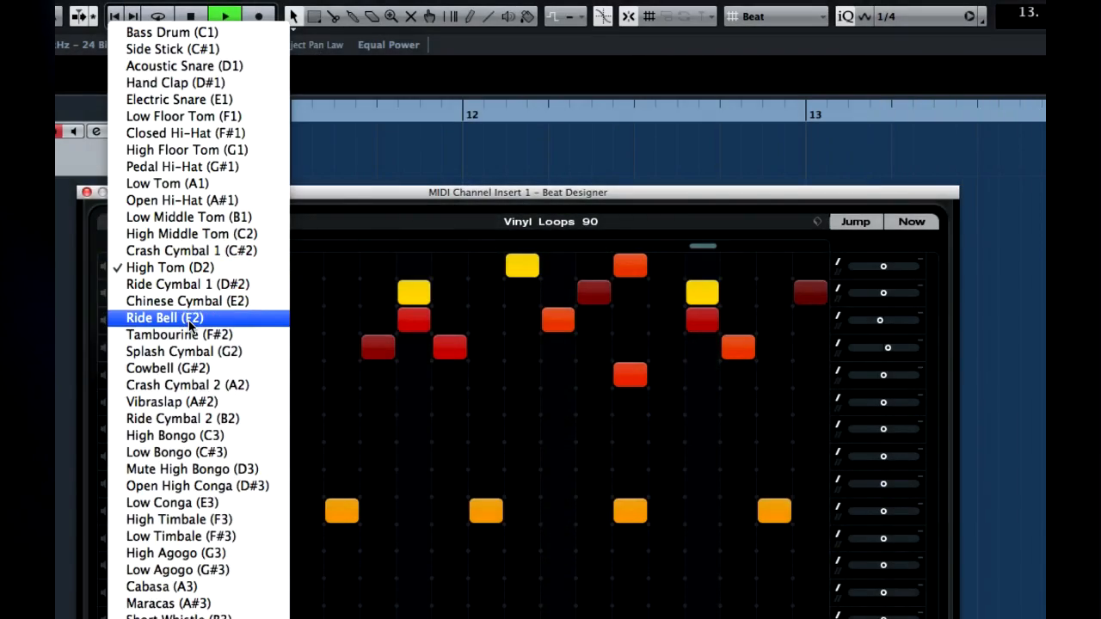
{"action": "left_click", "coordinate": [165, 317]}
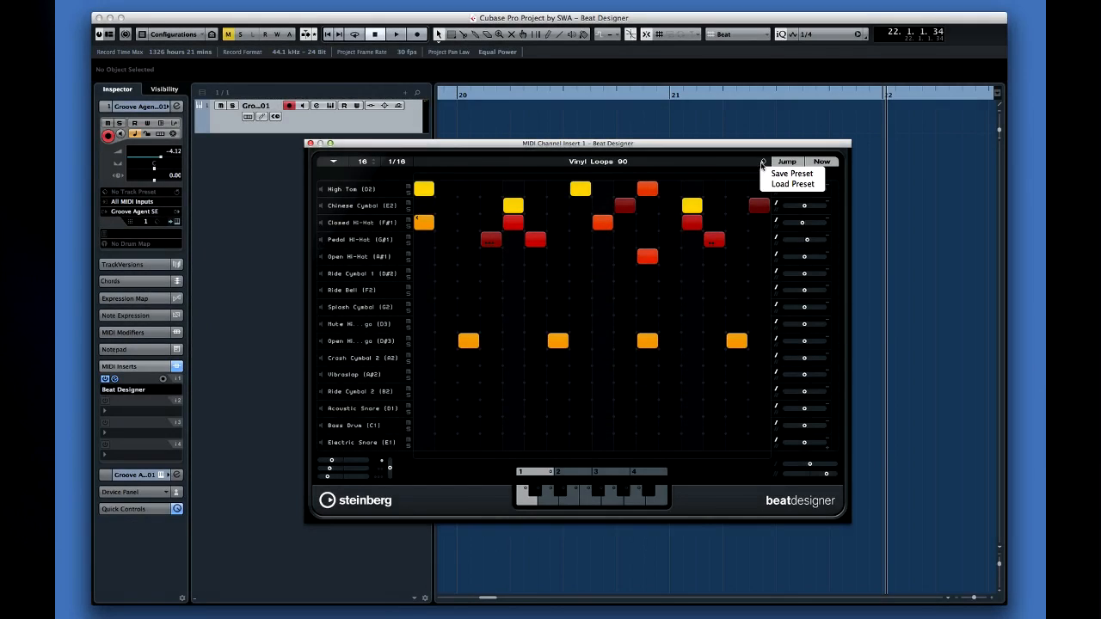
Browse the Import Pattern Bank preset list and close it
{"action": "left_click", "coordinate": [792, 183]}
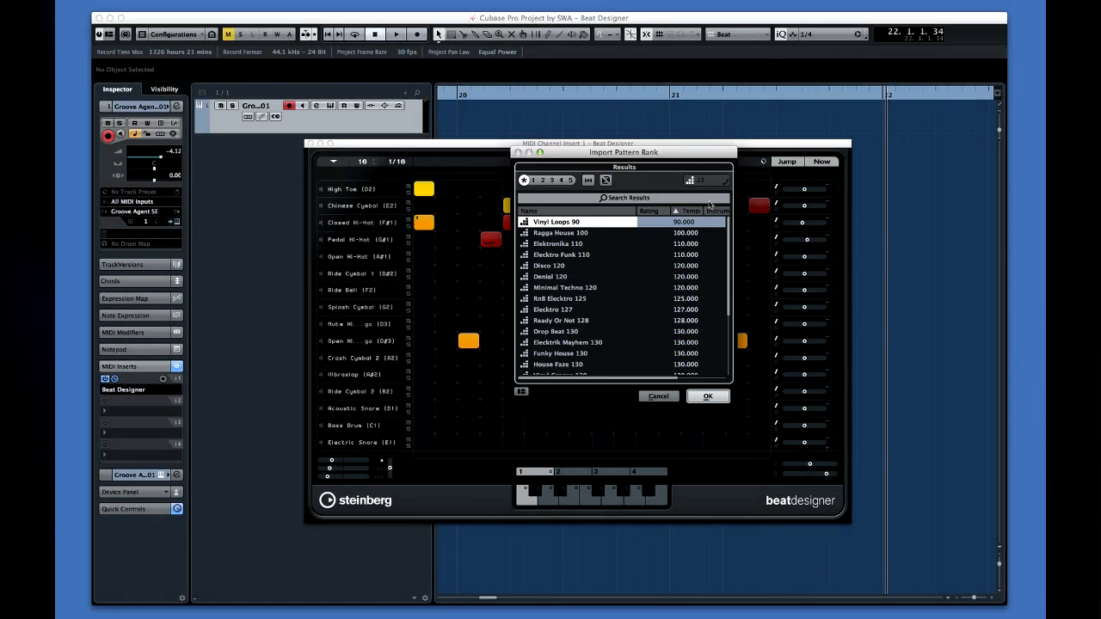
{"action": "scroll", "scroll_direction": "down", "scroll_amount": 3}
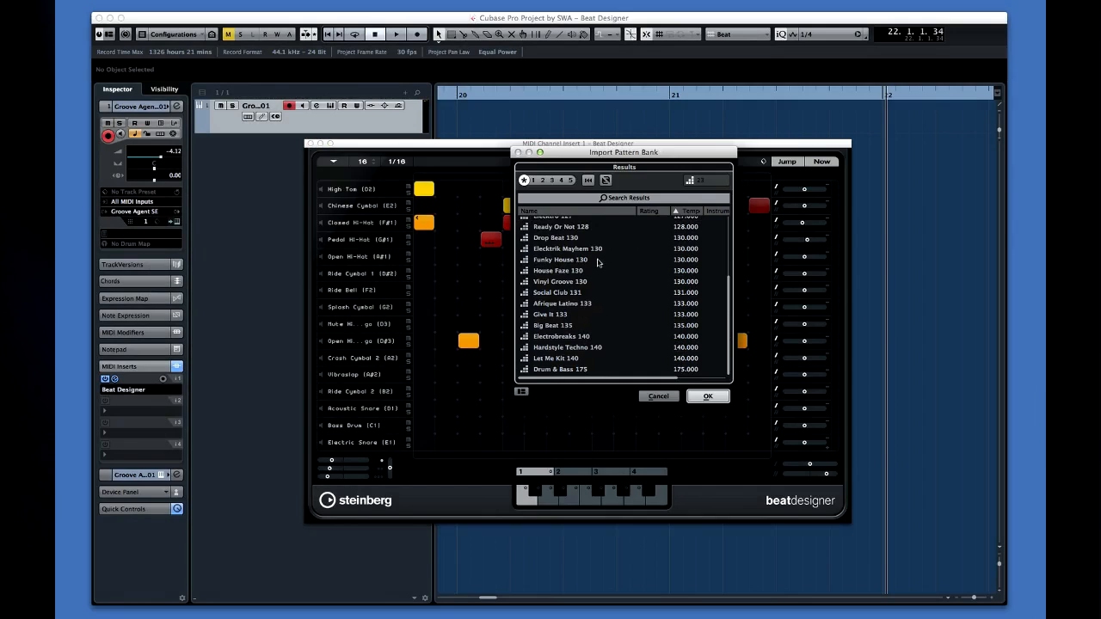
{"action": "left_click", "coordinate": [707, 396]}
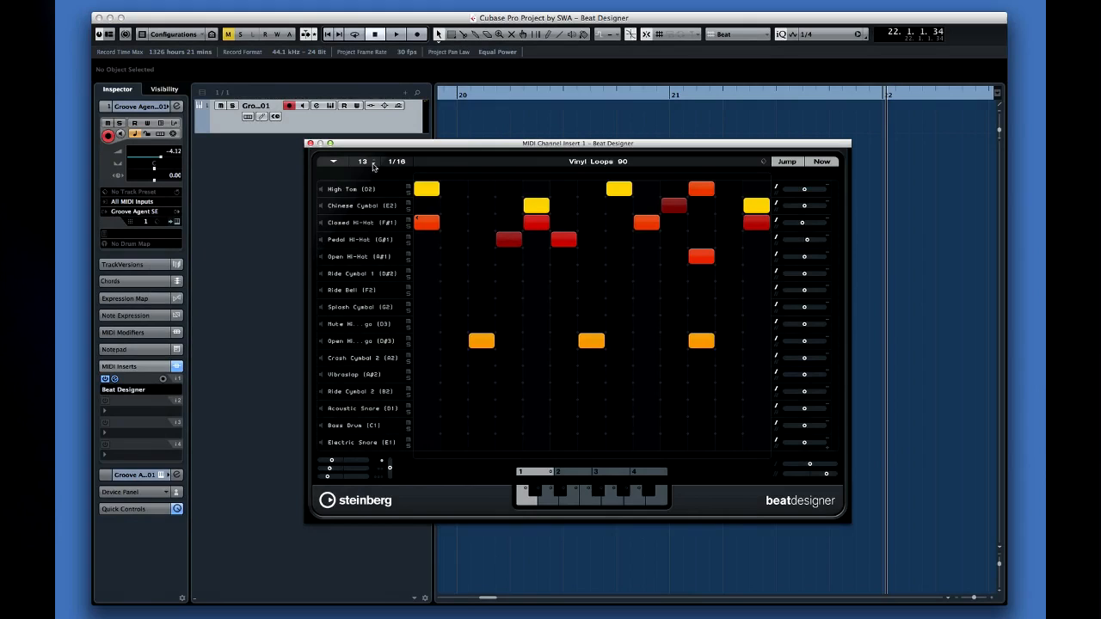
Set Beat Designer step resolution to 1/8 and sub-pattern changes to Jump
{"action": "left_click", "coordinate": [396, 162]}
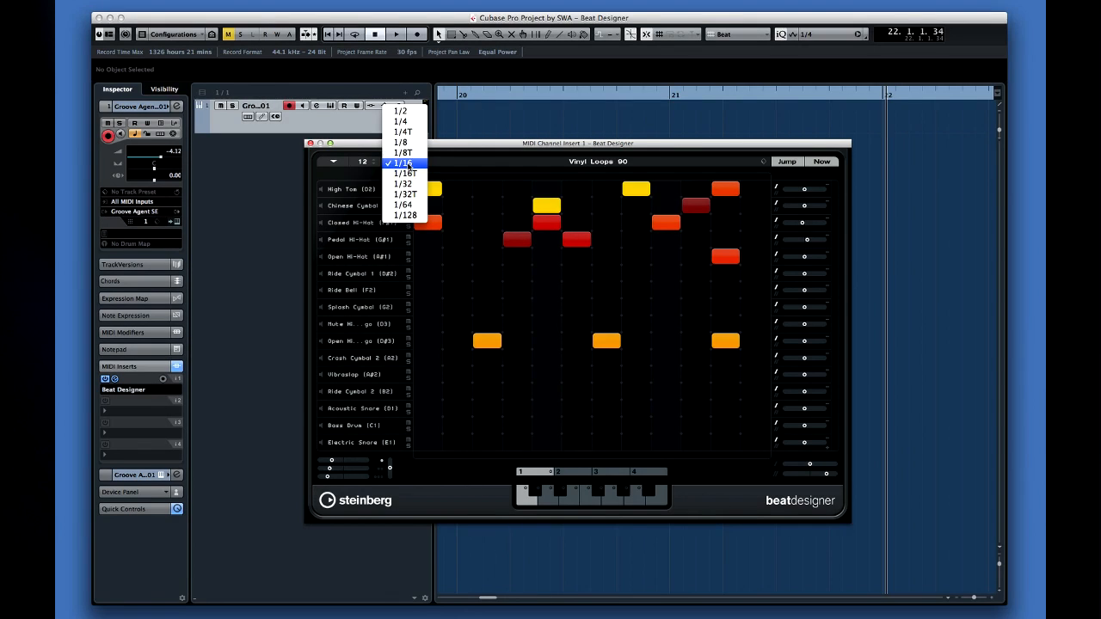
{"action": "left_click", "coordinate": [400, 141]}
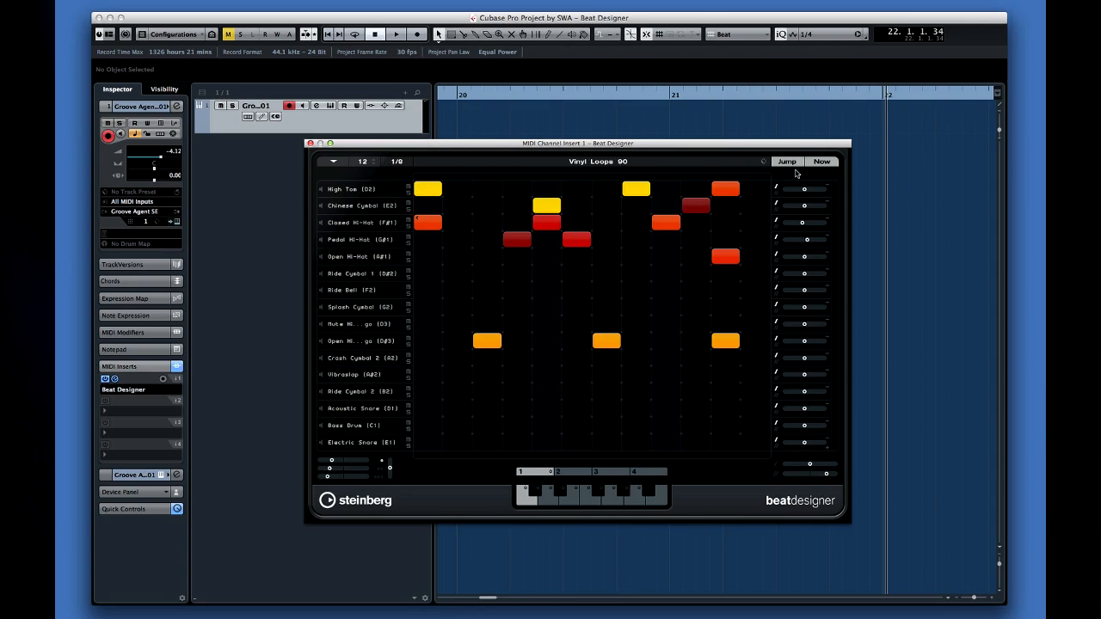
{"action": "left_click", "coordinate": [823, 162]}
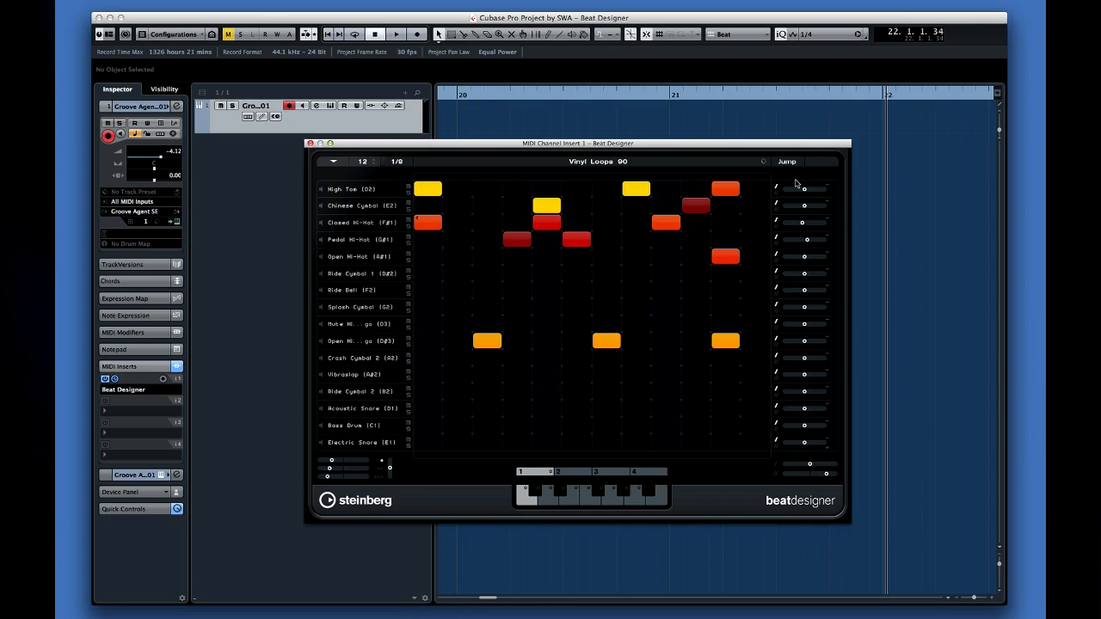
{"action": "left_click", "coordinate": [787, 161]}
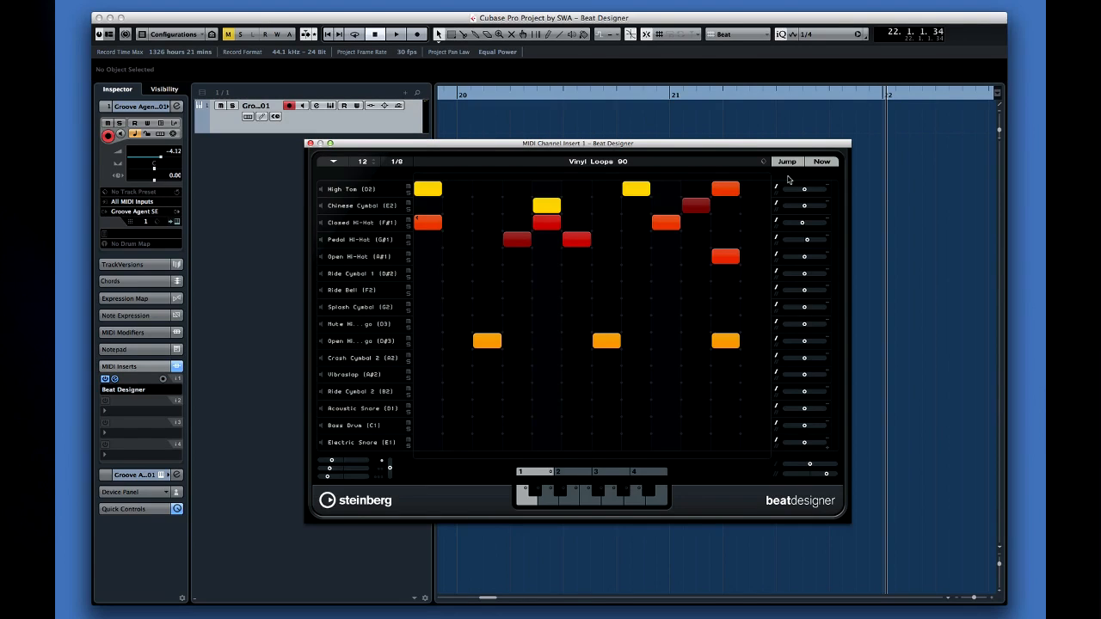
{"action": "mouse_move", "coordinate": [800, 174]}
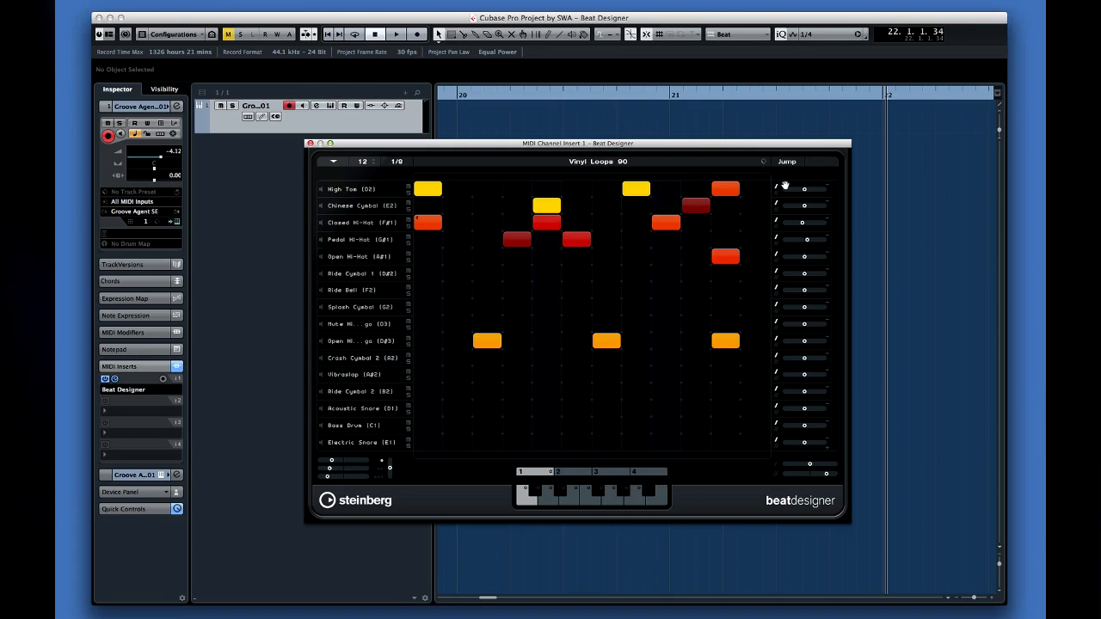
{"action": "mouse_move", "coordinate": [540, 492]}
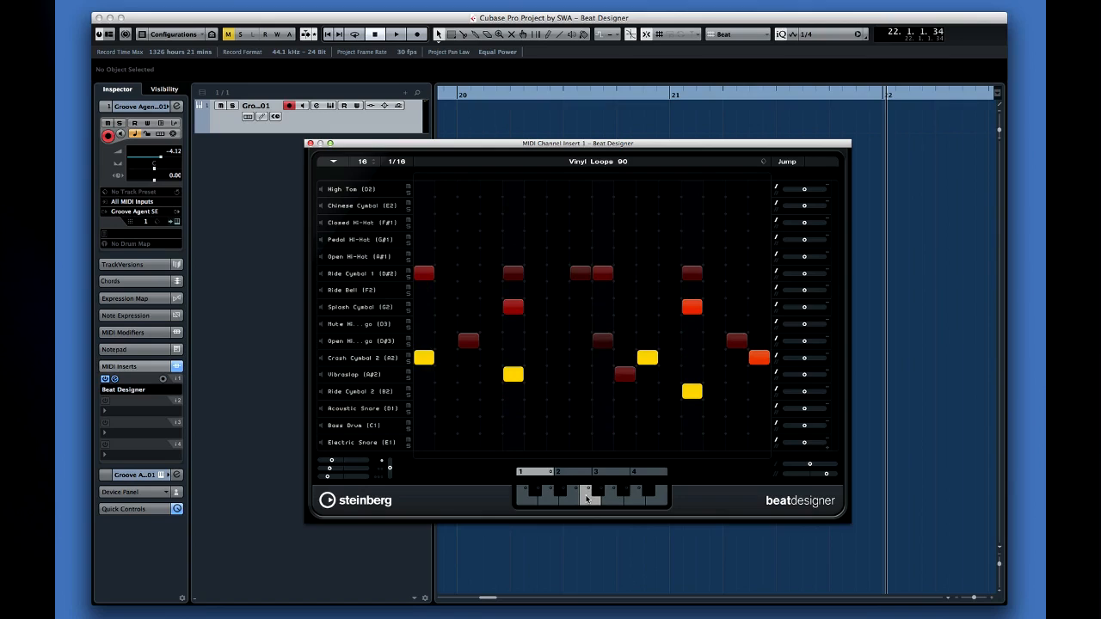
Switch to another Vinyl Loops 90 sub-pattern during playback
{"action": "left_click", "coordinate": [513, 273]}
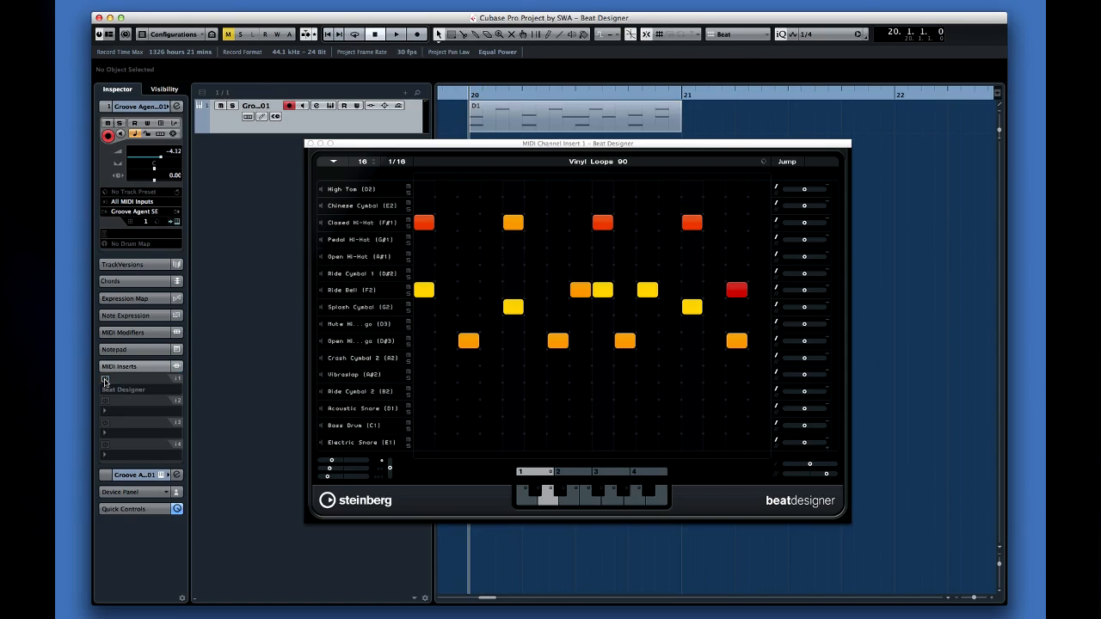
{"action": "mouse_move", "coordinate": [284, 382]}
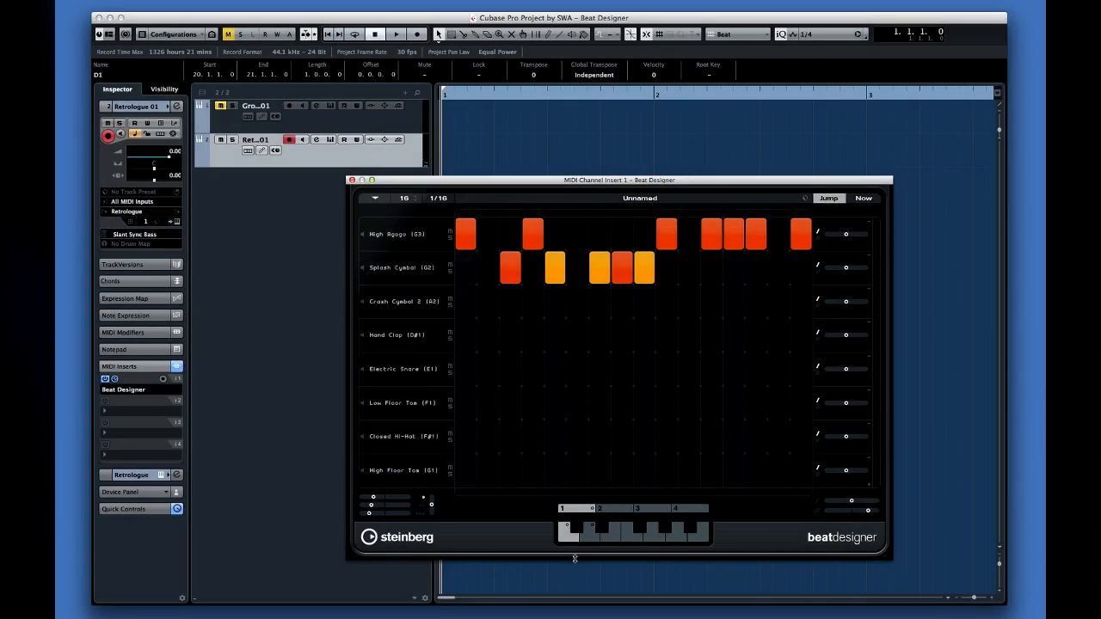
Add a step to the Beat Designer pattern on the Retrologue track
{"action": "left_click", "coordinate": [396, 34]}
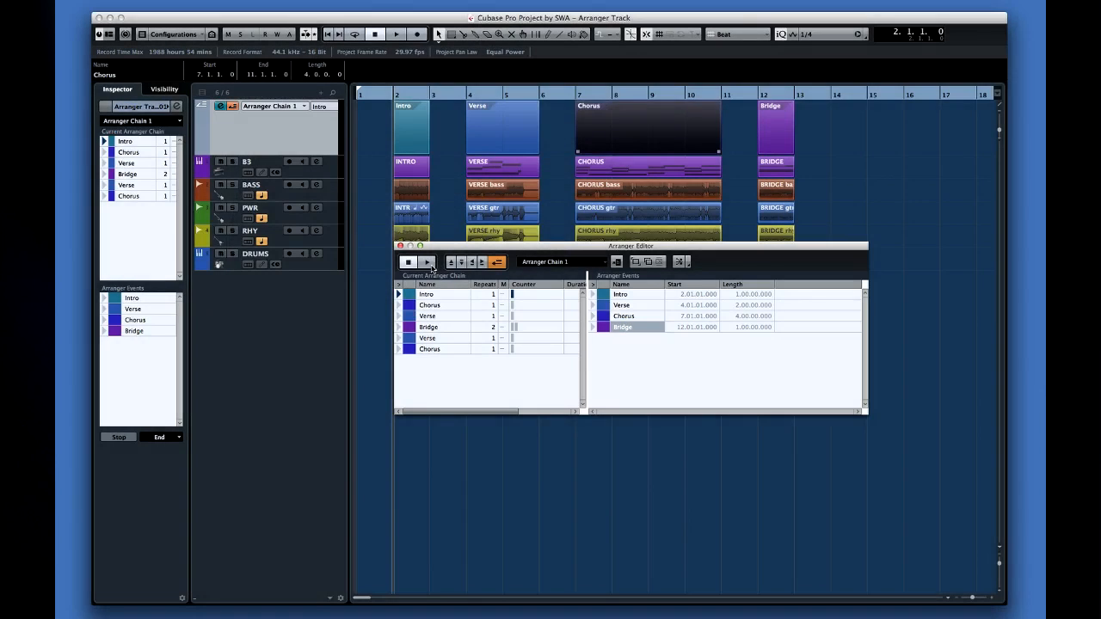
Select a section in the arranger chain of the Arranger Track project
{"action": "left_click", "coordinate": [426, 262]}
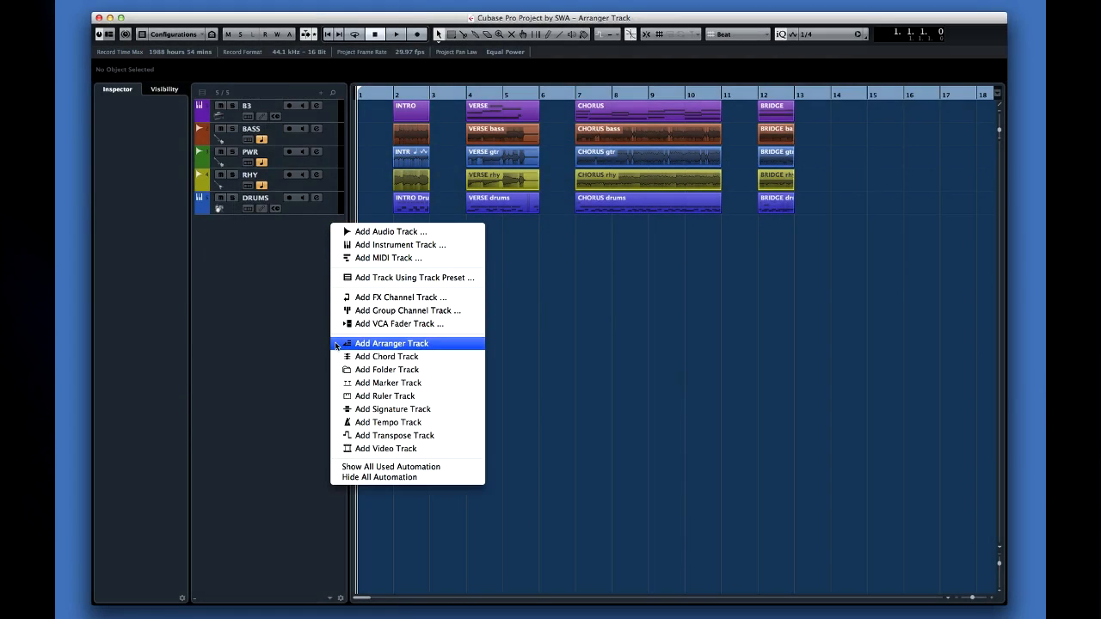
Add an arranger track and name its four events Intro, Verse, Chorus and Bridge
{"action": "left_click", "coordinate": [393, 344]}
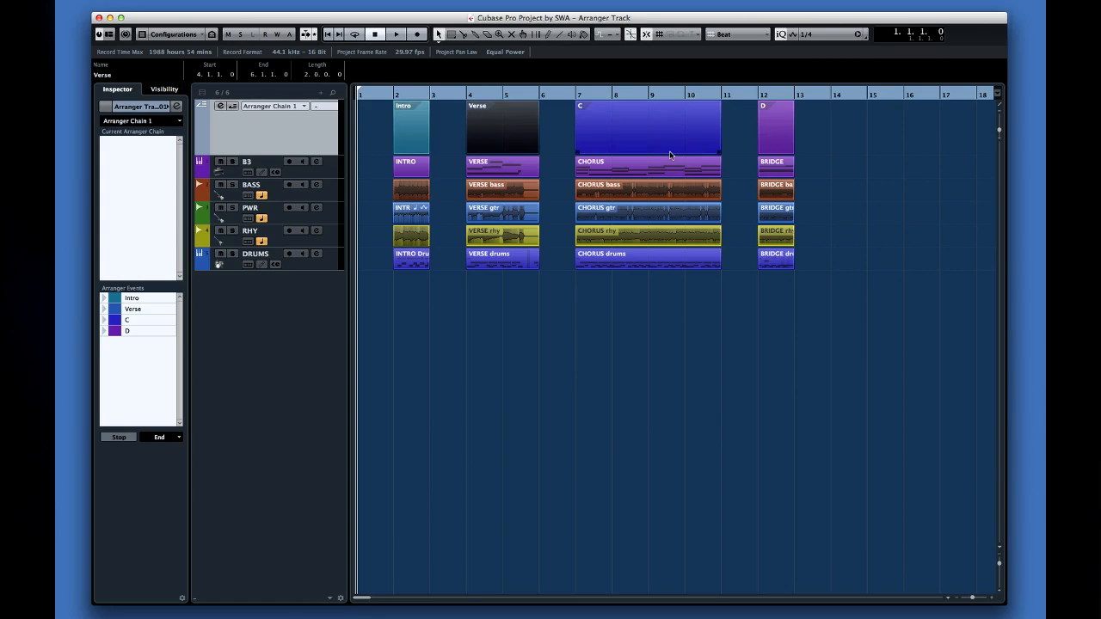
{"action": "left_click", "coordinate": [647, 127]}
{"action": "type", "text": "Bridge"}
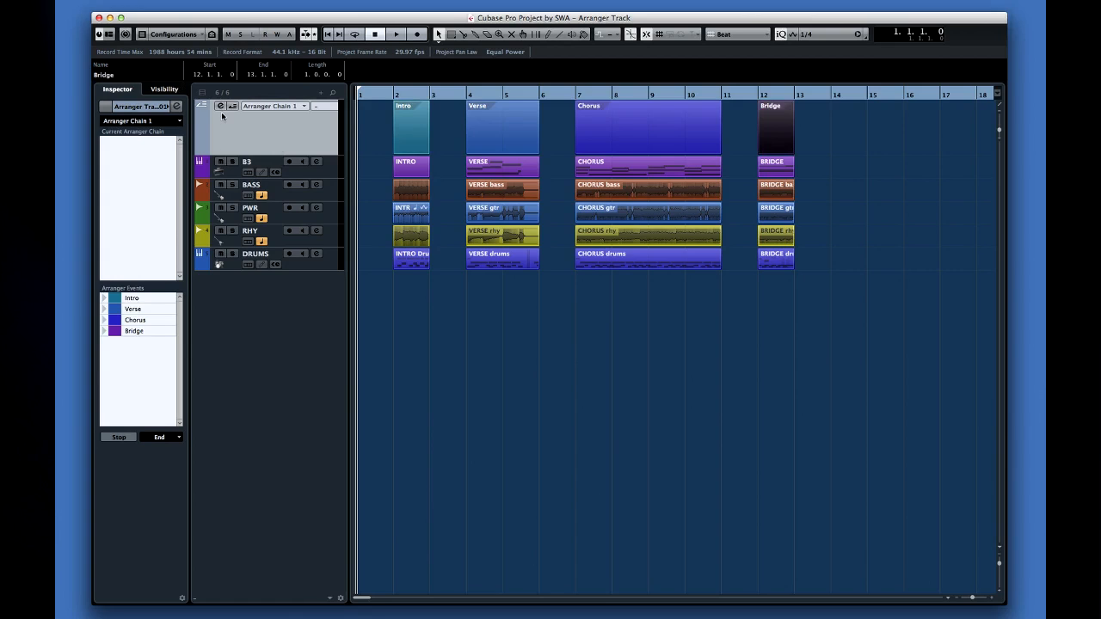
In the Arranger Editor, chain Intro, Chorus, Verse, then append Bridge, Verse and Chorus
{"action": "left_click", "coordinate": [220, 106]}
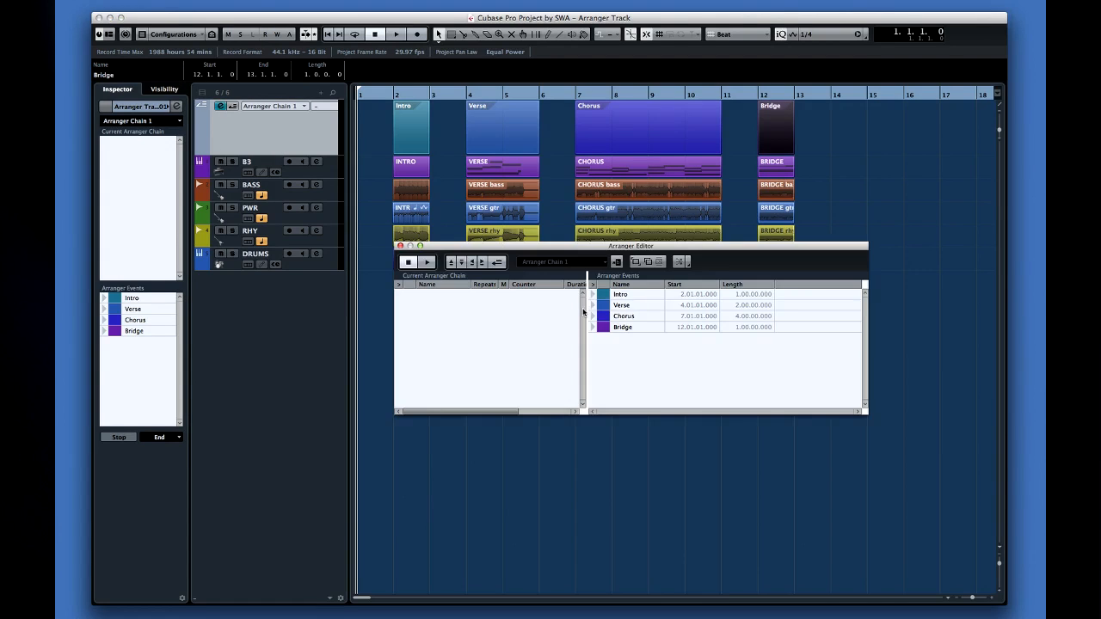
{"action": "mouse_move", "coordinate": [633, 303]}
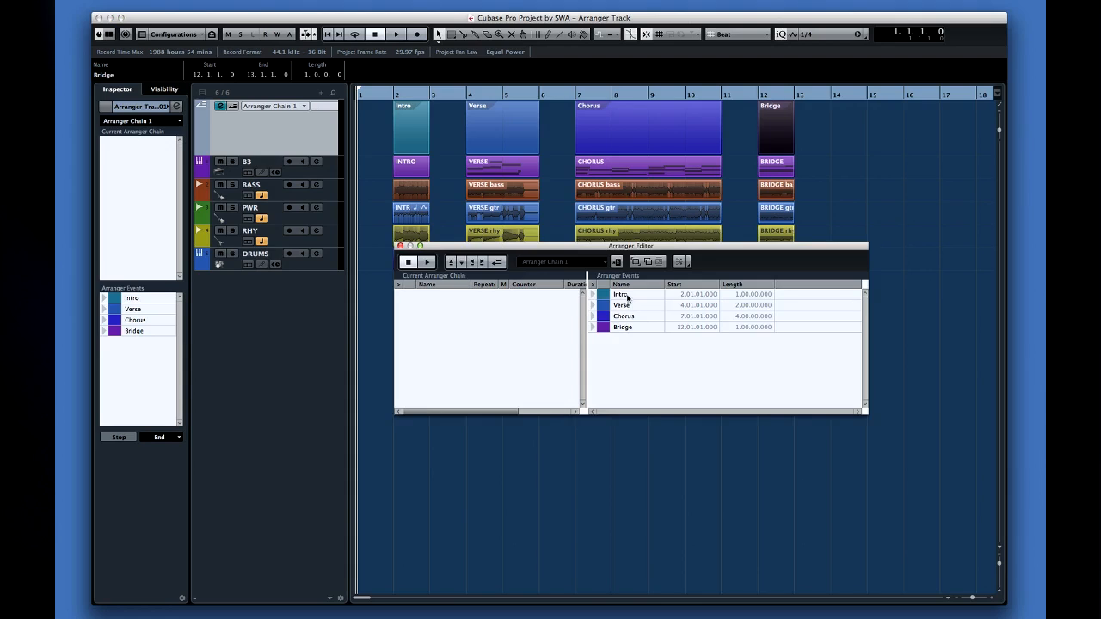
{"action": "double_click", "coordinate": [619, 294]}
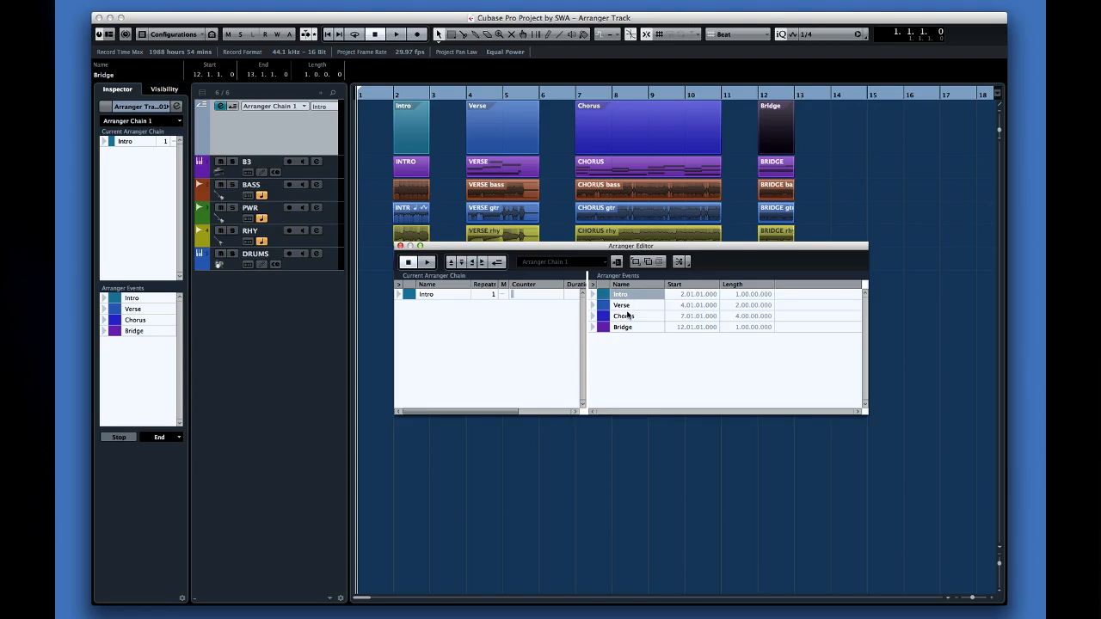
{"action": "double_click", "coordinate": [623, 317]}
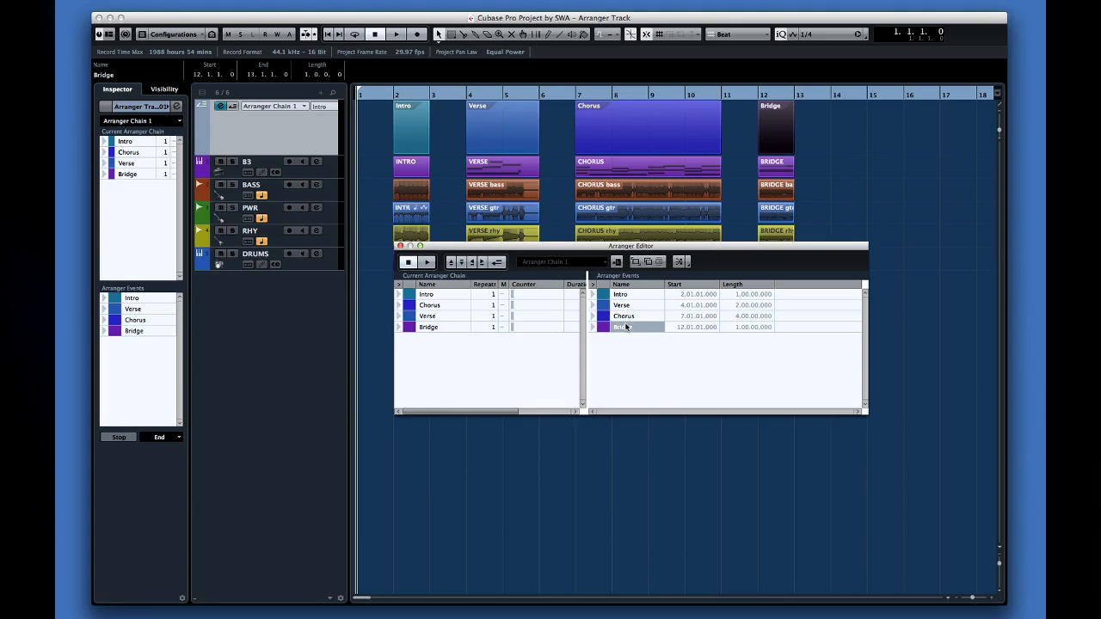
{"action": "mouse_move", "coordinate": [625, 326]}
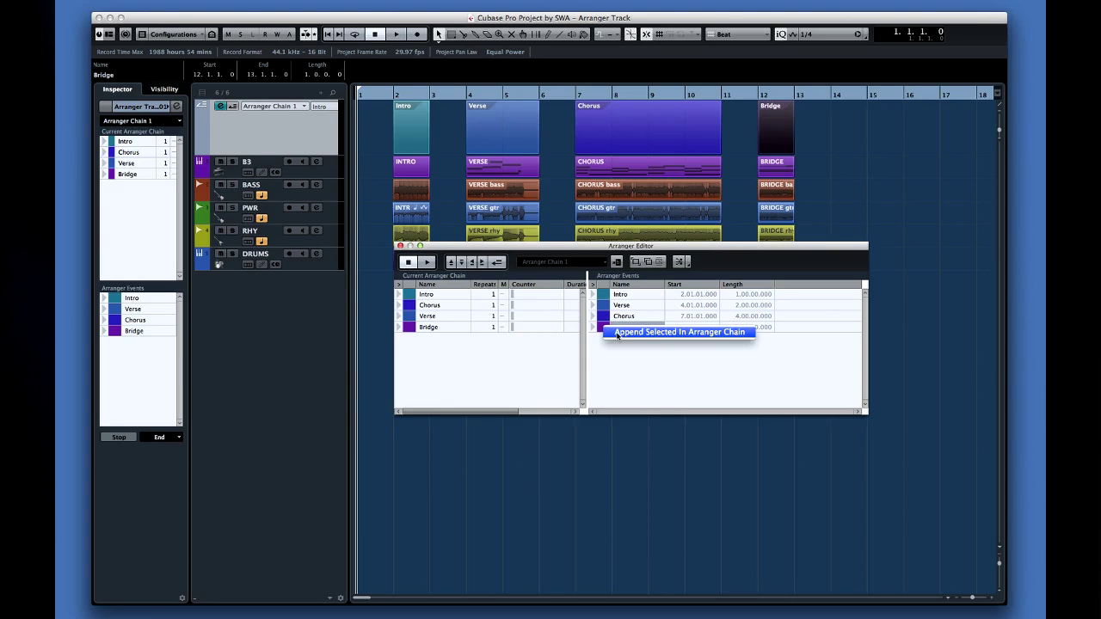
{"action": "left_click", "coordinate": [678, 332]}
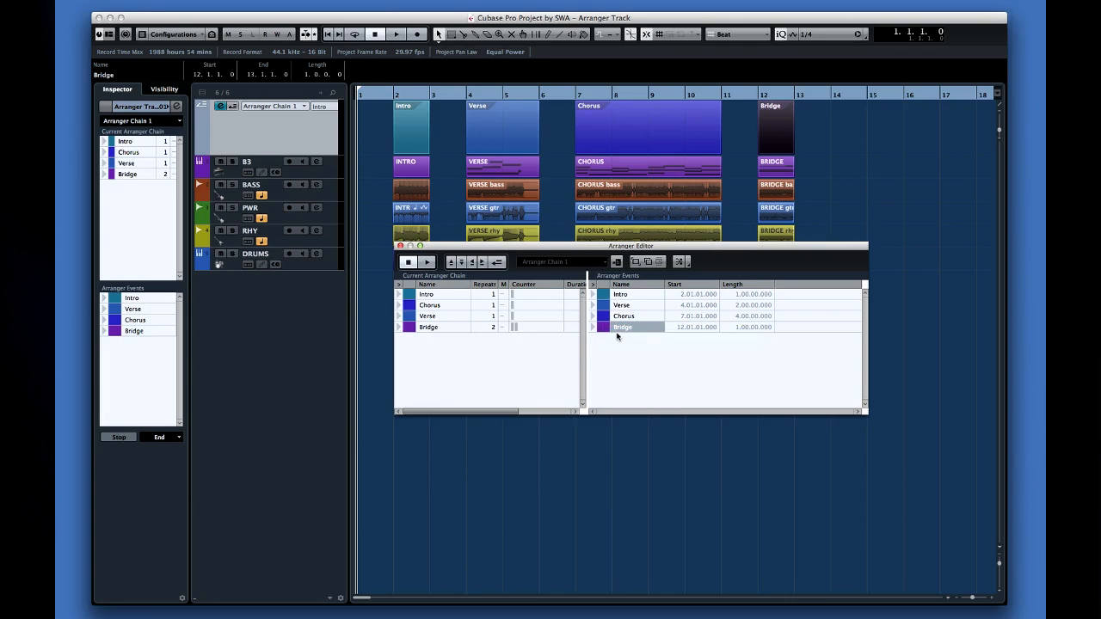
{"action": "left_click", "coordinate": [503, 127]}
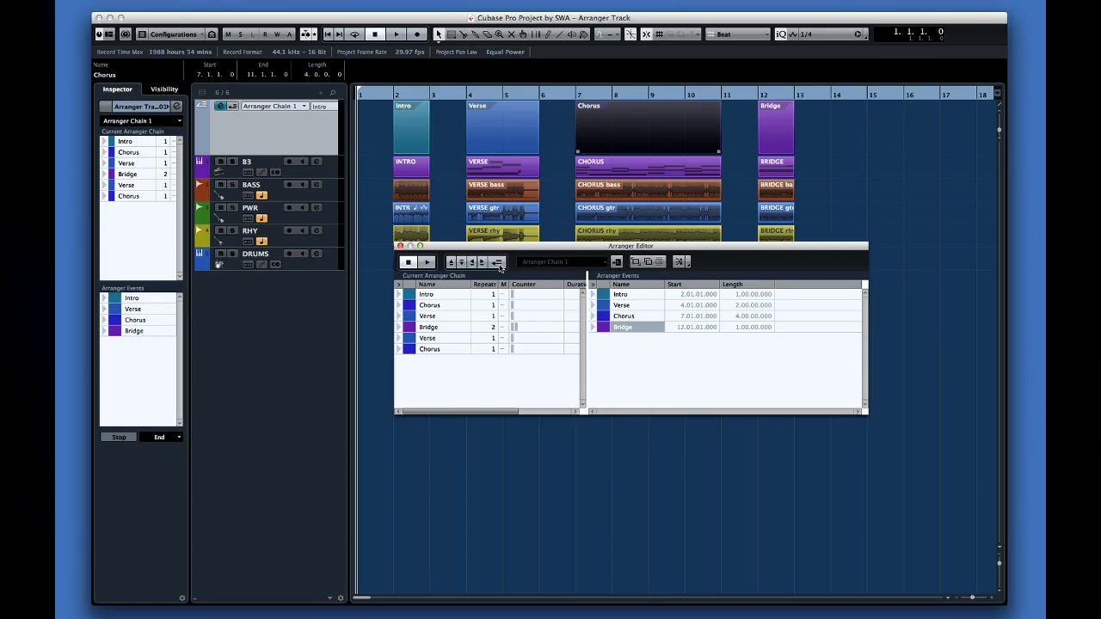
Activate arranger mode so playback follows the chain
{"action": "left_click", "coordinate": [427, 262]}
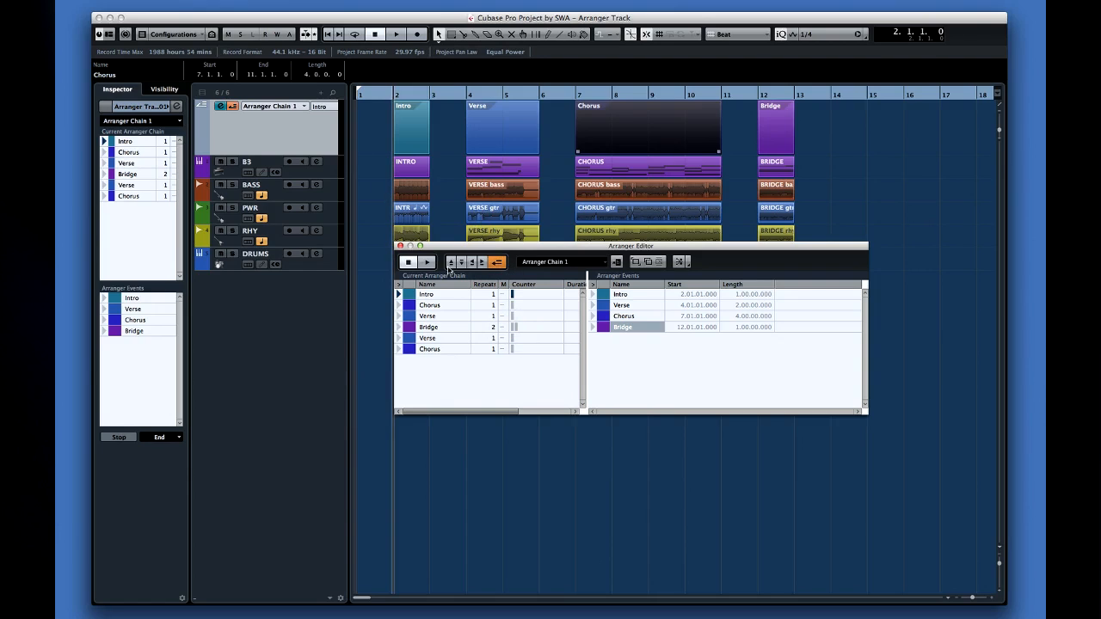
{"action": "left_click", "coordinate": [427, 262]}
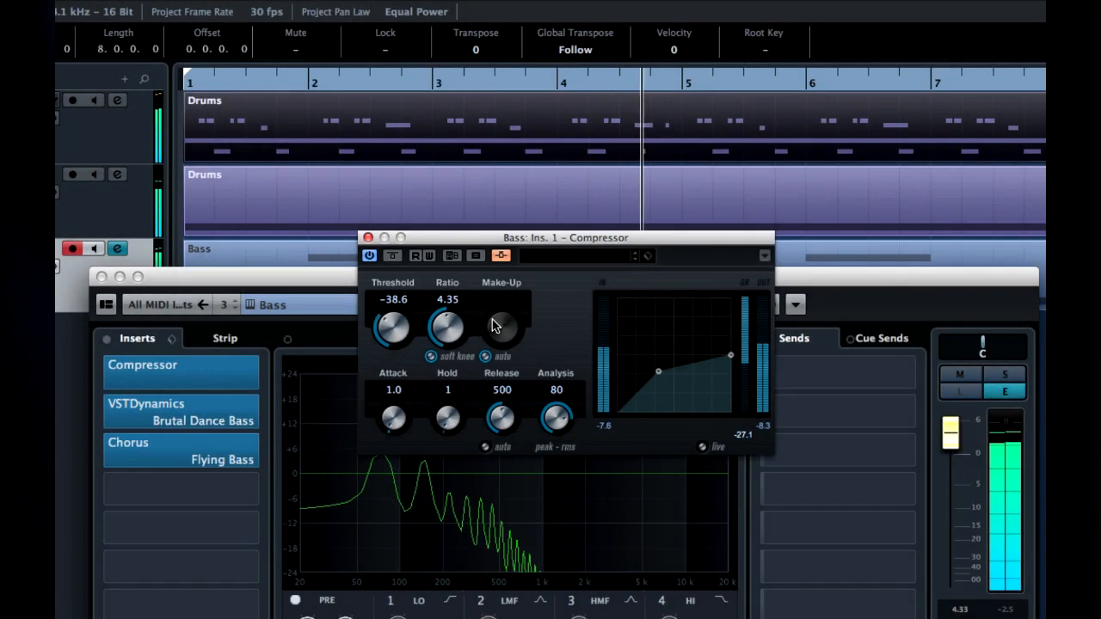
Raise the Bass compressor's Make-Up to about 10.7 and its Threshold to -31.7
{"action": "left_click_drag", "start_coordinate": [501, 327], "coordinate": [501, 309]}
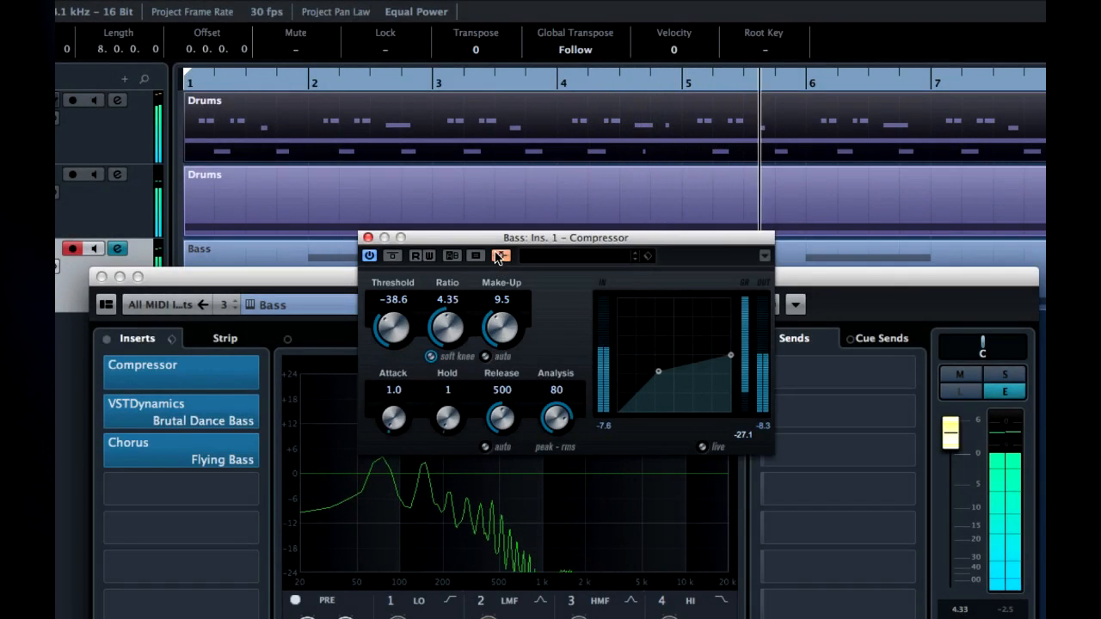
{"action": "left_click_drag", "start_coordinate": [502, 325], "coordinate": [502, 313]}
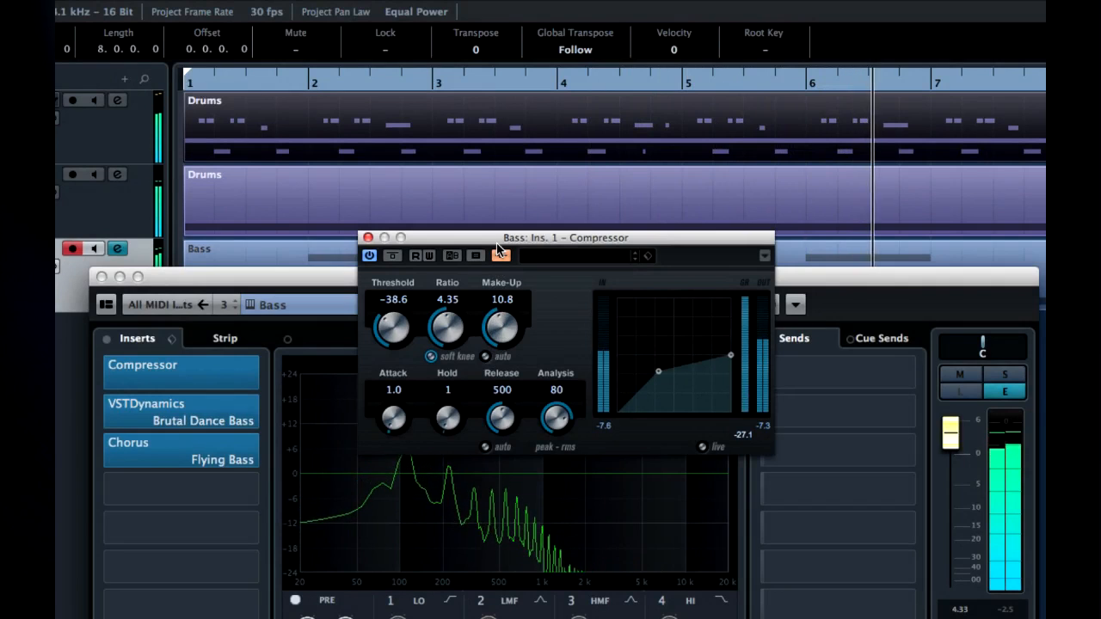
{"action": "left_click_drag", "start_coordinate": [393, 324], "coordinate": [387, 306]}
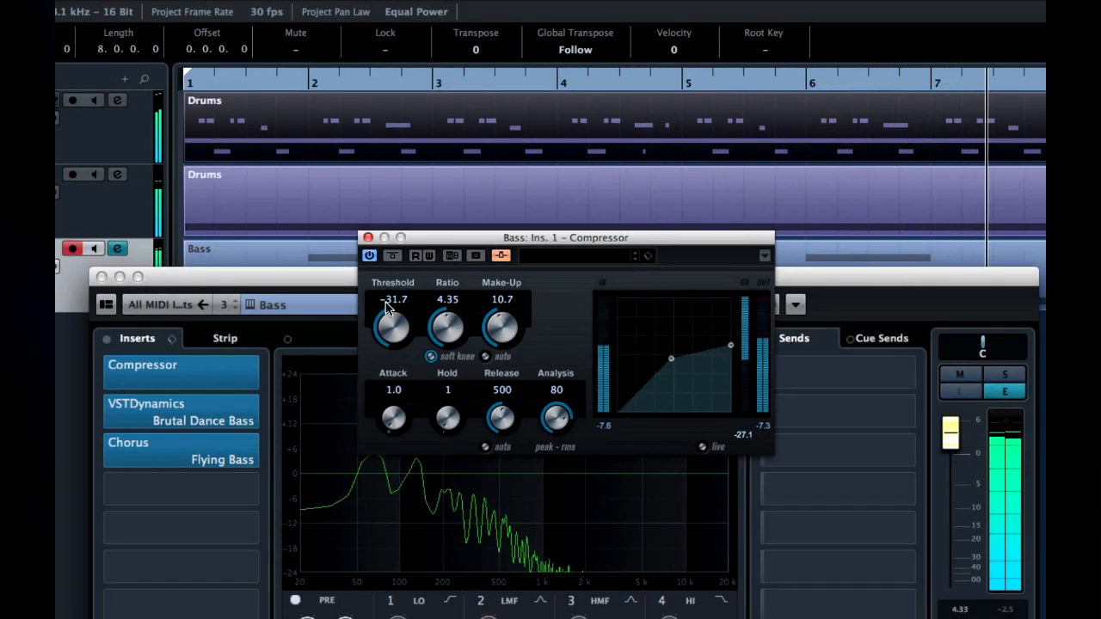
{"action": "left_click_drag", "start_coordinate": [392, 325], "coordinate": [392, 320]}
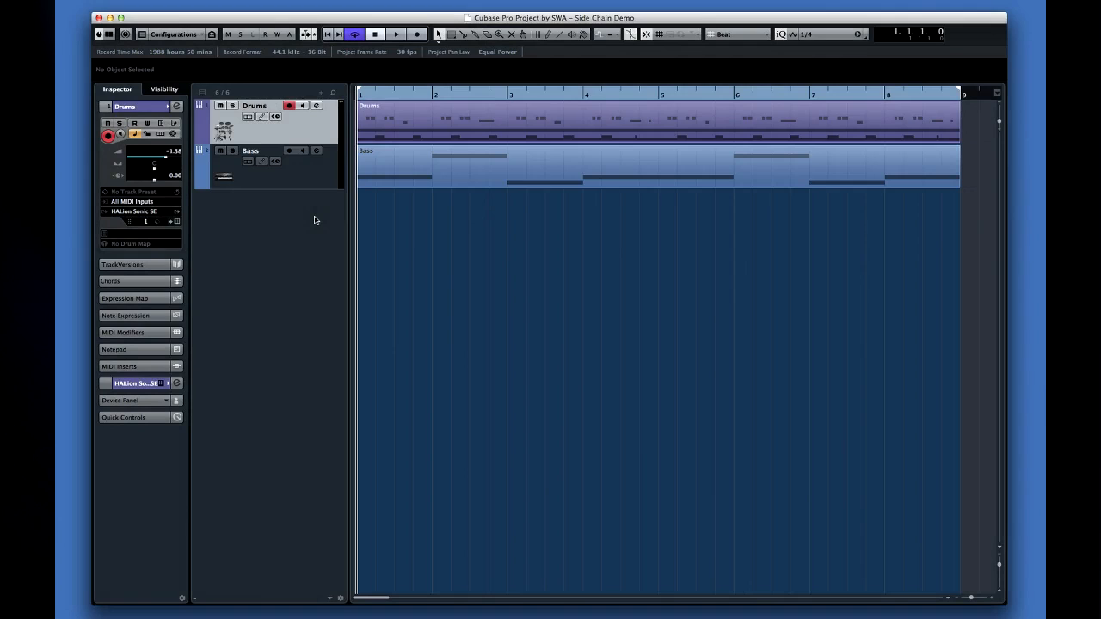
Load a Compressor into the Bass track's first insert slot via its Channel Settings
{"action": "left_click", "coordinate": [251, 151]}
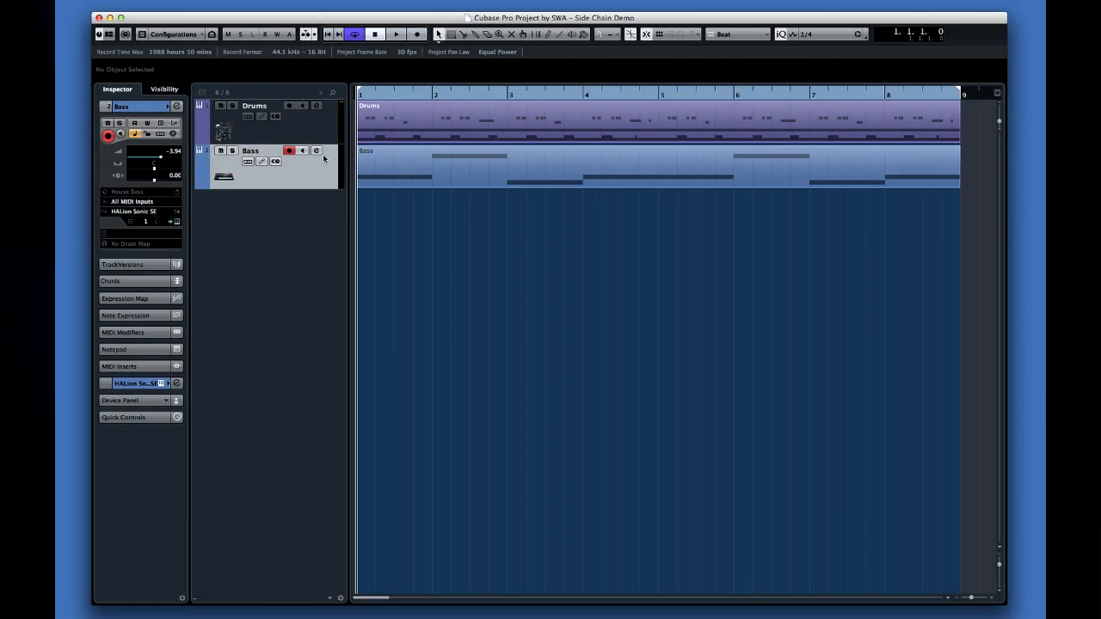
{"action": "left_click", "coordinate": [317, 151]}
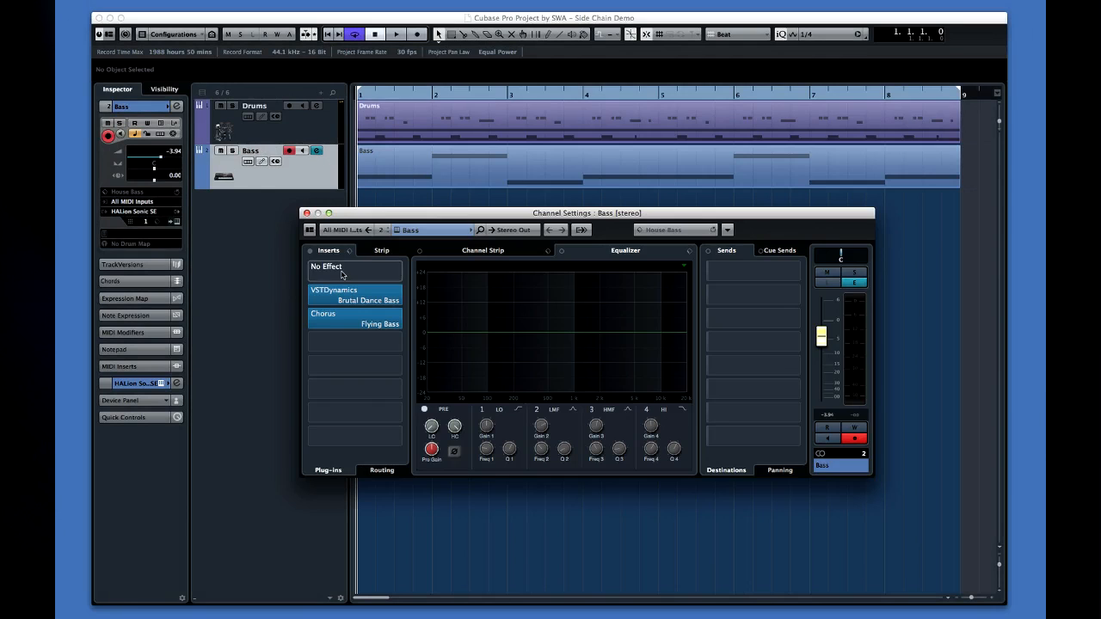
{"action": "left_click", "coordinate": [325, 265]}
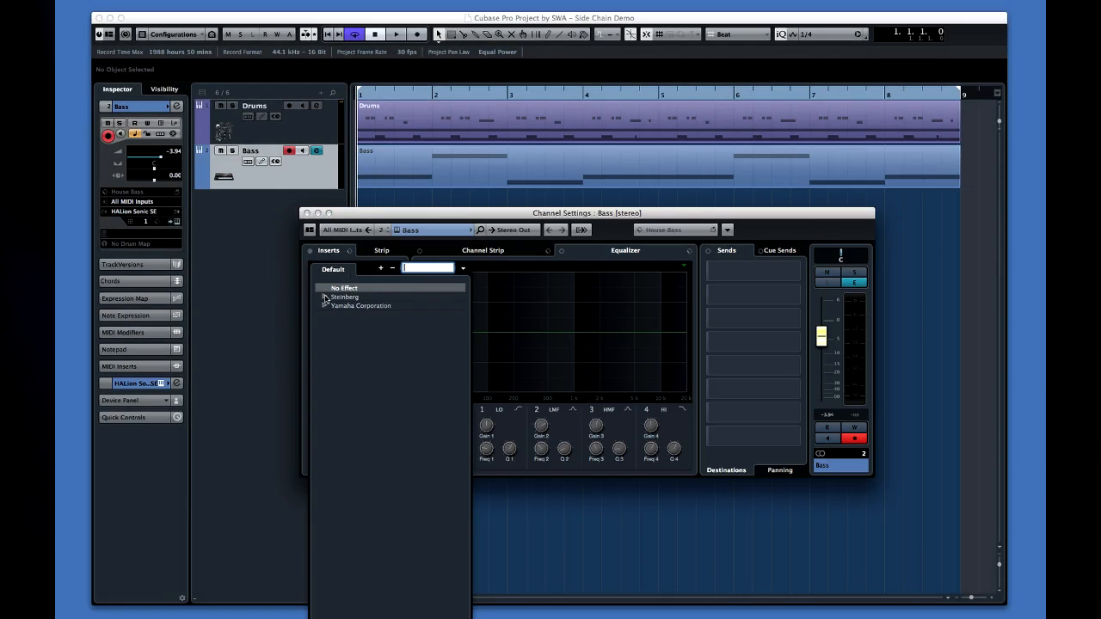
{"action": "left_click", "coordinate": [325, 296]}
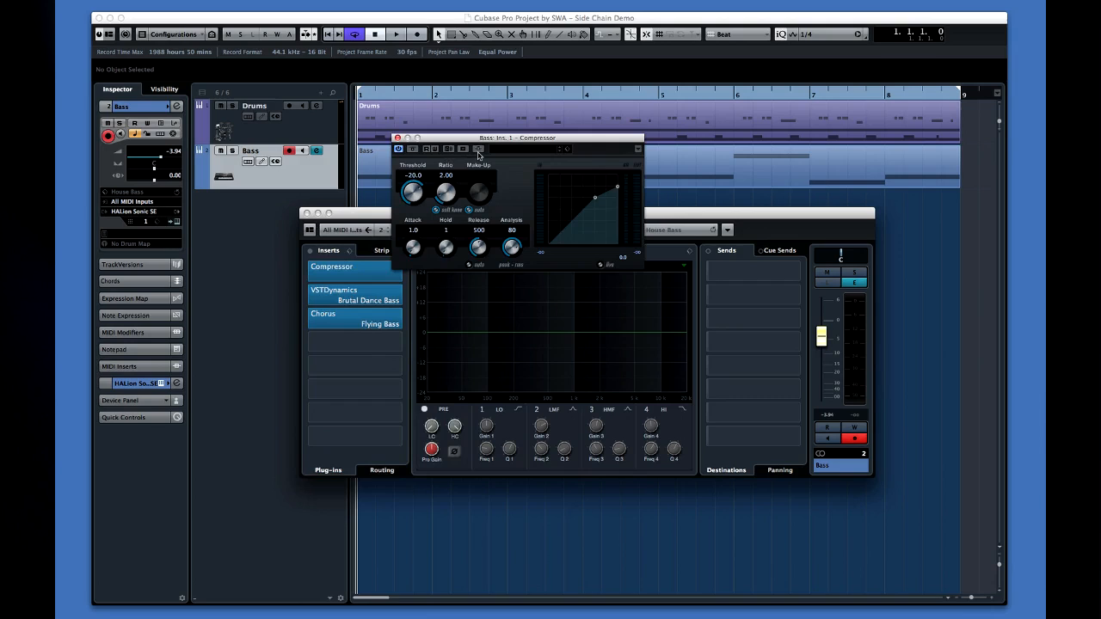
{"action": "left_click", "coordinate": [726, 251]}
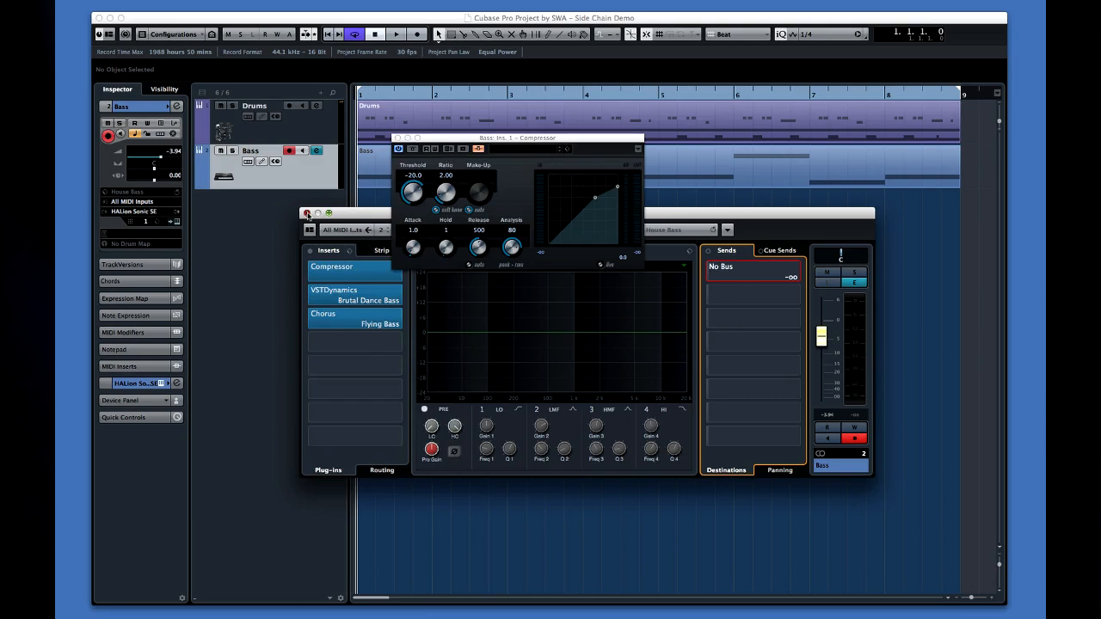
{"action": "left_click", "coordinate": [307, 213]}
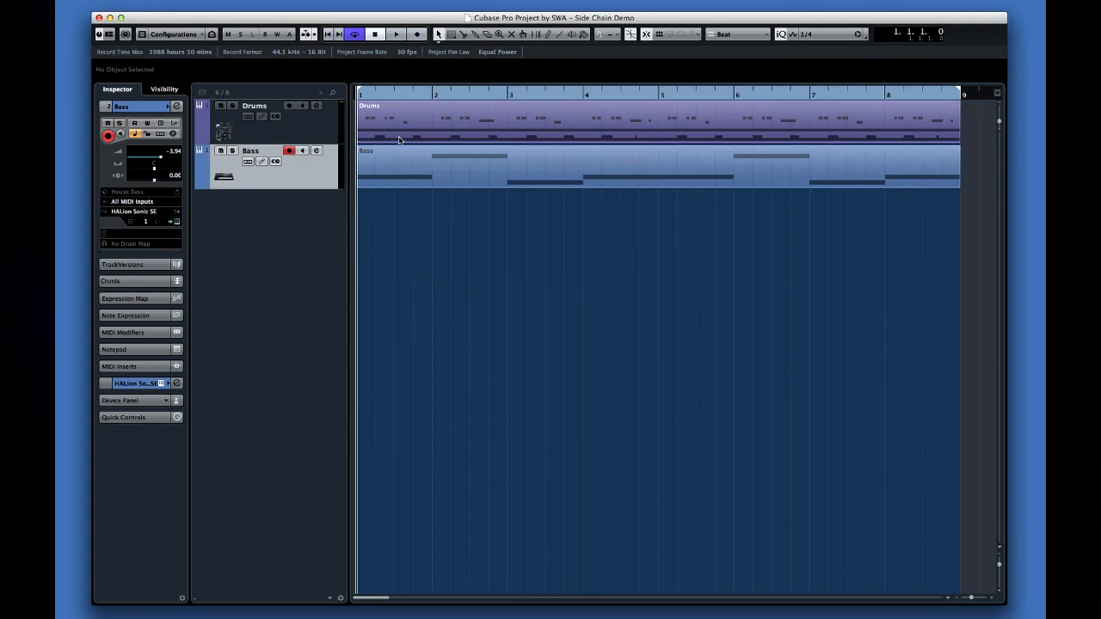
Duplicate the Drums track and send the copy to Side-chain Bass: Ins. 1 - Compressor
{"action": "right_click", "coordinate": [255, 121]}
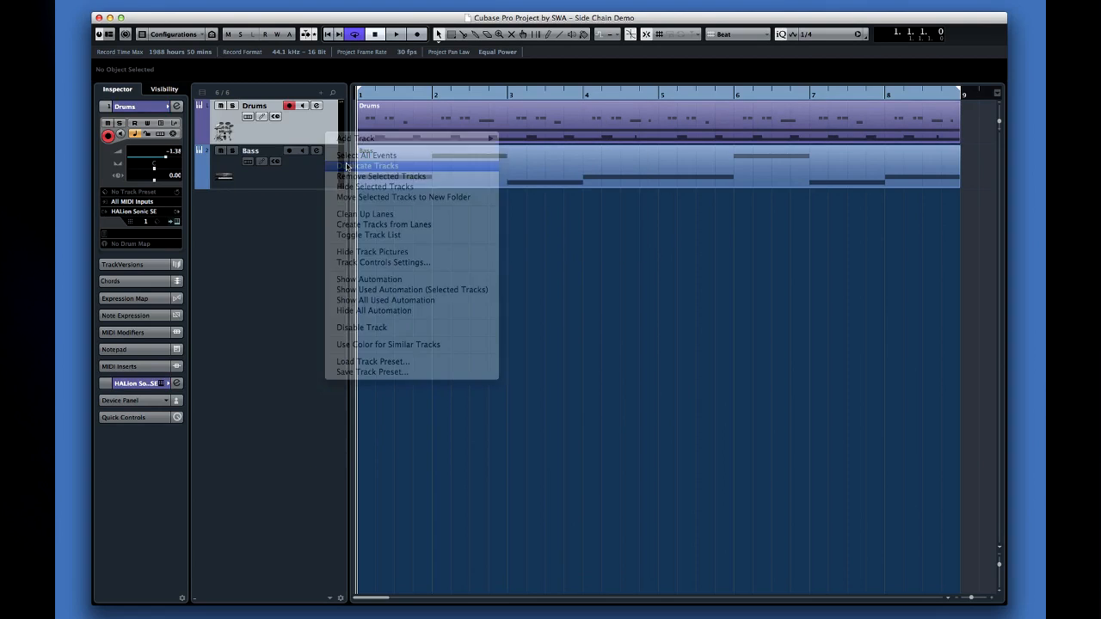
{"action": "left_click", "coordinate": [374, 165]}
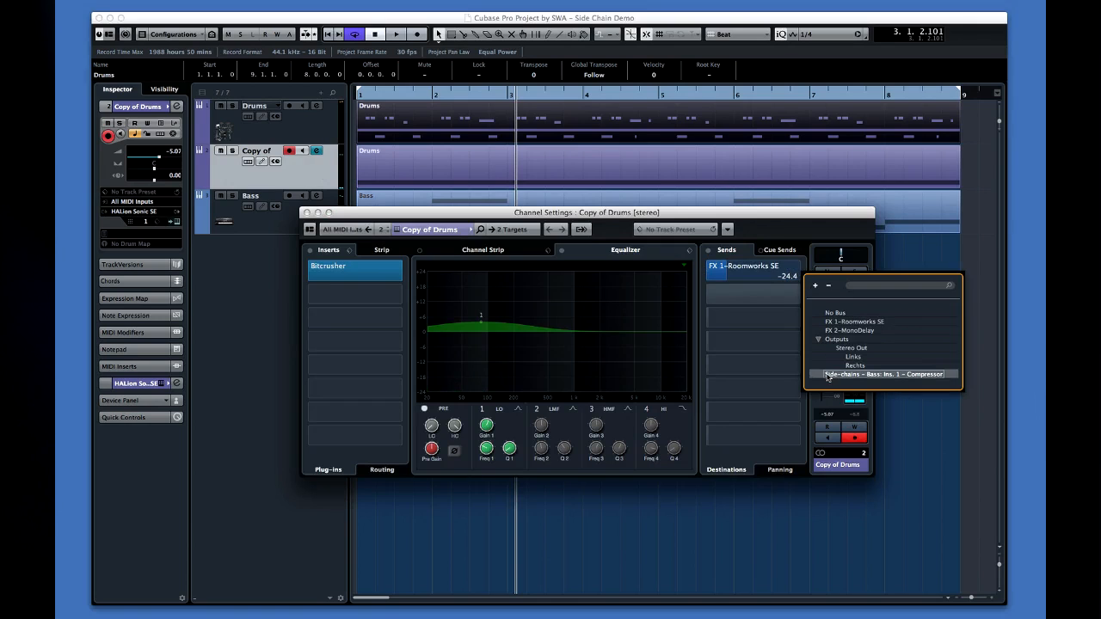
{"action": "mouse_move", "coordinate": [953, 376]}
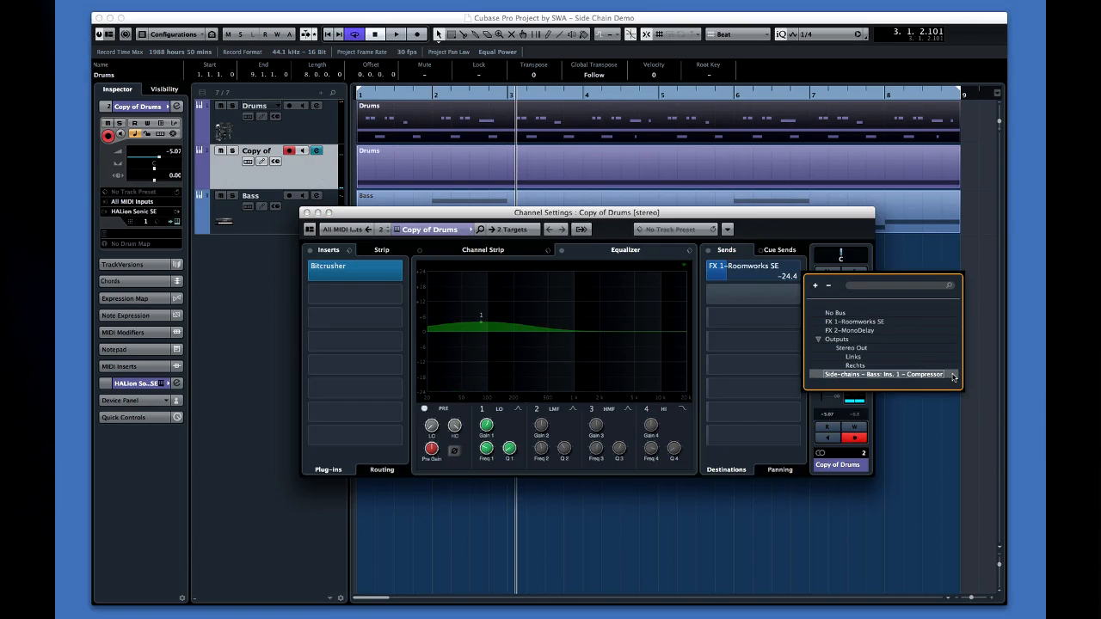
{"action": "left_click", "coordinate": [881, 375]}
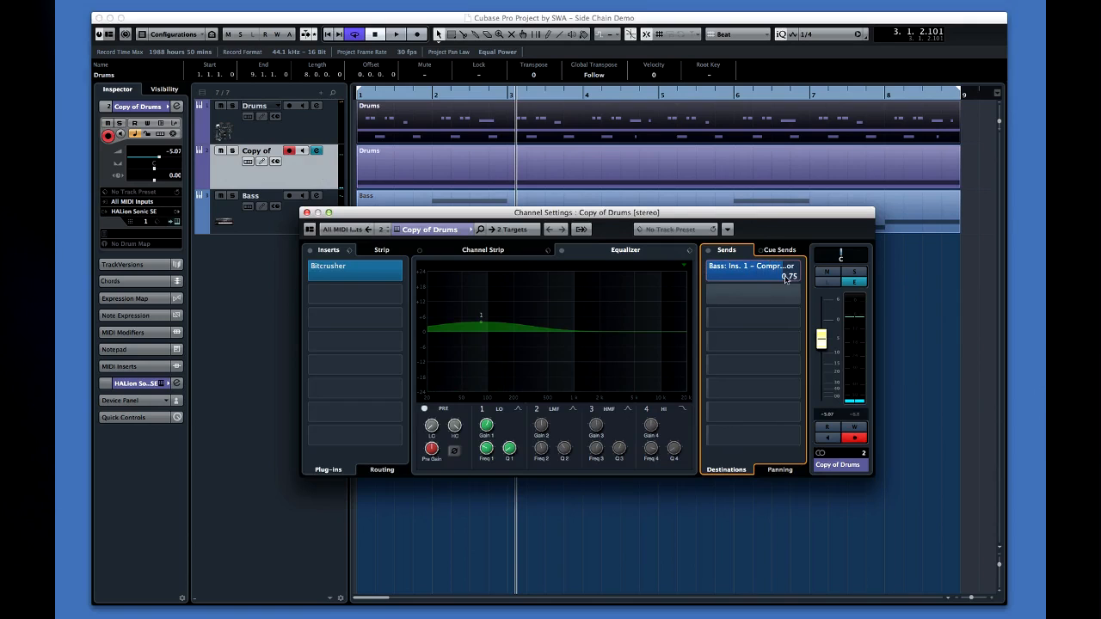
{"action": "left_click_drag", "start_coordinate": [788, 277], "coordinate": [788, 277]}
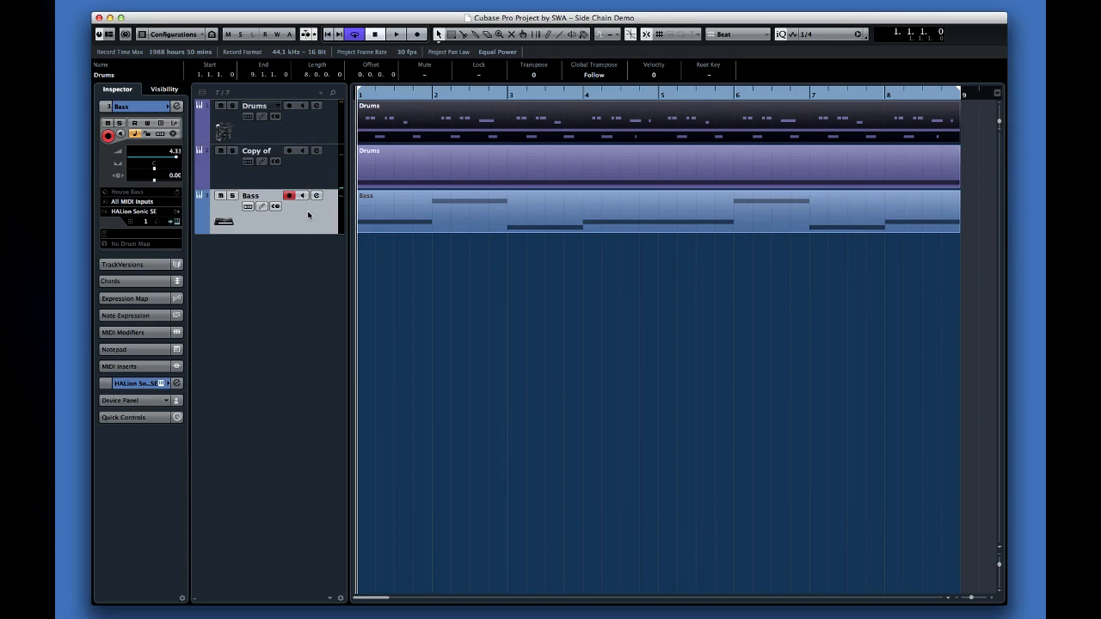
Play the project, then bring up the Bass track's Channel Settings
{"action": "left_click", "coordinate": [395, 34]}
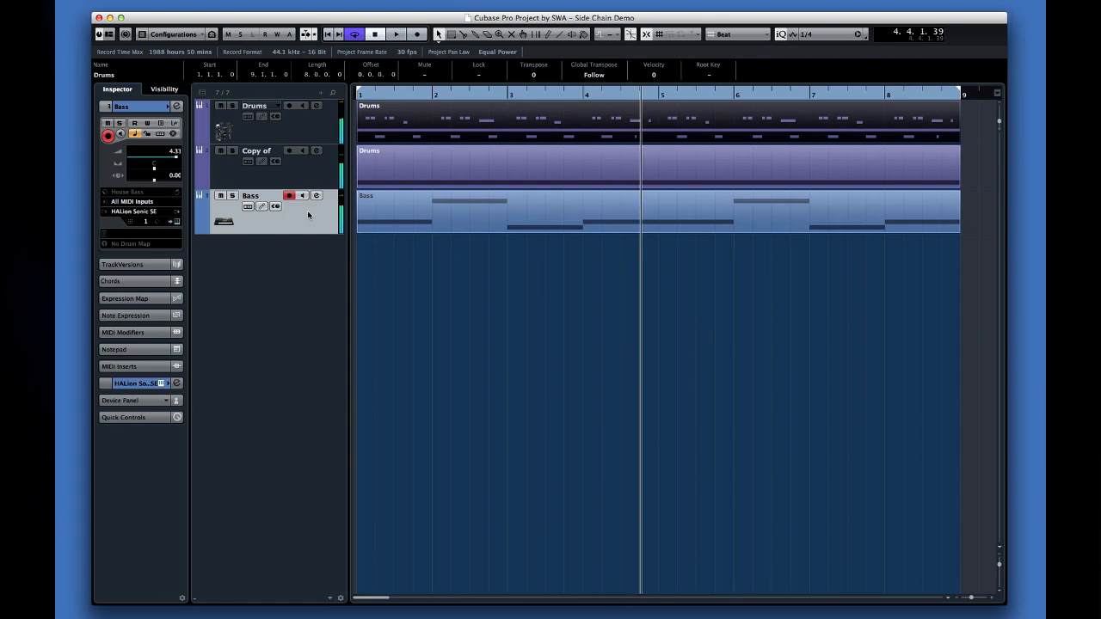
{"action": "left_click", "coordinate": [317, 196]}
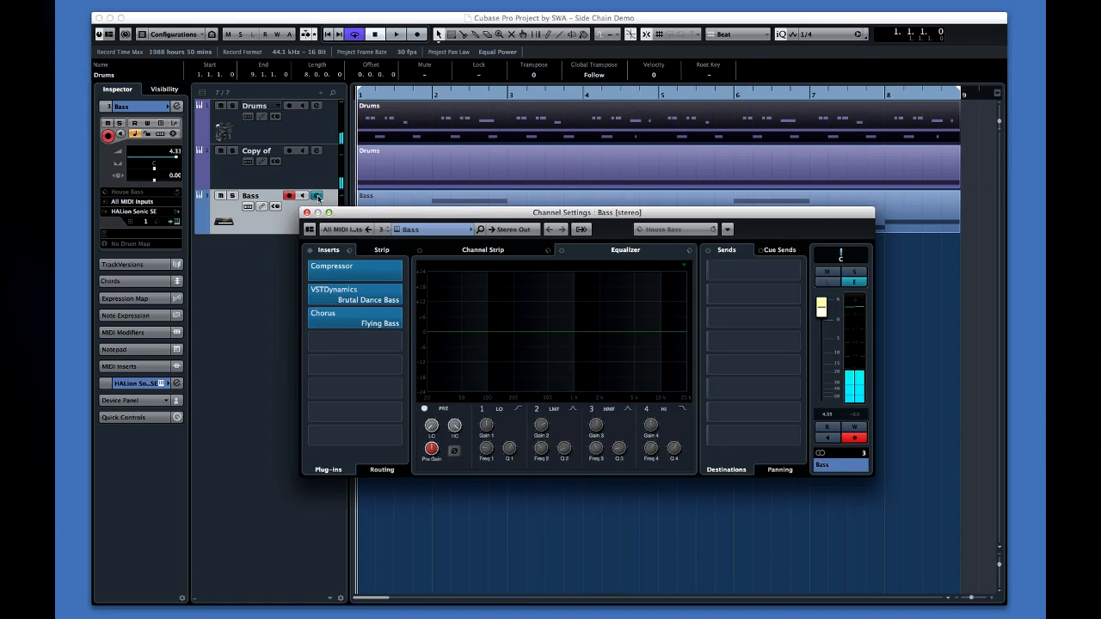
While playing, raise the Bass compressor's ratio, lower its threshold and add make-up gain
{"action": "left_click", "coordinate": [345, 269]}
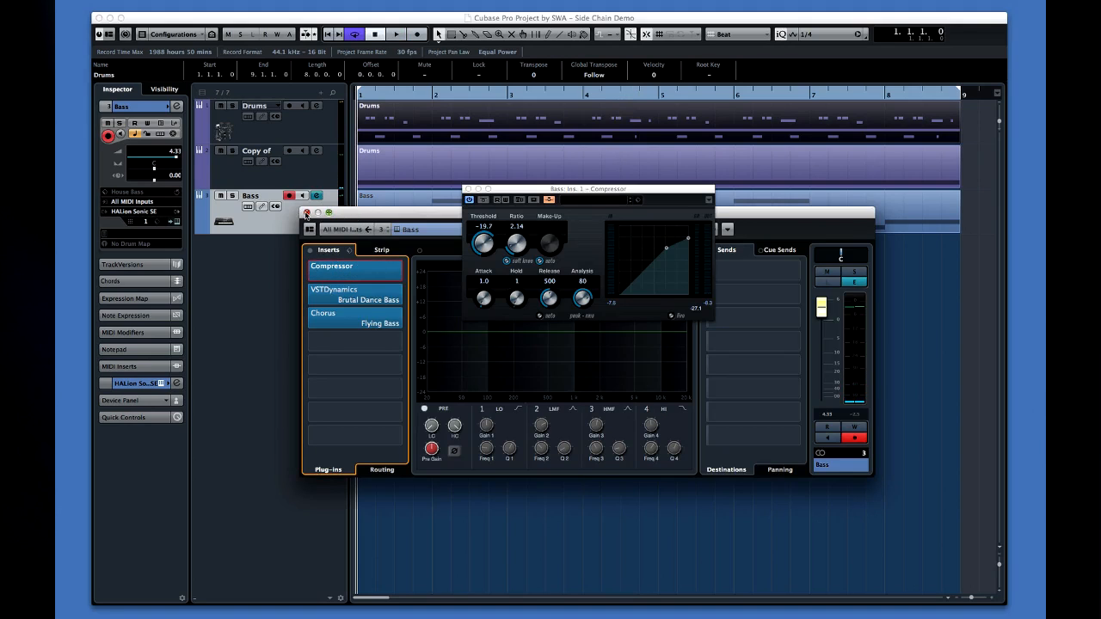
{"action": "left_click", "coordinate": [396, 34]}
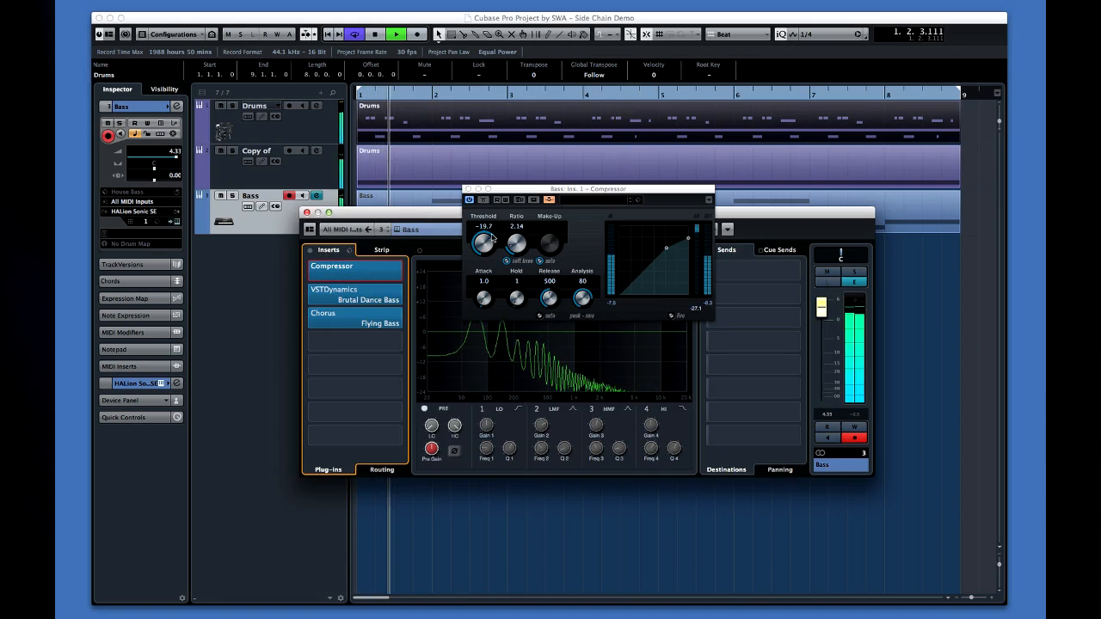
{"action": "left_click_drag", "start_coordinate": [485, 243], "coordinate": [478, 255]}
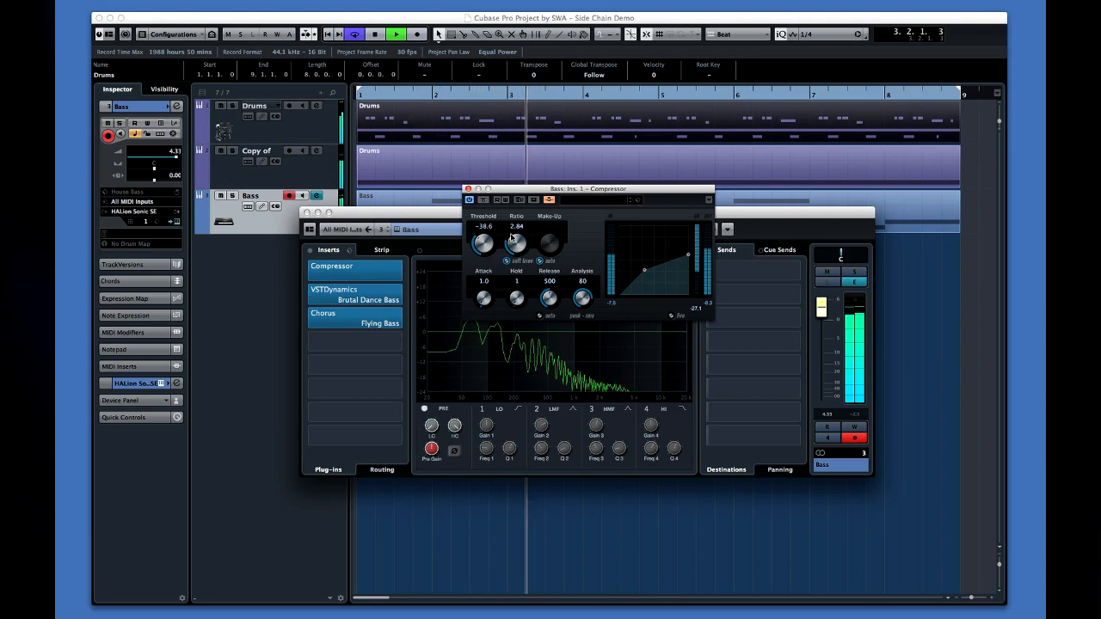
{"action": "left_click_drag", "start_coordinate": [516, 241], "coordinate": [516, 227]}
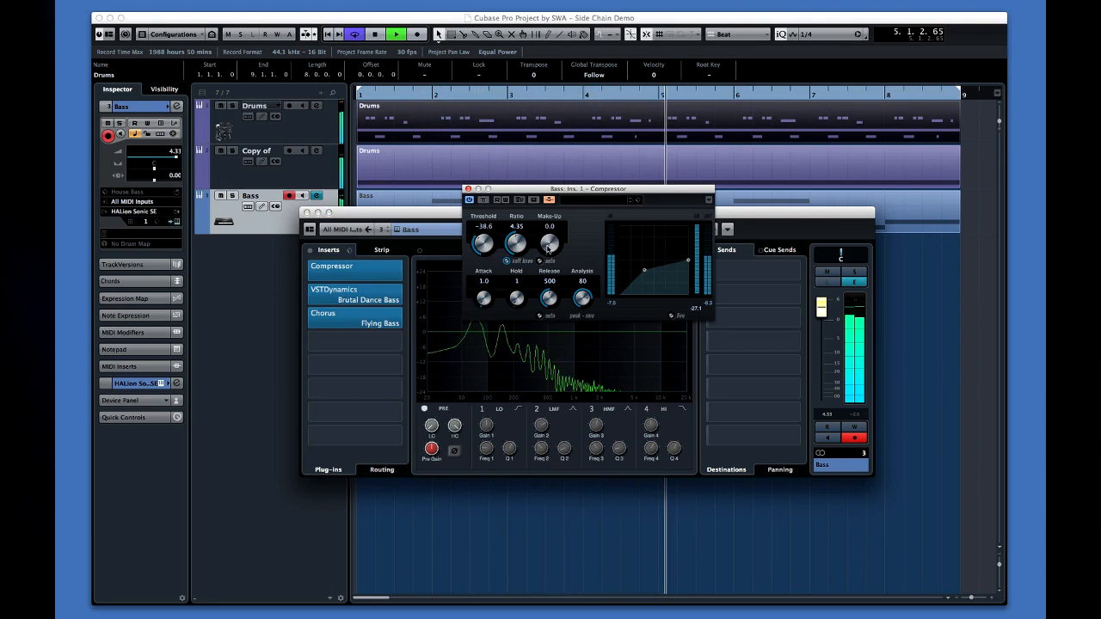
{"action": "left_click_drag", "start_coordinate": [549, 244], "coordinate": [549, 227]}
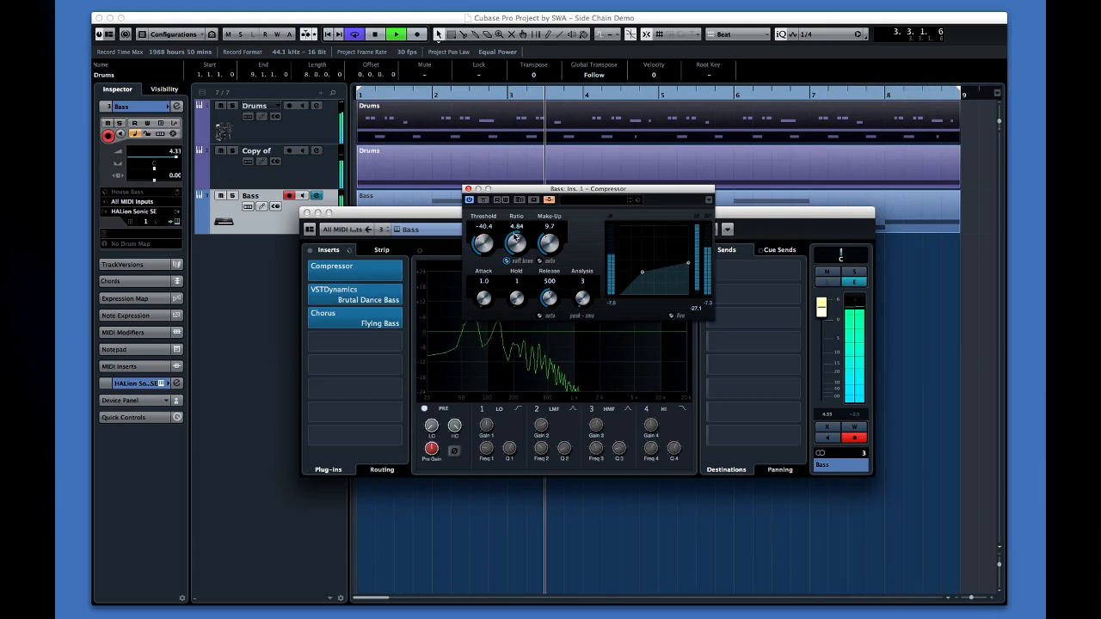
{"action": "left_click_drag", "start_coordinate": [517, 244], "coordinate": [523, 237]}
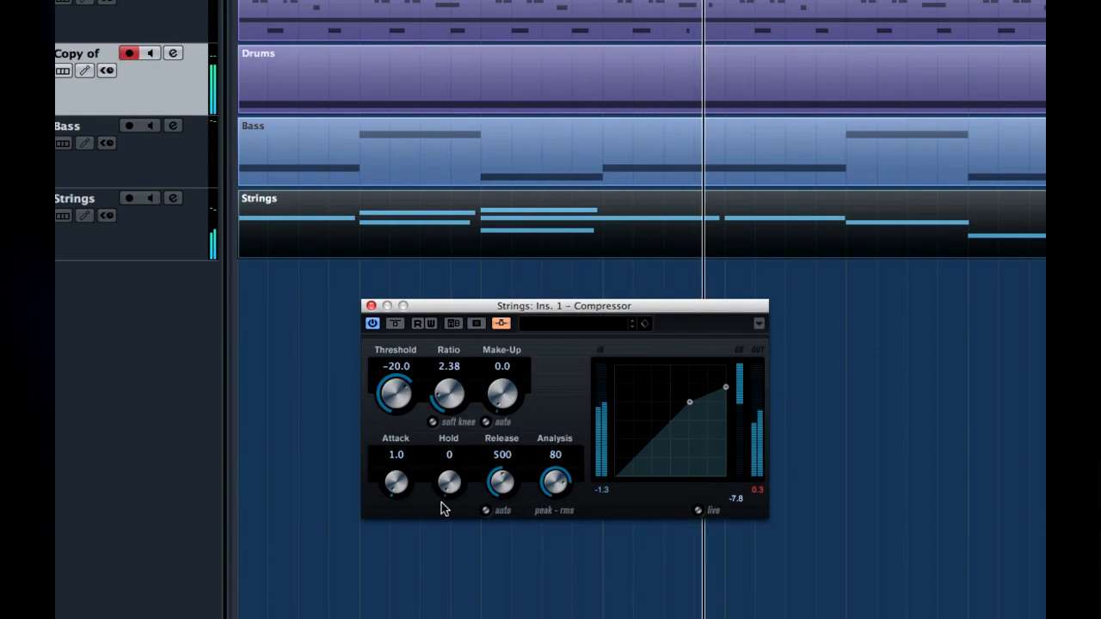
Shift Strings compressor detection toward peak, lower threshold, set Ratio 2.98 and Make-Up 4.7
{"action": "left_click_drag", "start_coordinate": [554, 482], "coordinate": [547, 502]}
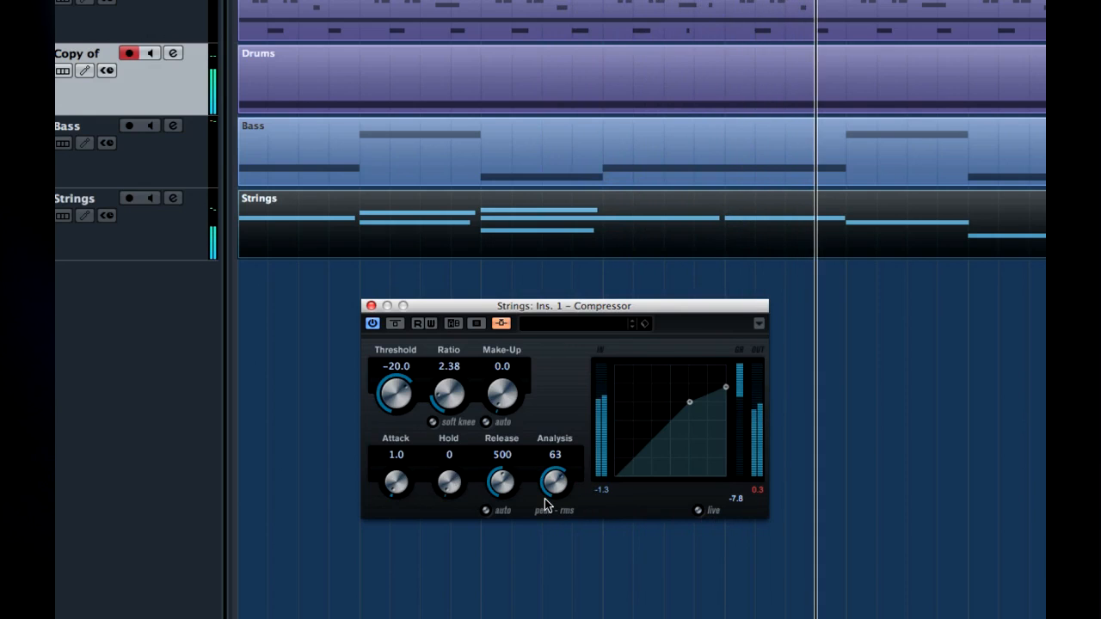
{"action": "left_click_drag", "start_coordinate": [554, 482], "coordinate": [549, 506]}
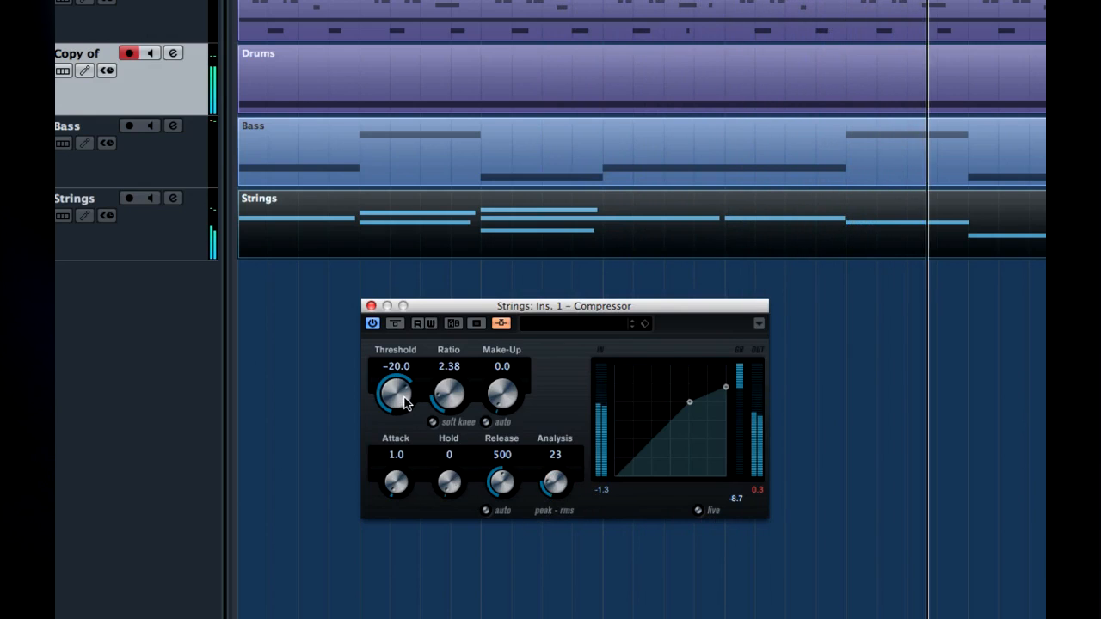
{"action": "left_click_drag", "start_coordinate": [396, 392], "coordinate": [395, 410]}
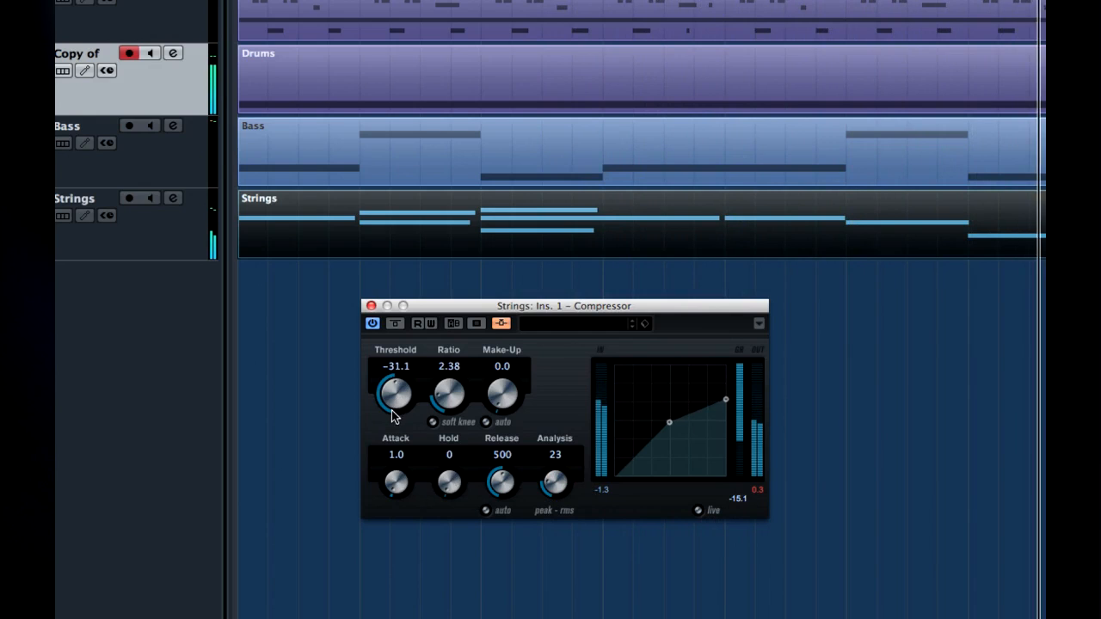
{"action": "left_click_drag", "start_coordinate": [448, 392], "coordinate": [448, 379]}
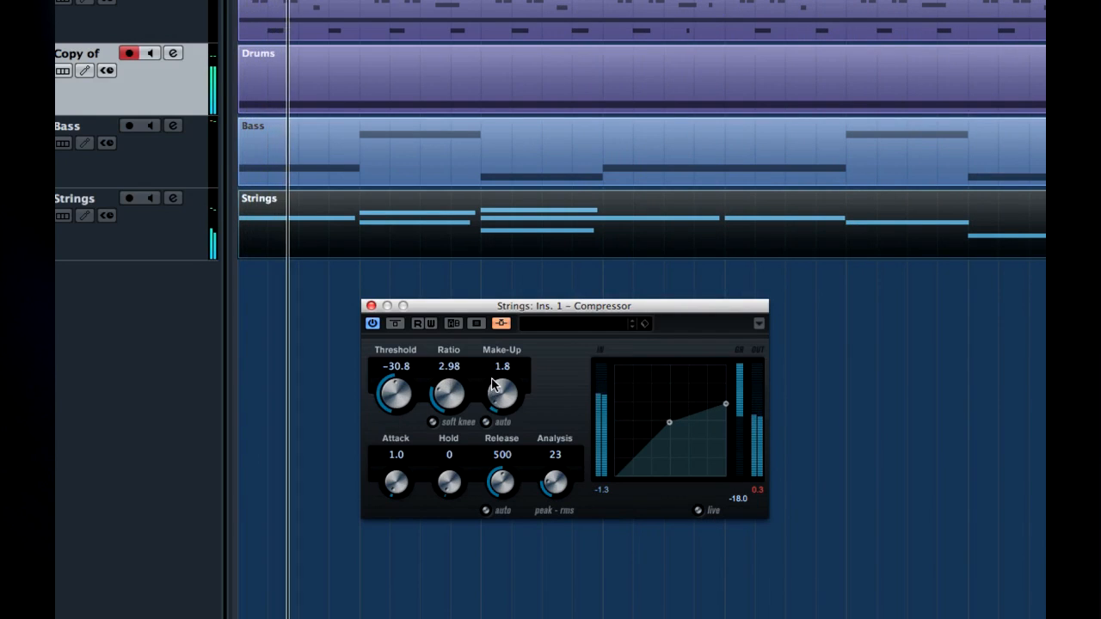
{"action": "left_click_drag", "start_coordinate": [502, 395], "coordinate": [503, 353]}
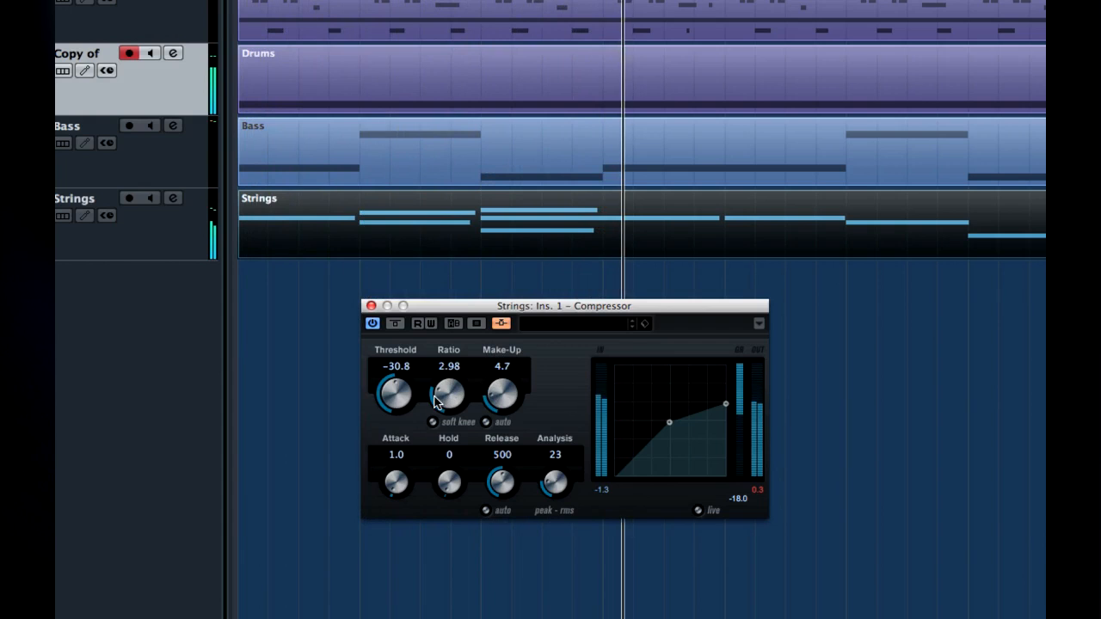
Fine-tune the Strings compressor threshold to settle around -34.7 dB
{"action": "left_click_drag", "start_coordinate": [396, 396], "coordinate": [379, 418]}
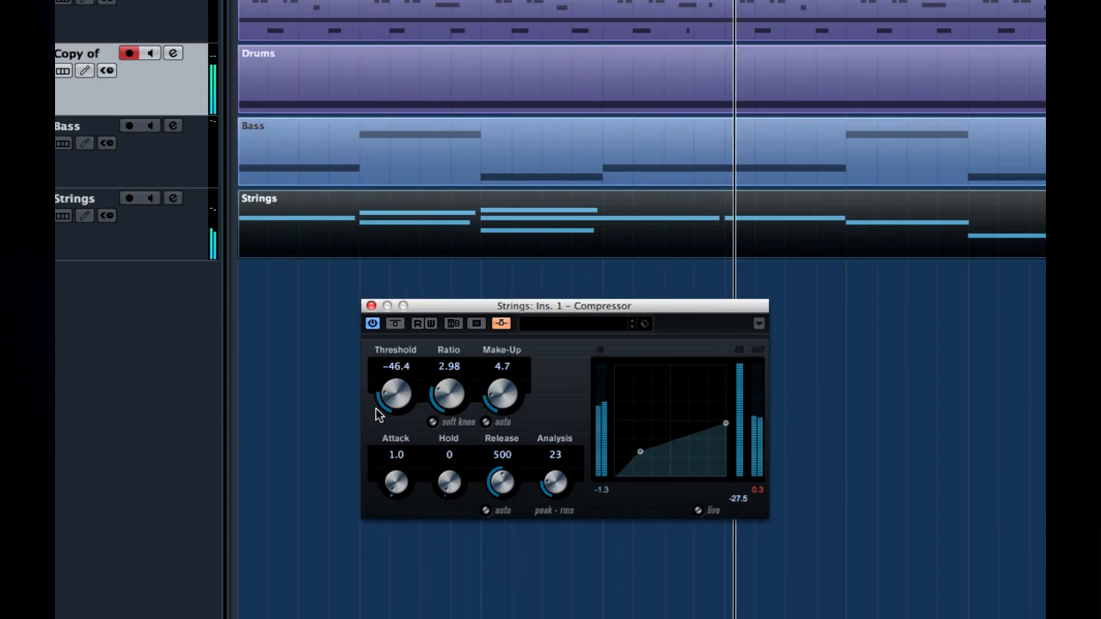
{"action": "left_click_drag", "start_coordinate": [396, 395], "coordinate": [399, 382]}
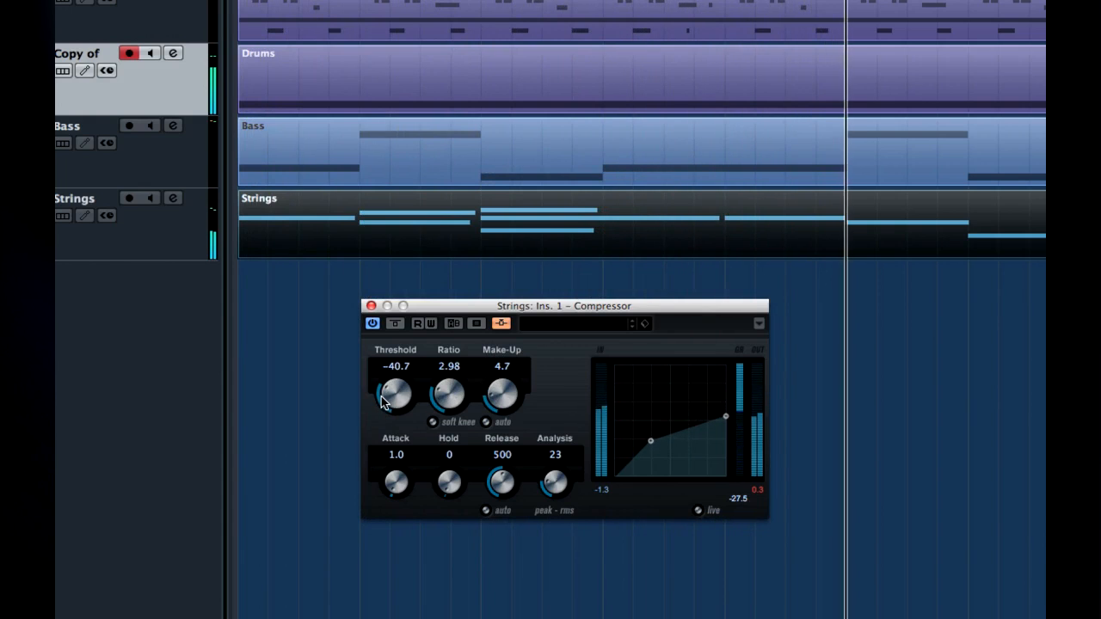
{"action": "left_click_drag", "start_coordinate": [396, 393], "coordinate": [399, 386]}
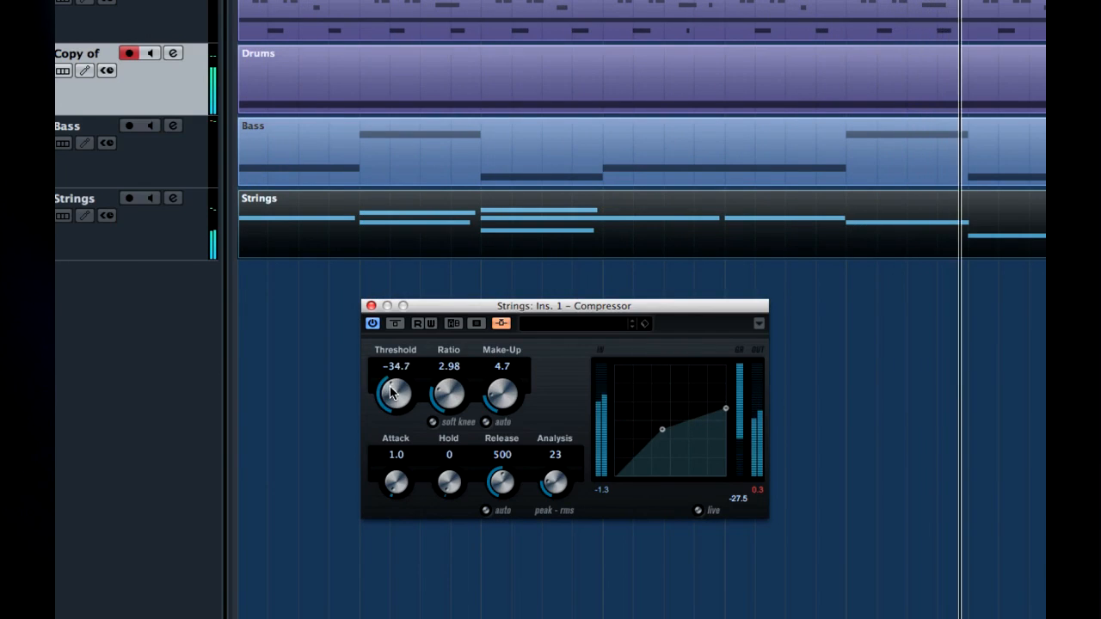
{"action": "left_click_drag", "start_coordinate": [395, 396], "coordinate": [396, 378]}
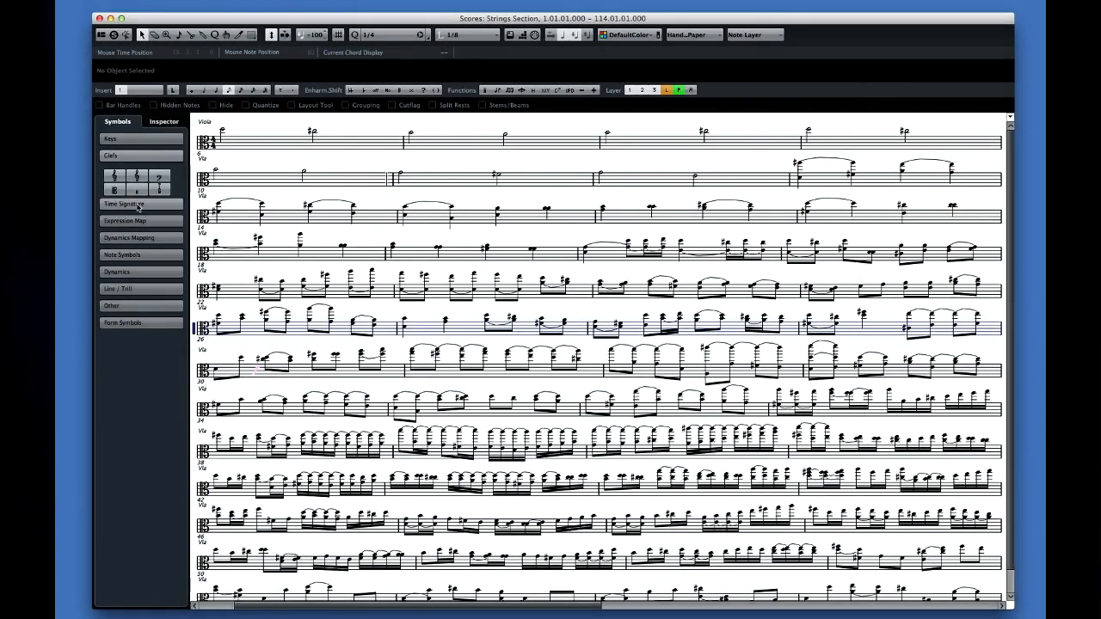
Browse the Symbols palettes: clefs, notes, other, form and key signature sections
{"action": "left_click", "coordinate": [110, 155]}
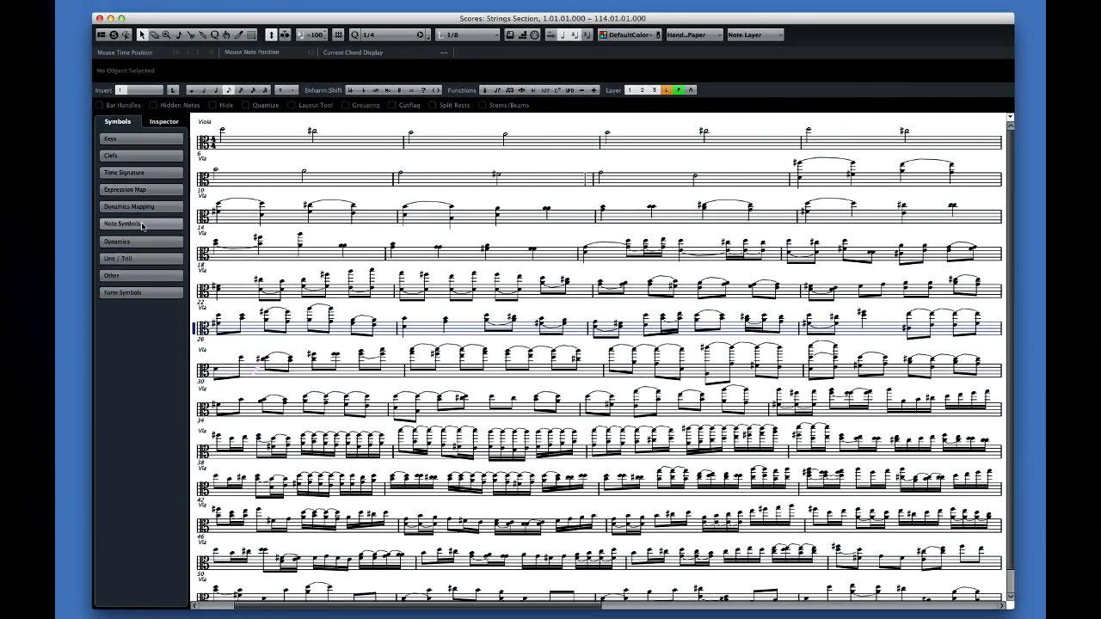
{"action": "left_click", "coordinate": [121, 224]}
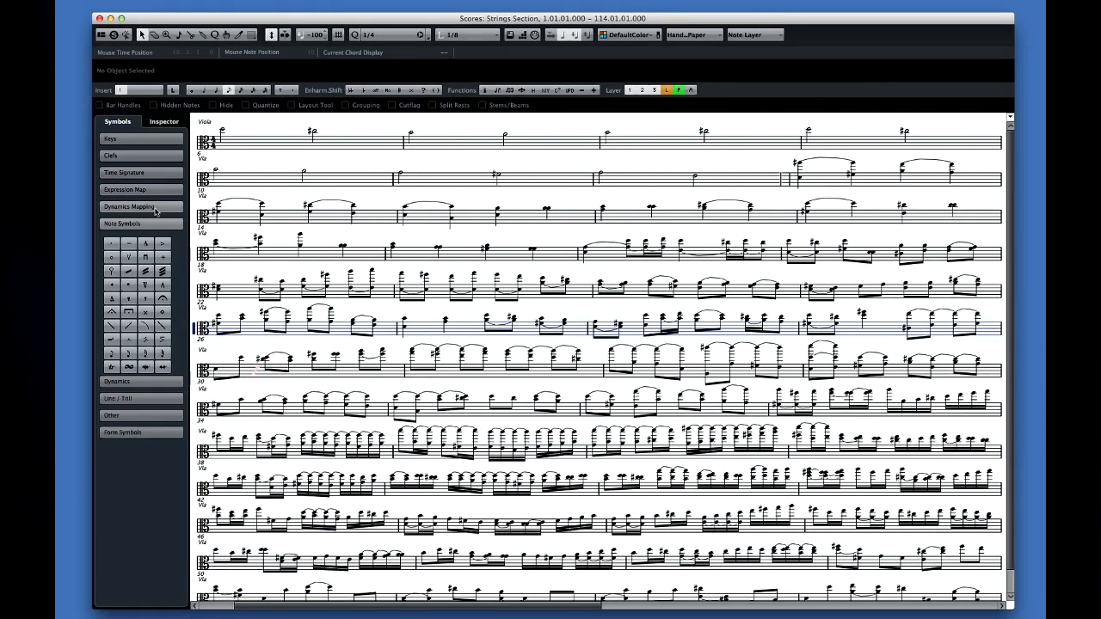
{"action": "left_click", "coordinate": [122, 224]}
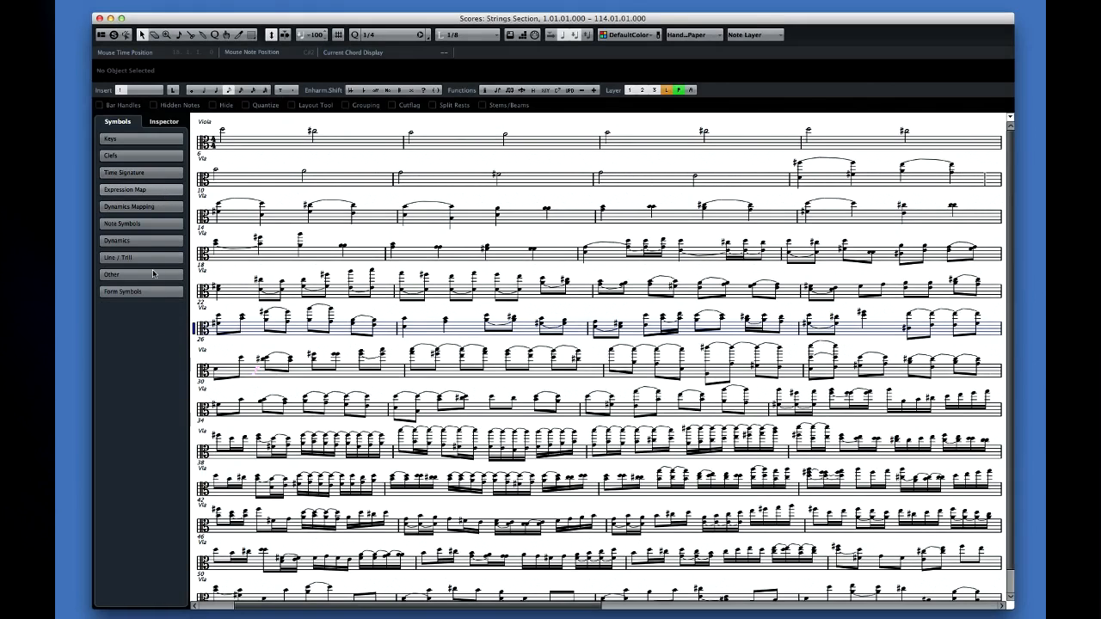
{"action": "left_click", "coordinate": [110, 273]}
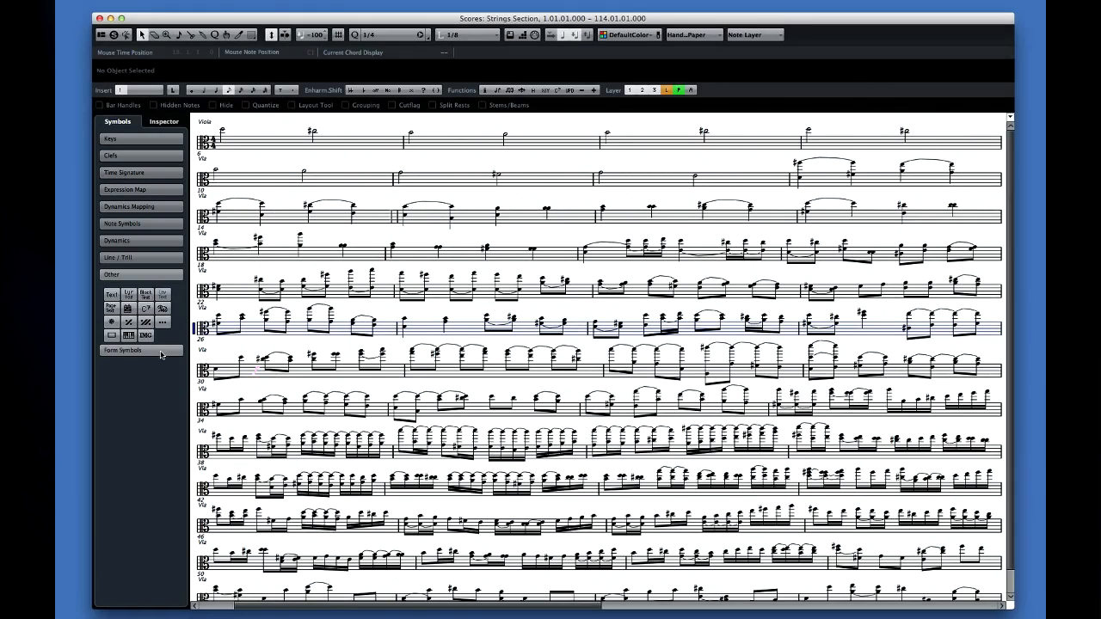
{"action": "left_click", "coordinate": [122, 291]}
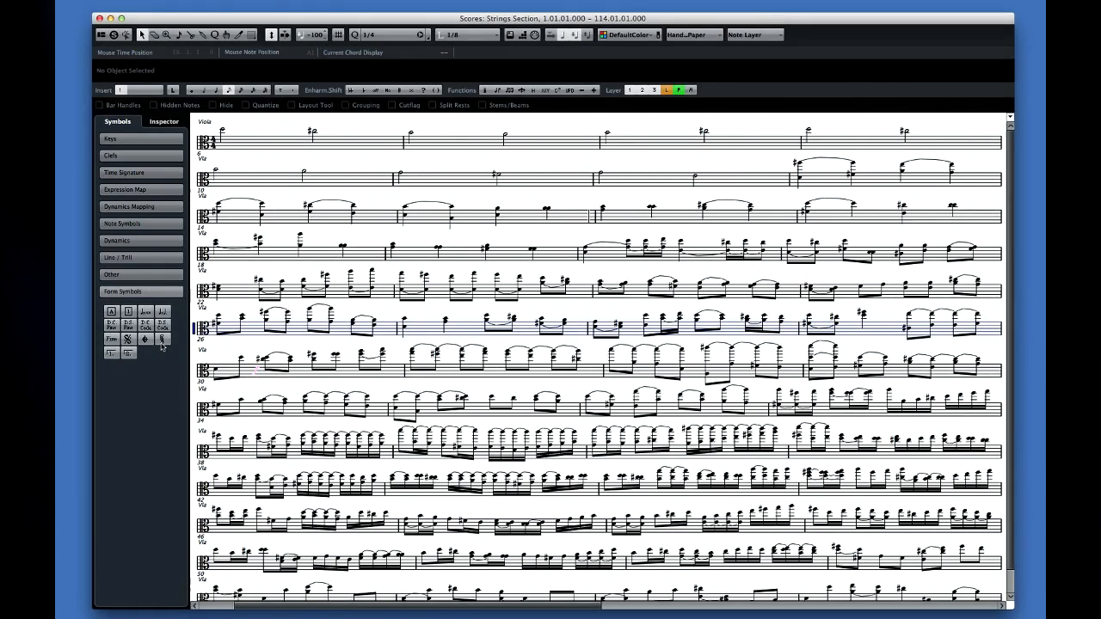
{"action": "left_click", "coordinate": [110, 138]}
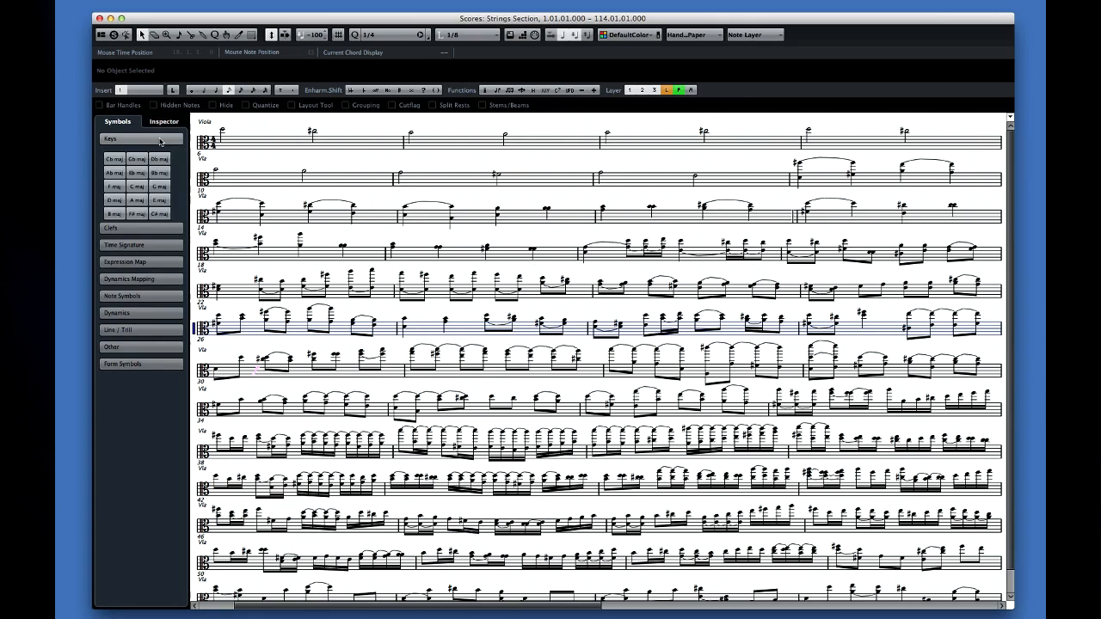
Switch to the Inspector sections and expand Chord Editing
{"action": "left_click", "coordinate": [162, 121]}
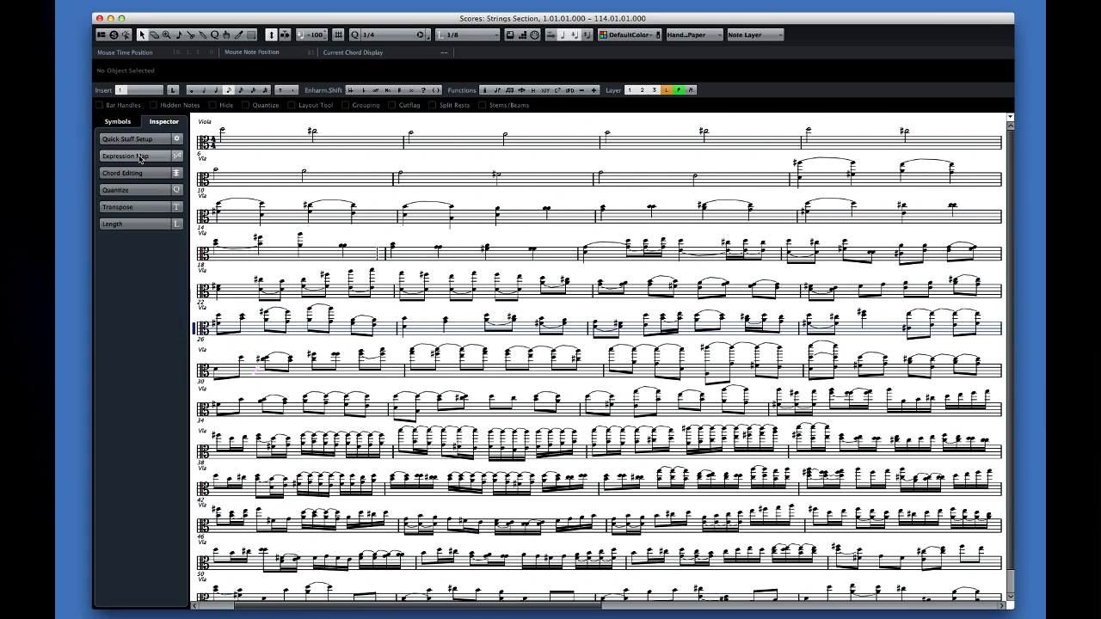
{"action": "left_click", "coordinate": [120, 172]}
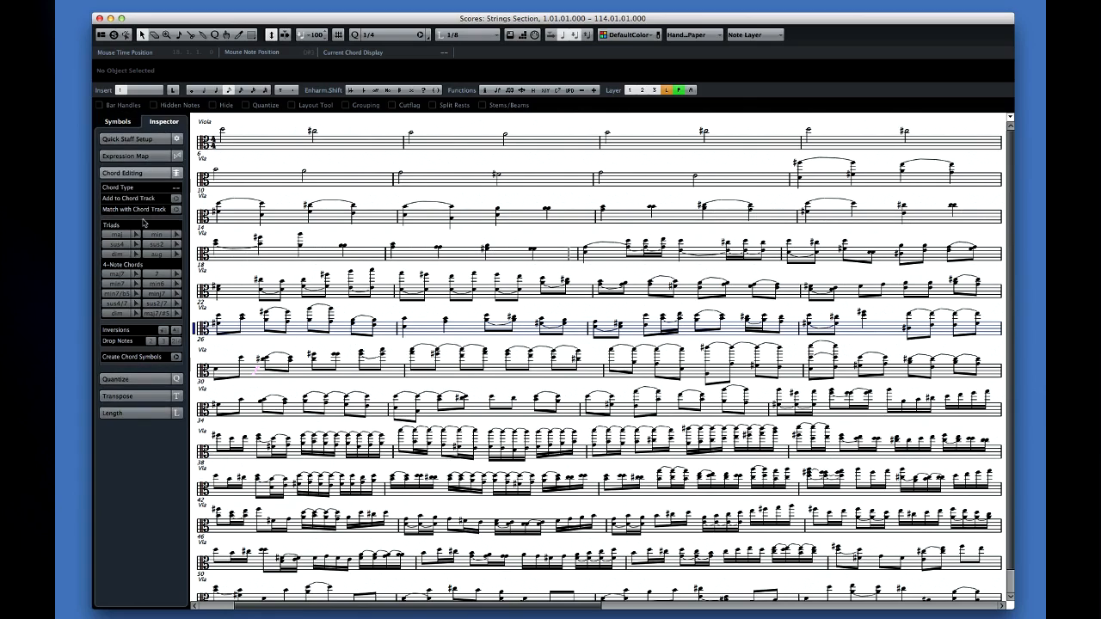
{"action": "mouse_move", "coordinate": [150, 451]}
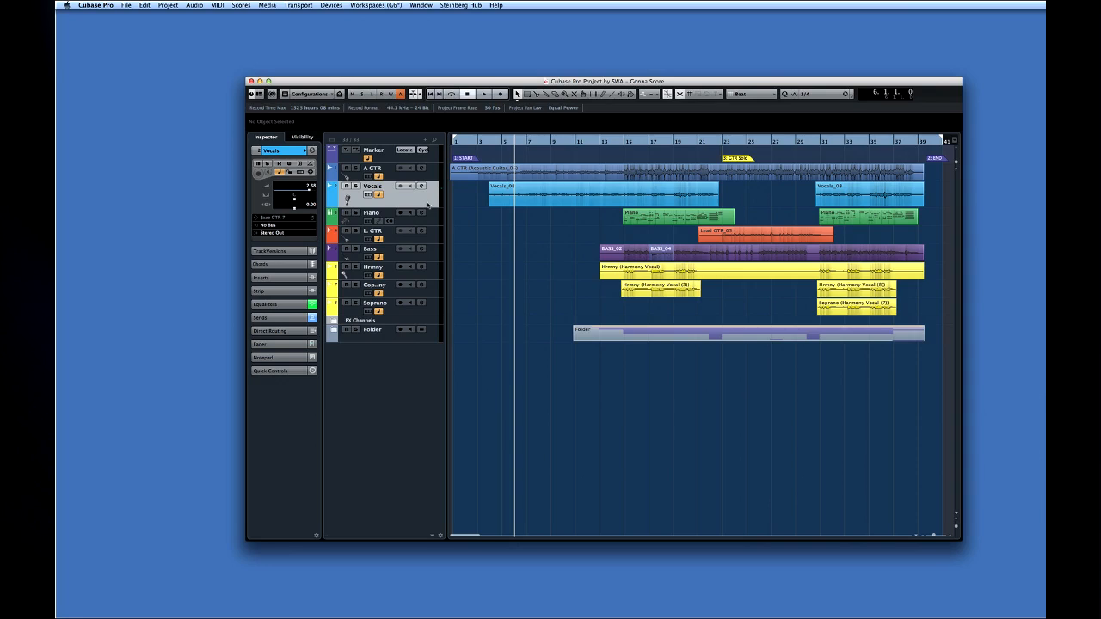
Duplicate the selected Vocals track from the track list menu
{"action": "right_click", "coordinate": [395, 197]}
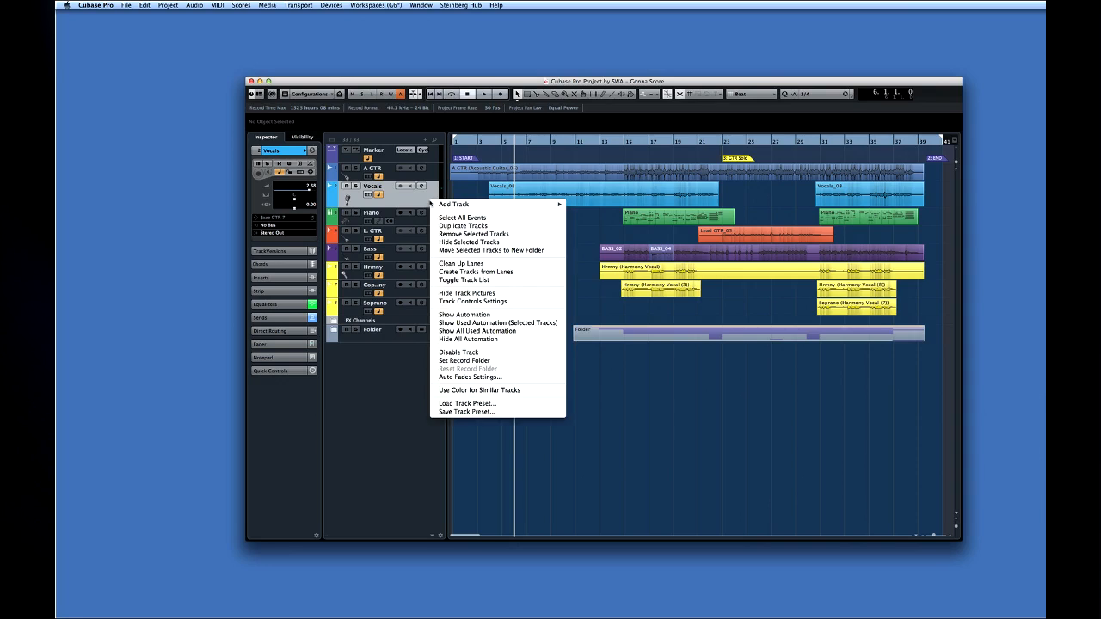
{"action": "left_click", "coordinate": [463, 226]}
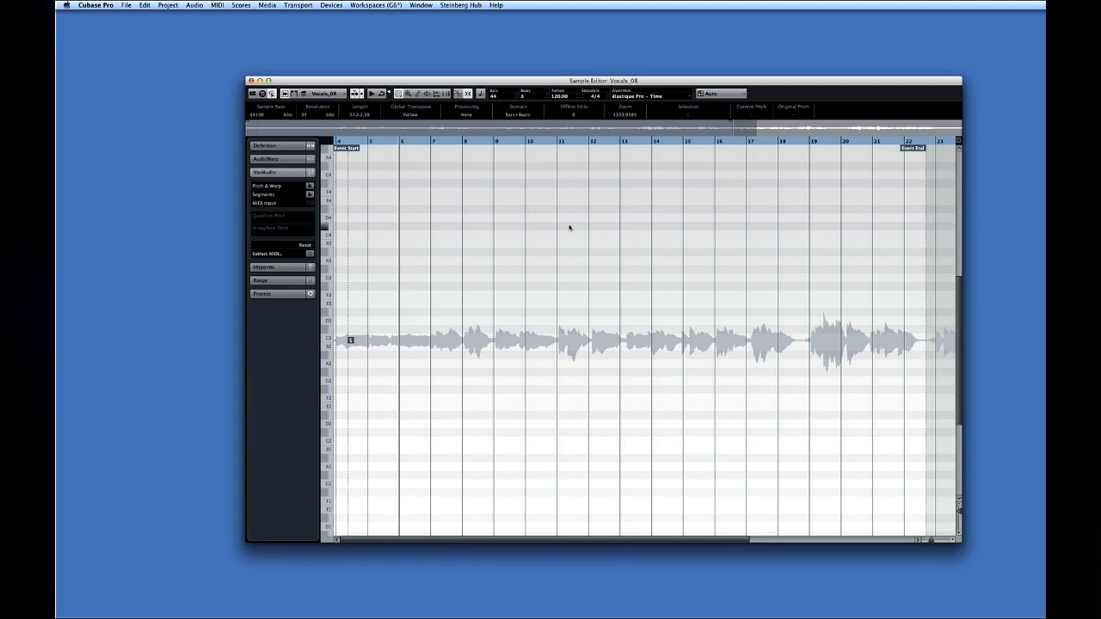
{"action": "mouse_move", "coordinate": [318, 189]}
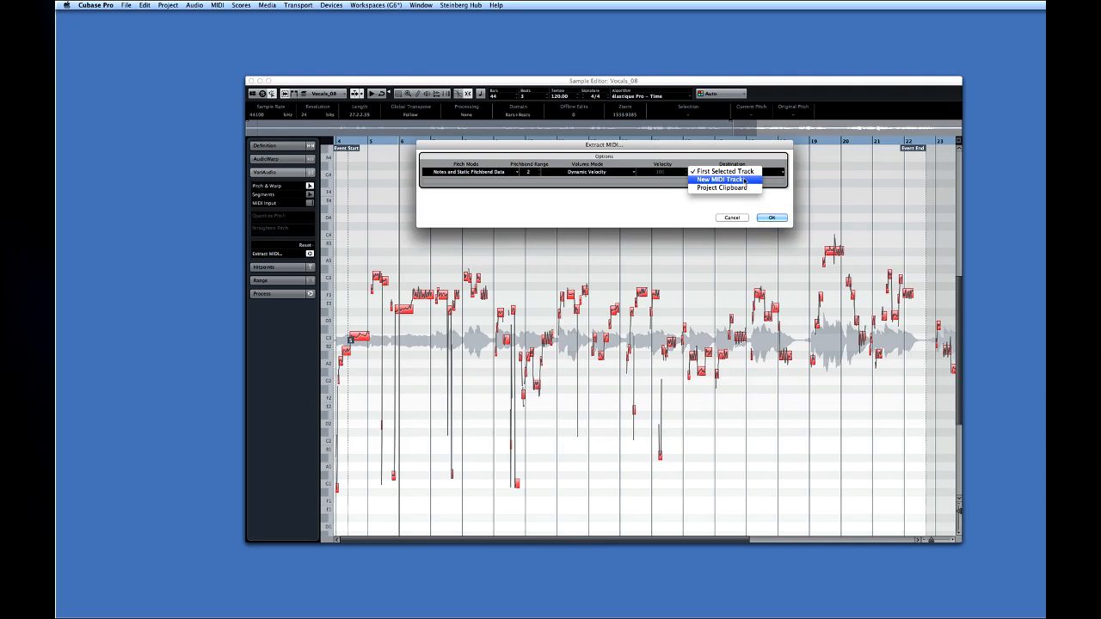
Extract the detected vocal pitches as MIDI notes onto a new MIDI track
{"action": "left_click", "coordinate": [771, 217]}
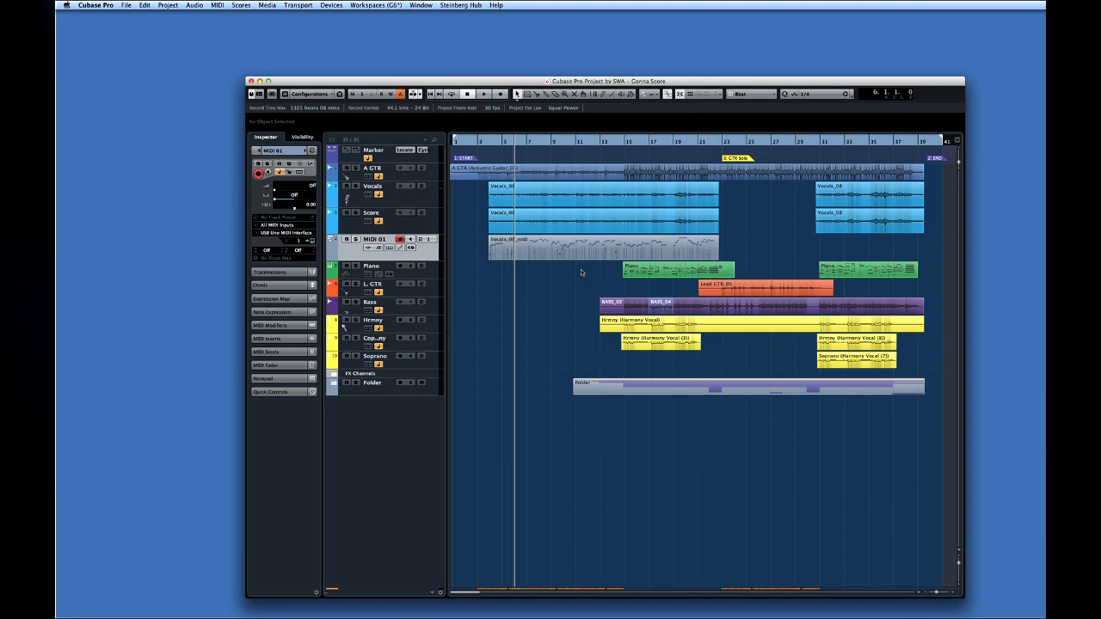
Show the MIDI 01 part as notation via Scores > Open Selection and enter lyrics 'Up Down'
{"action": "left_click", "coordinate": [599, 250]}
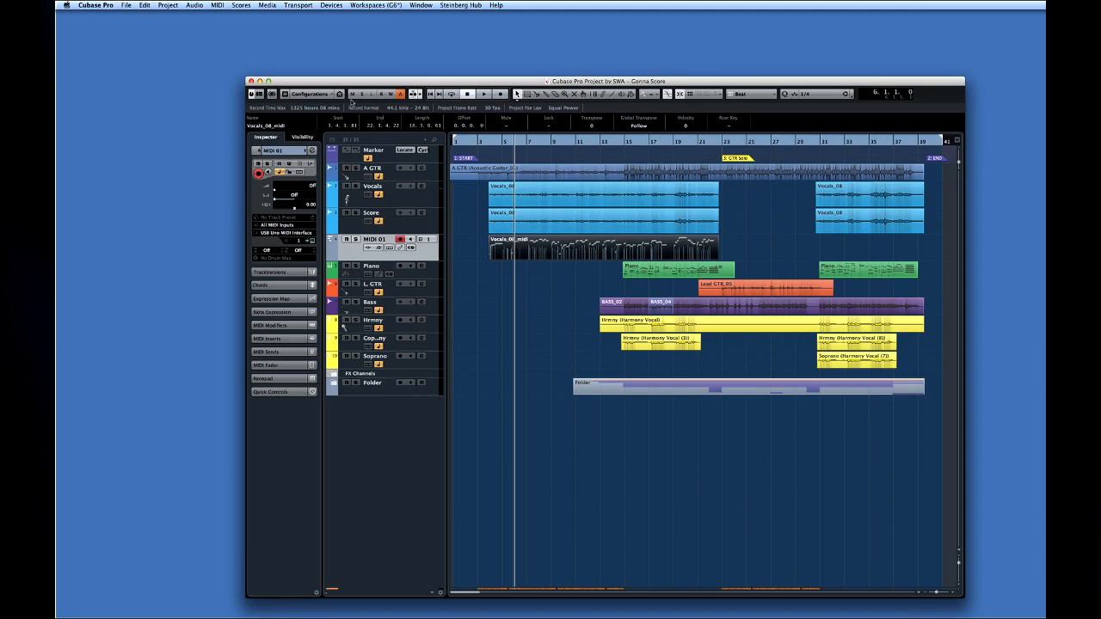
{"action": "left_click", "coordinate": [240, 5]}
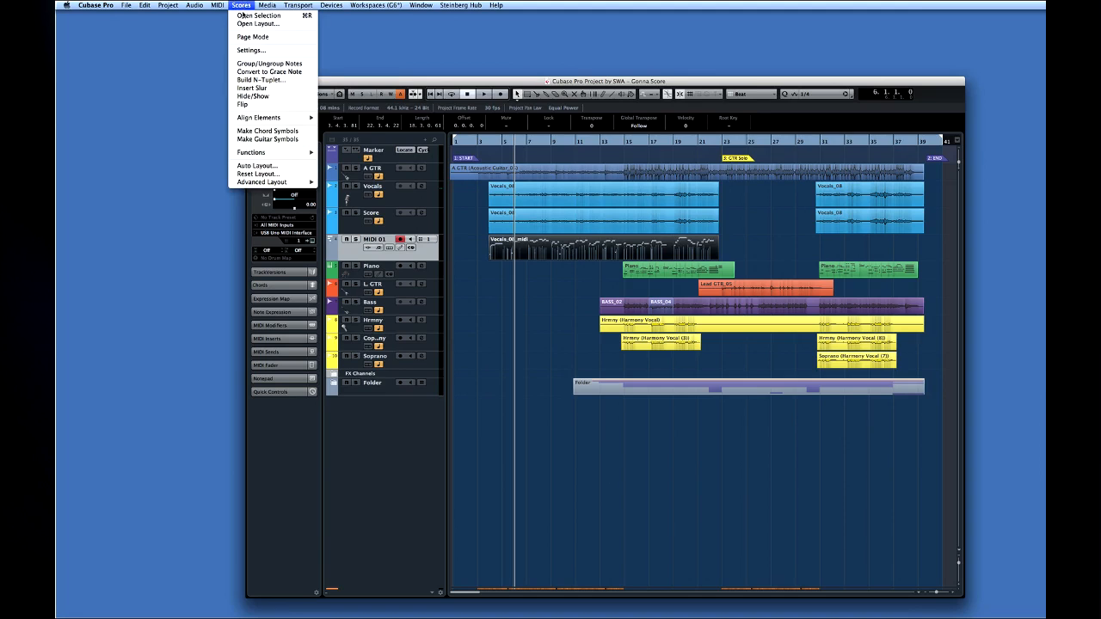
{"action": "left_click", "coordinate": [258, 15]}
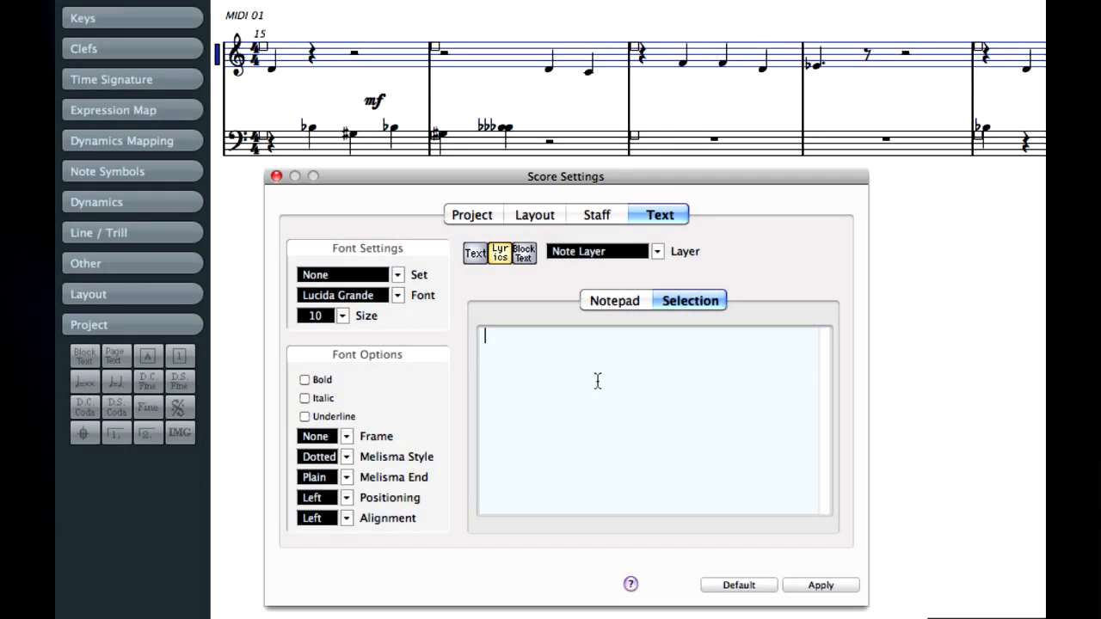
{"action": "type", "text": "Up Down"}
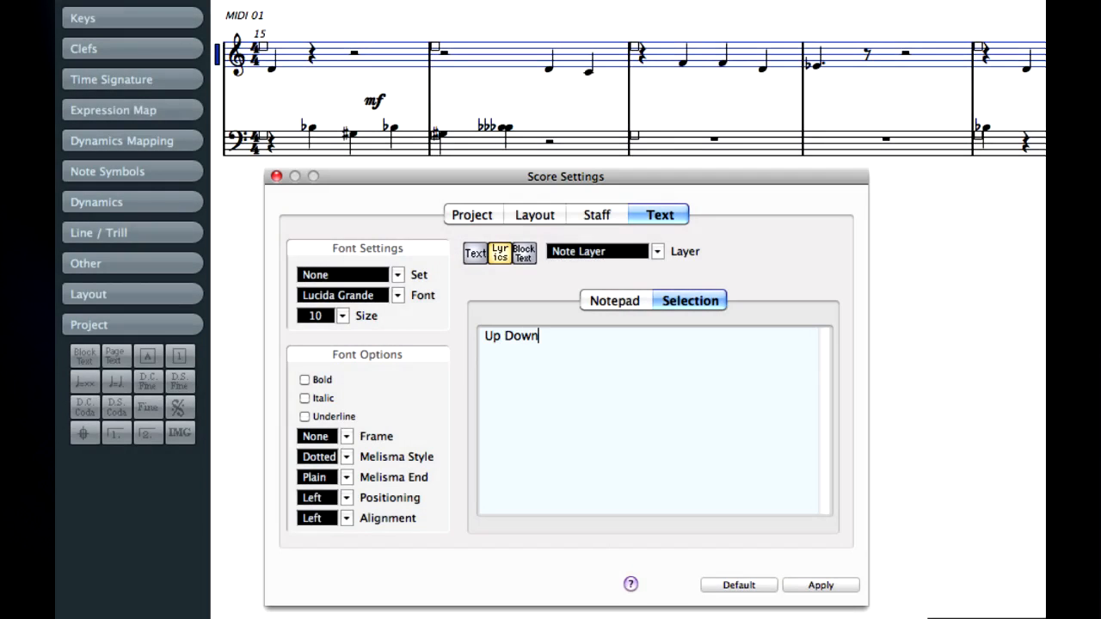